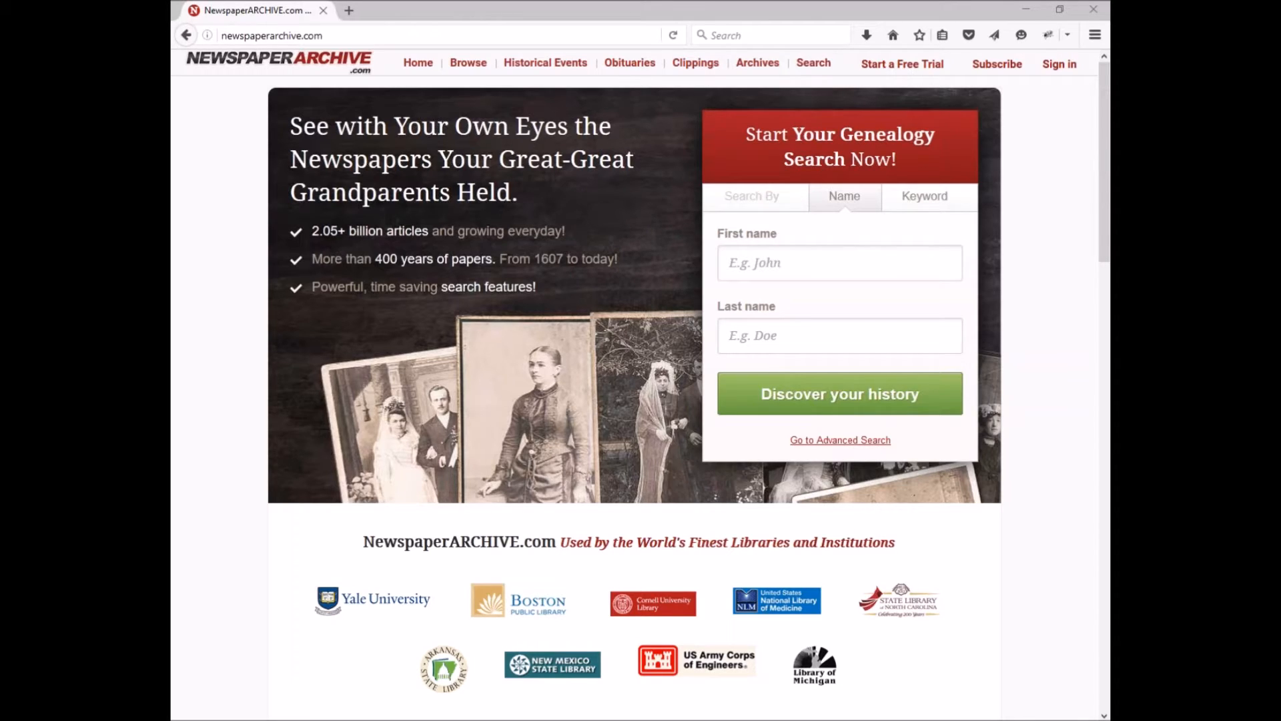
mouse_move(1058, 64)
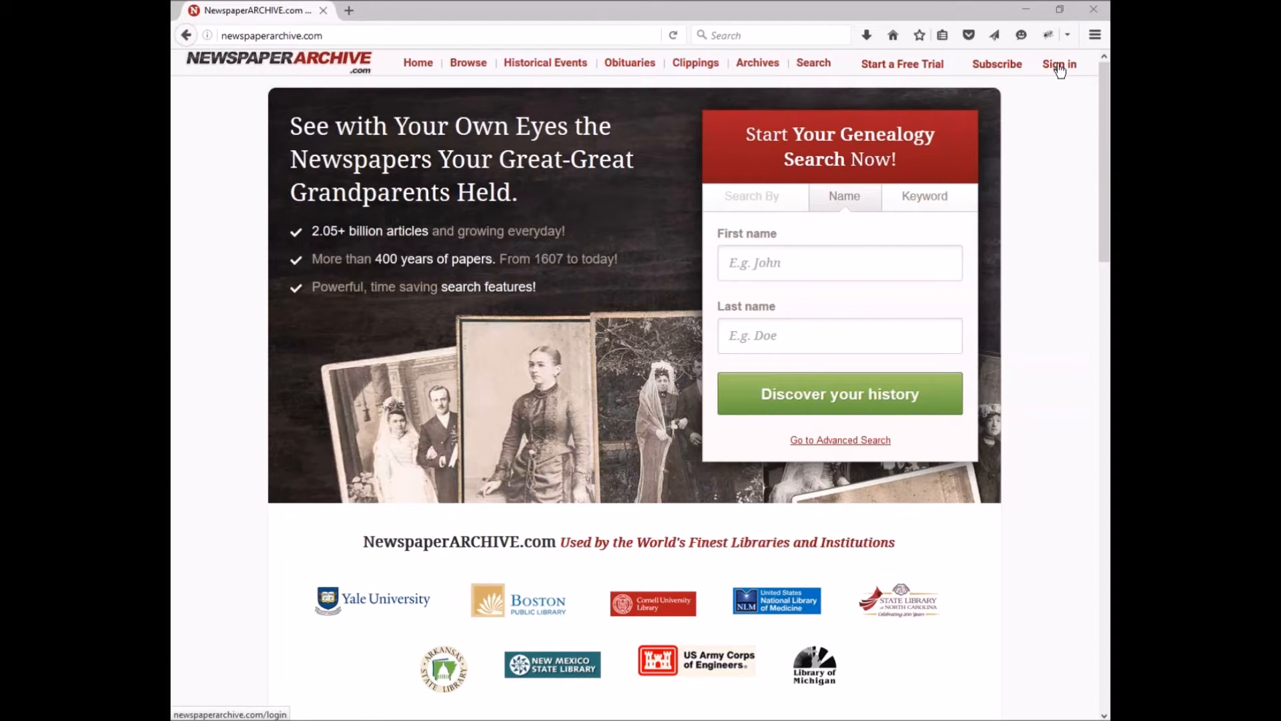
Log in to the demo account from the Sign in page
click(1059, 64)
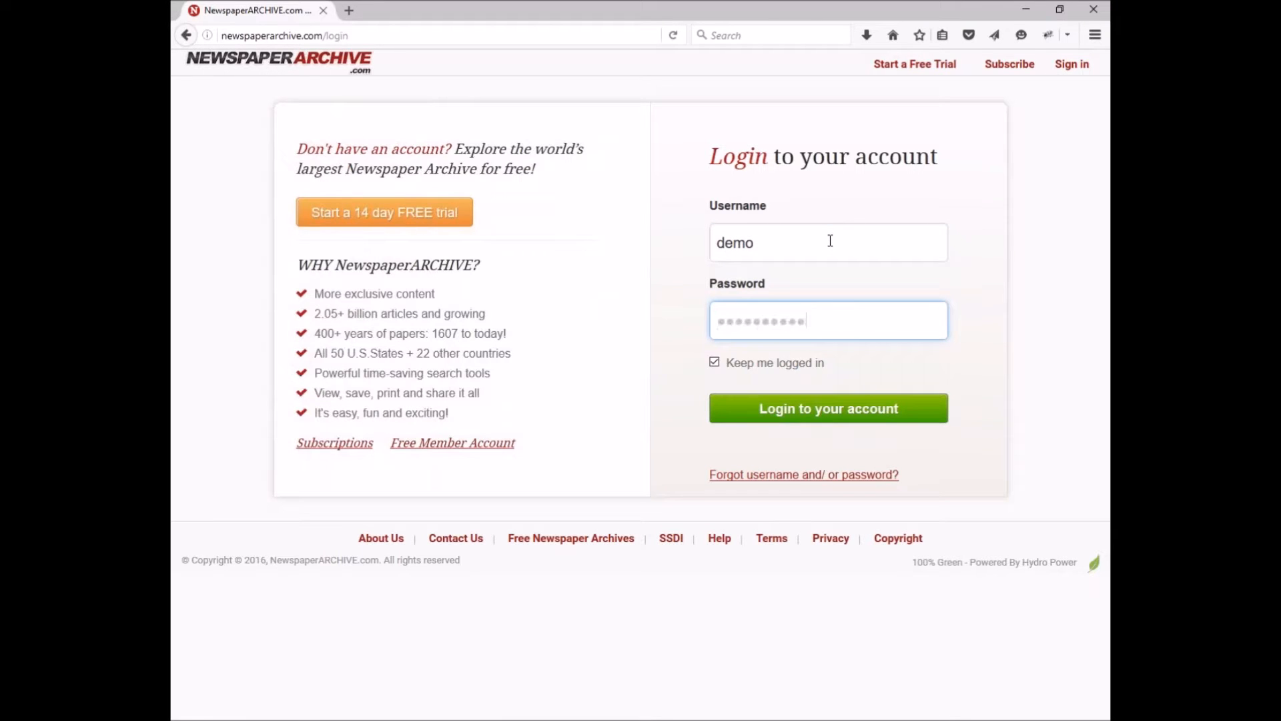
click(827, 407)
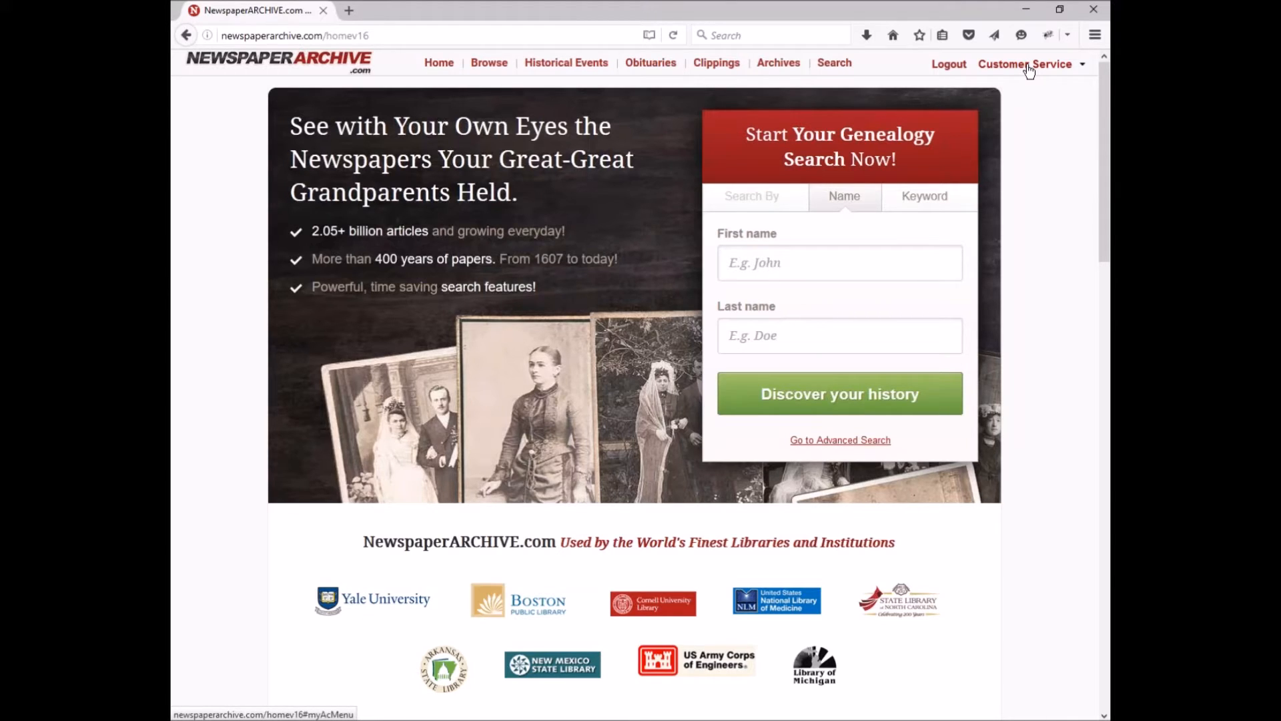
Go to My Profile from the Customer Service dropdown
click(1025, 64)
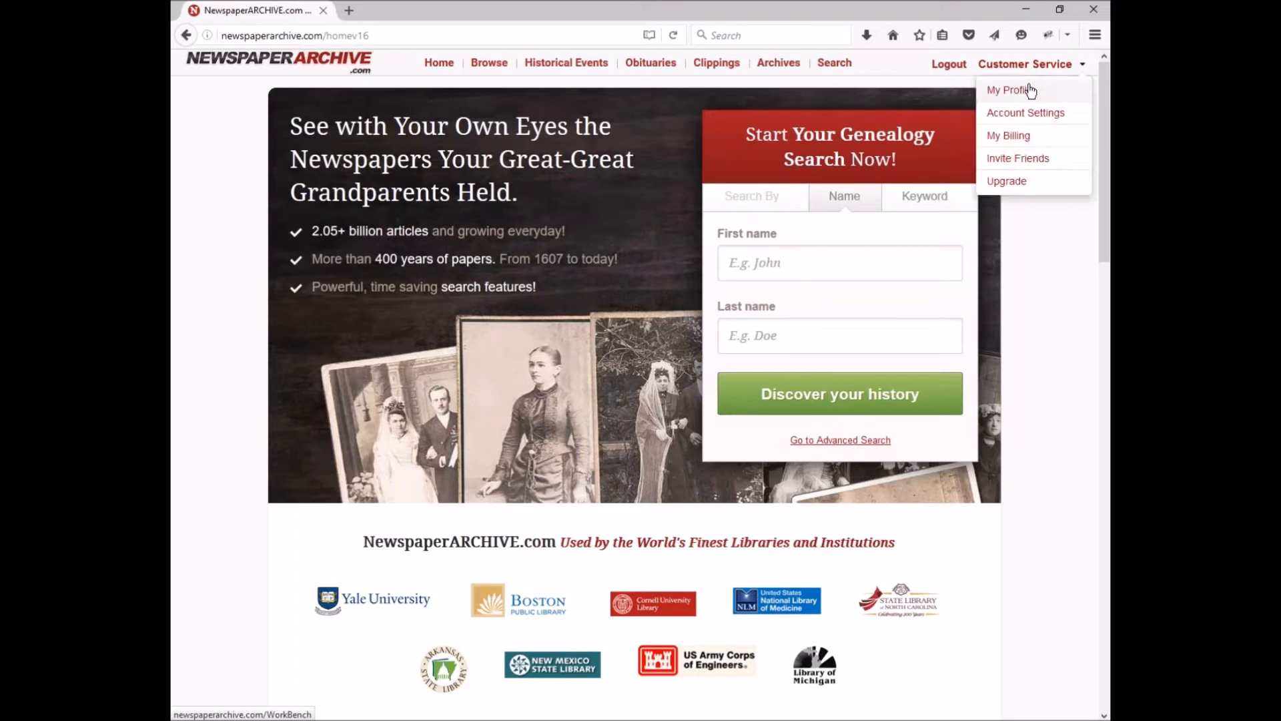
mouse_move(1046, 91)
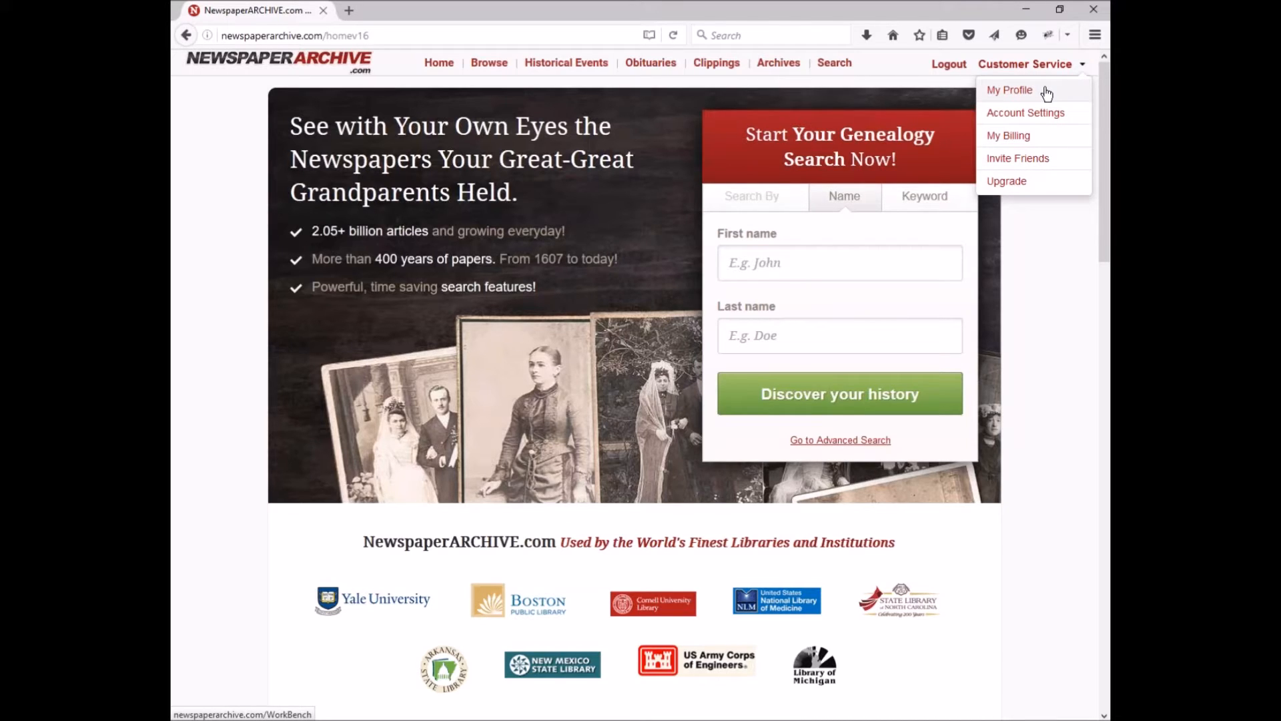
click(1010, 90)
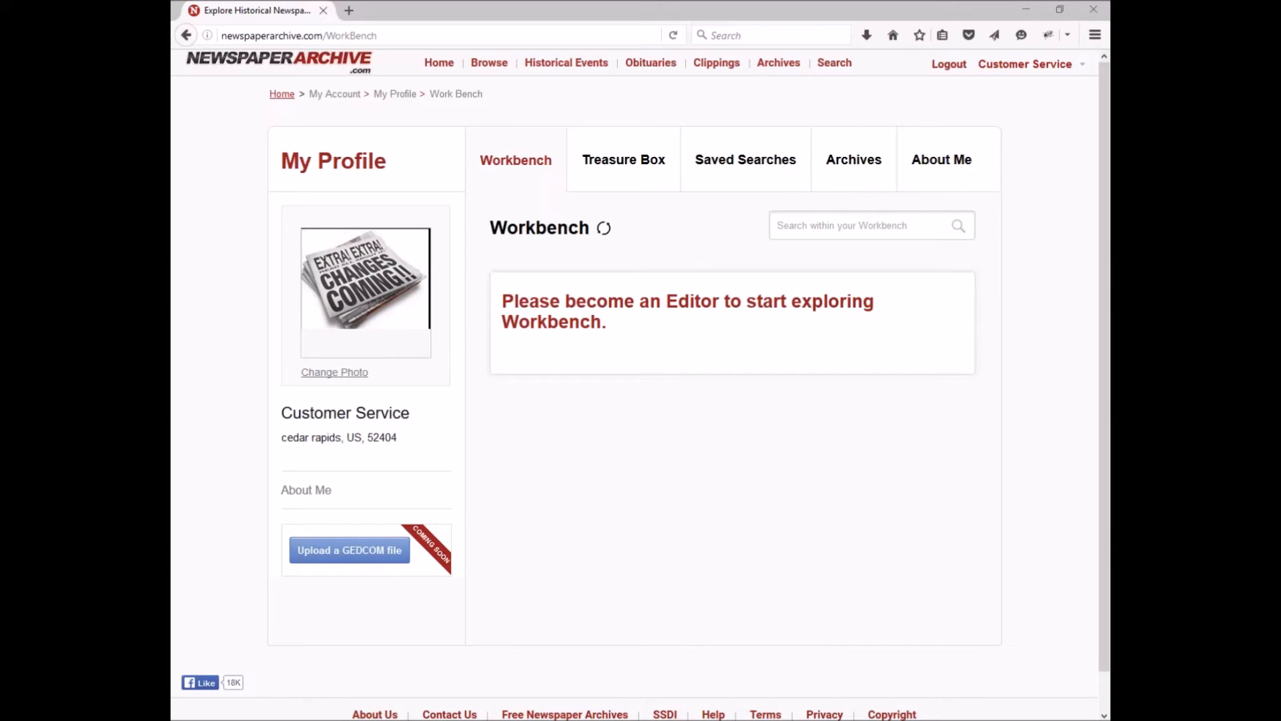
mouse_move(613, 349)
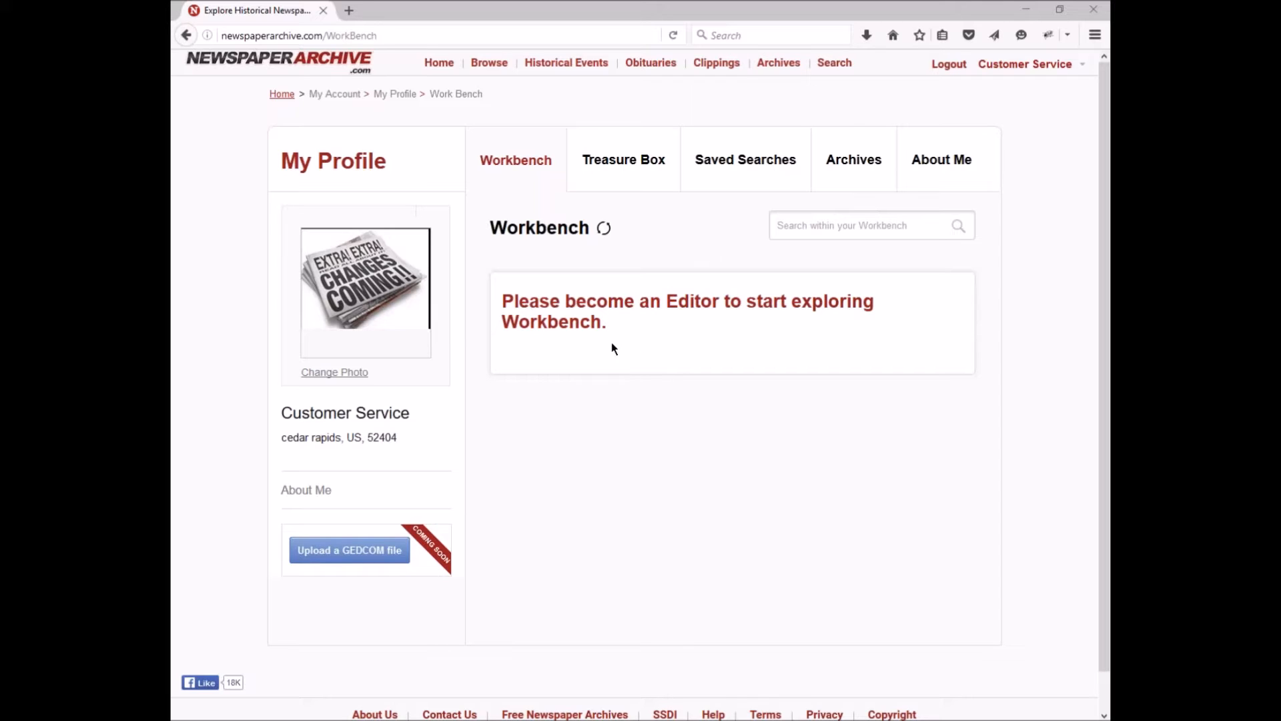
mouse_move(662, 346)
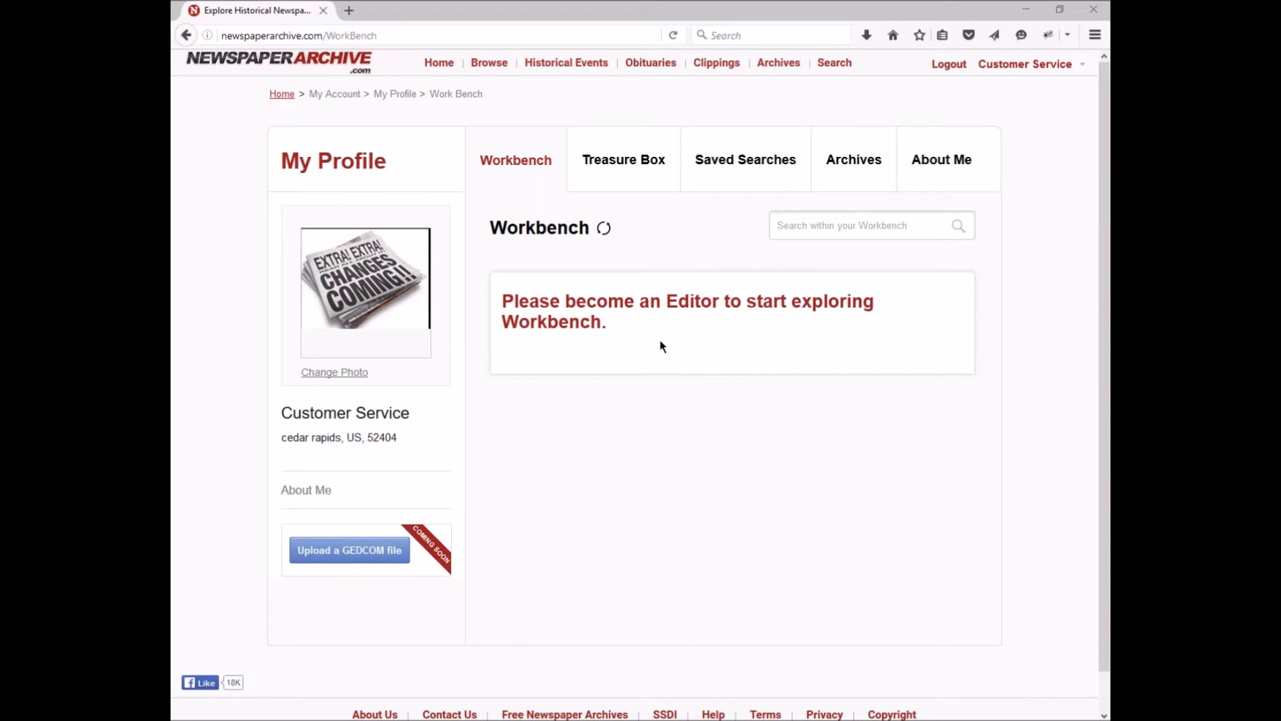
mouse_move(631, 375)
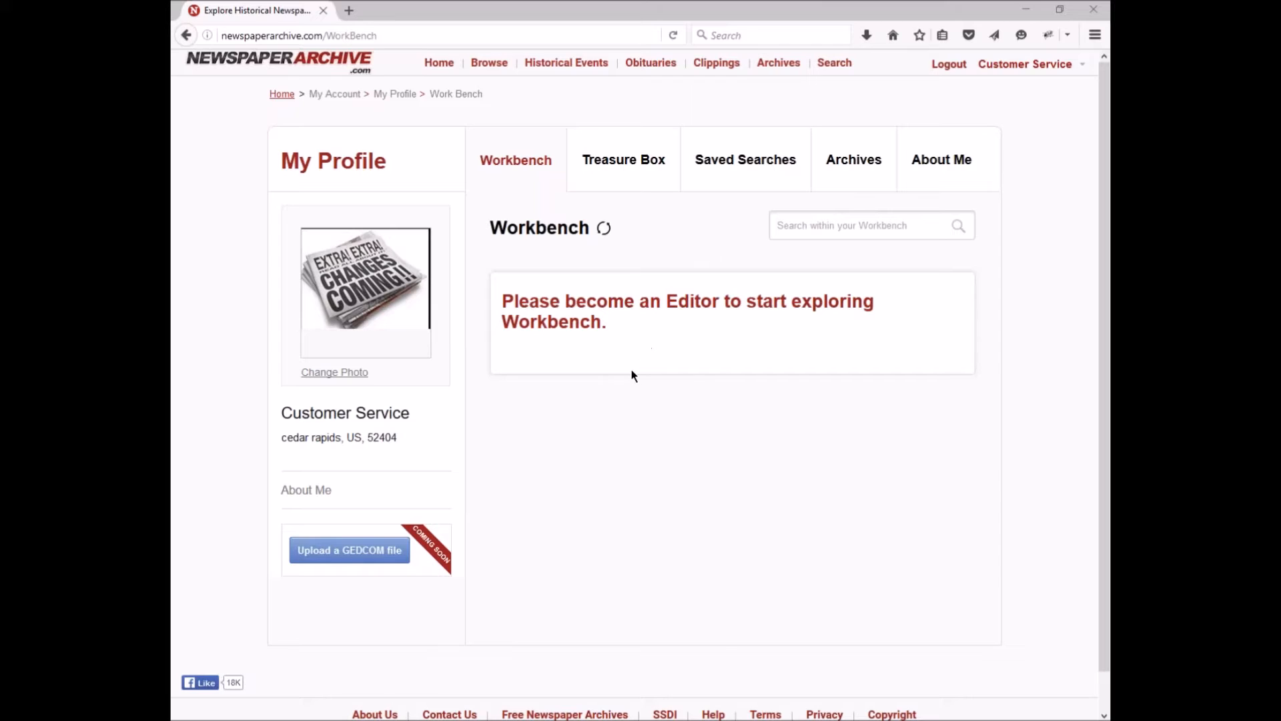
mouse_move(597, 352)
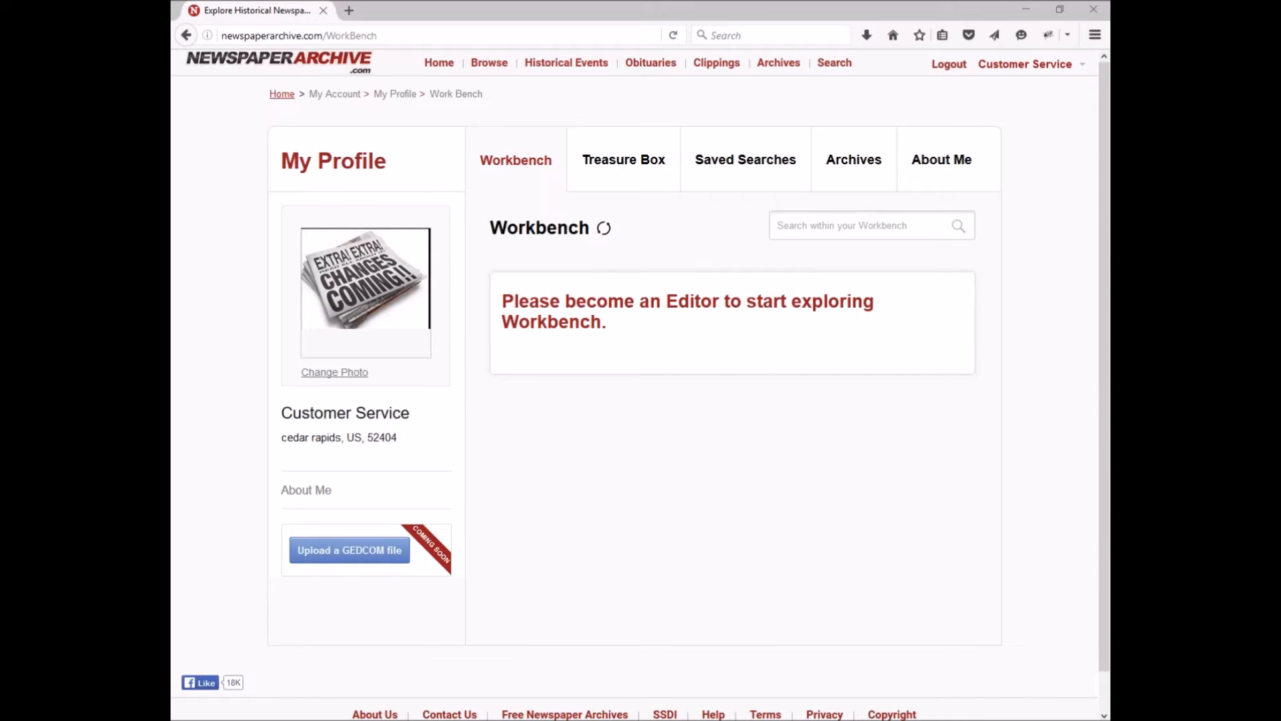
mouse_move(623, 160)
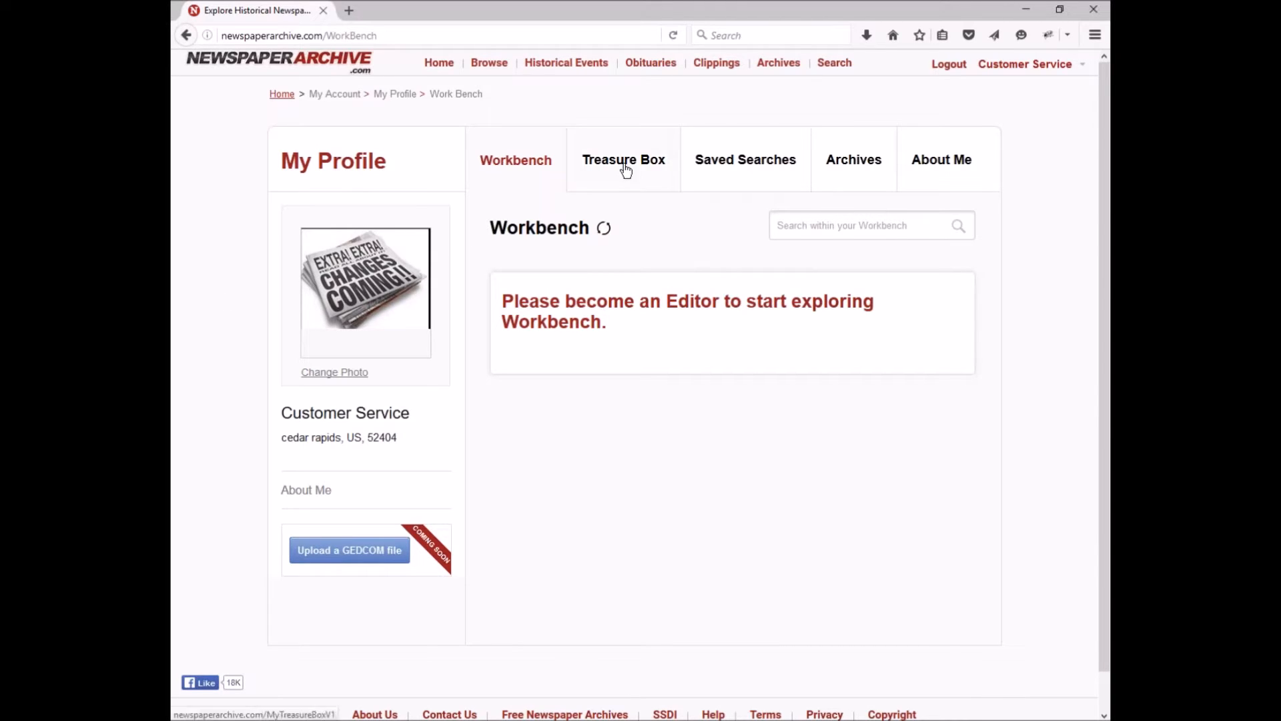
Open the Treasure Box and browse the Anna the dancer folder's two items
click(623, 160)
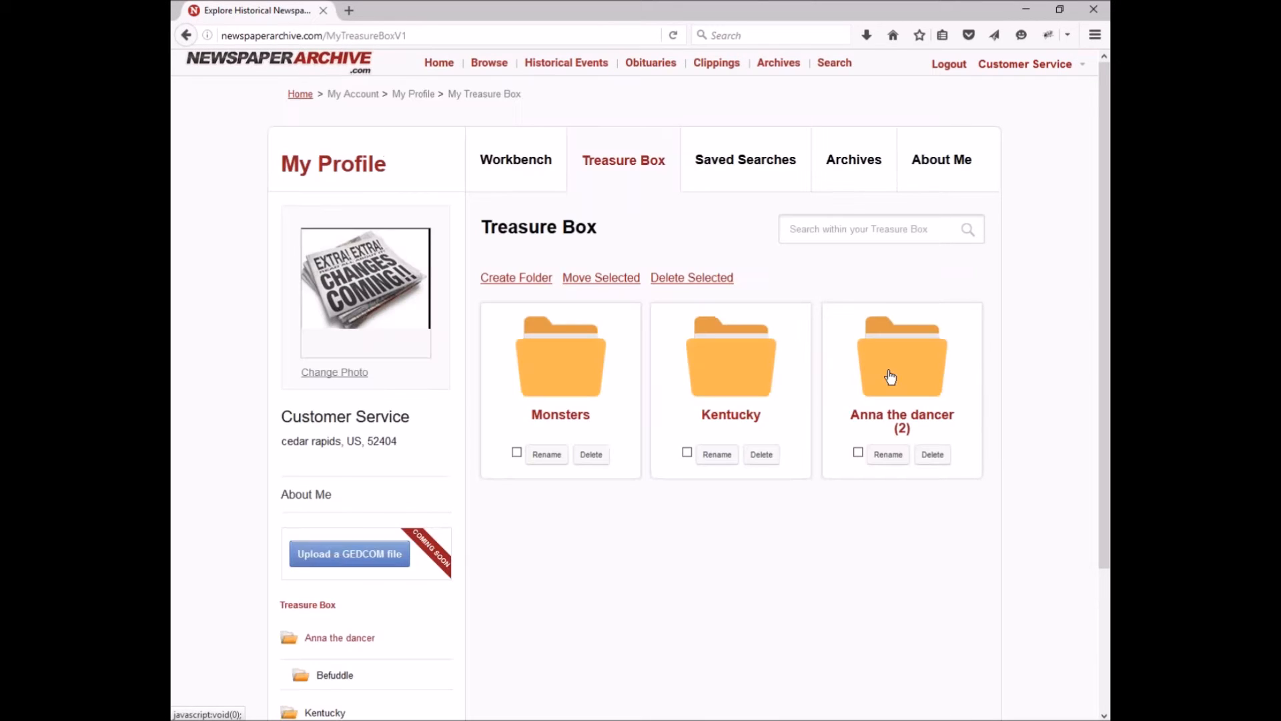
click(901, 351)
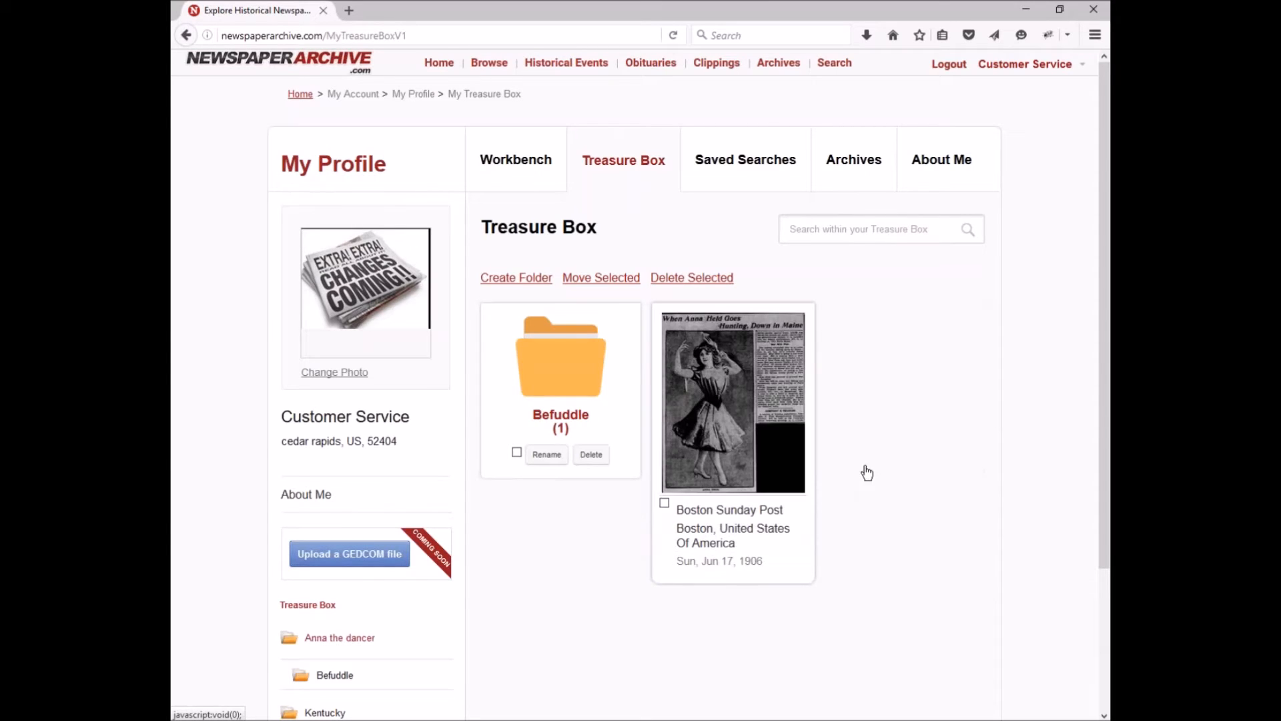
click(339, 637)
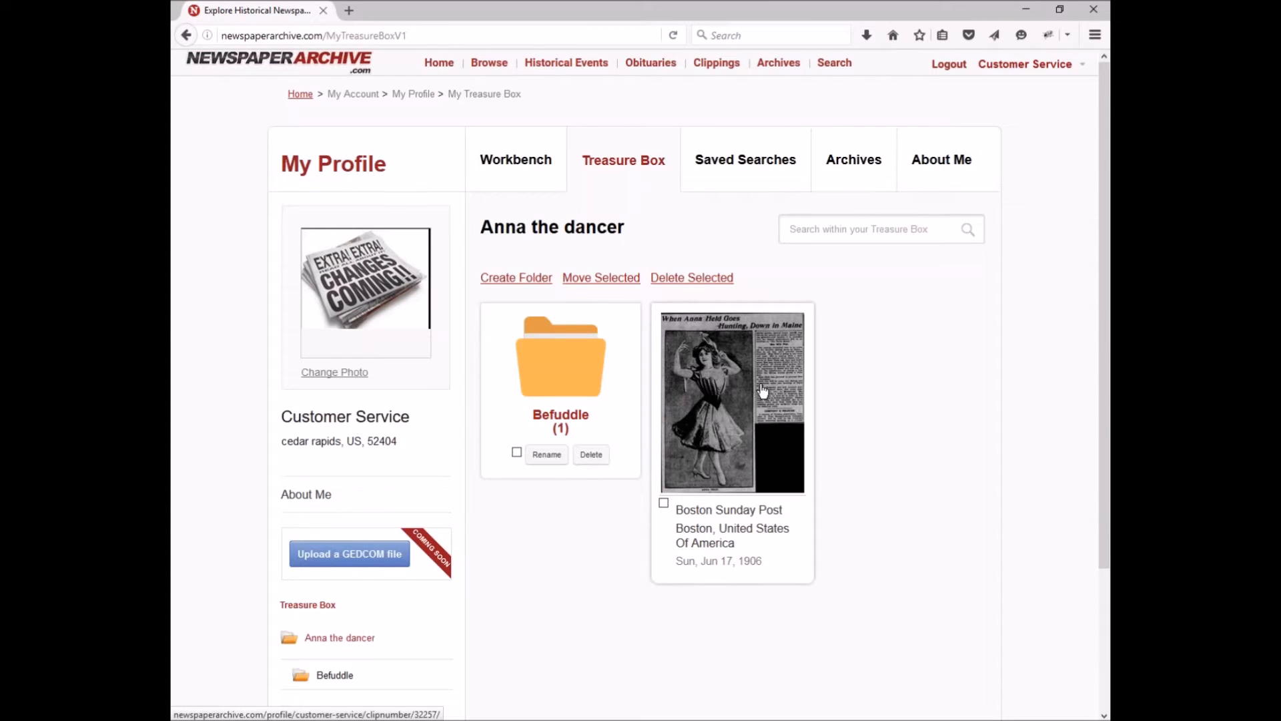
mouse_move(747, 415)
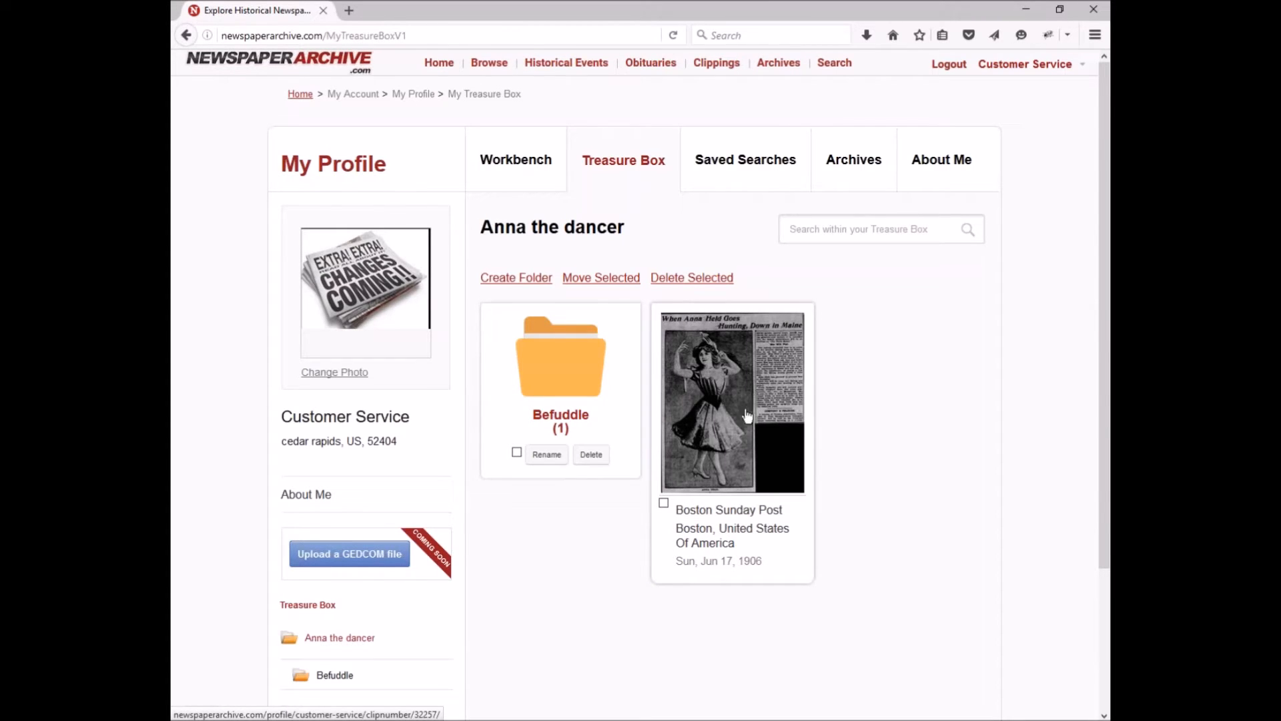
mouse_move(727, 408)
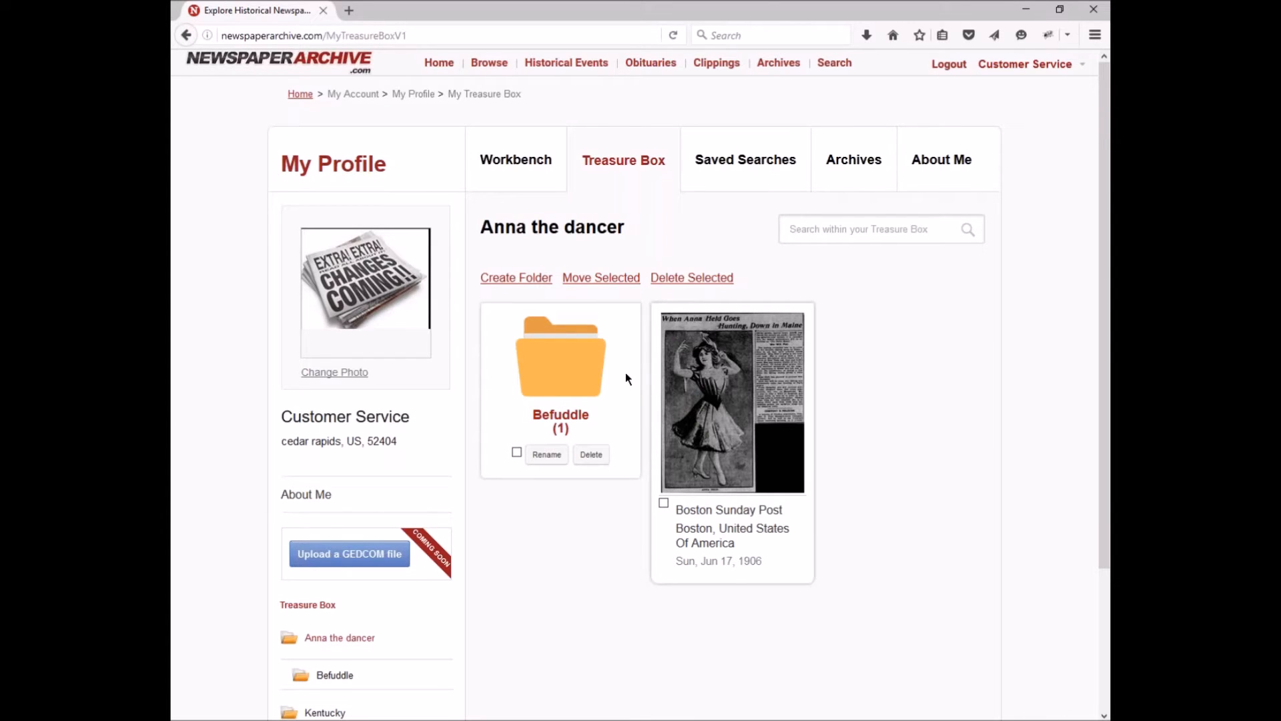
scroll(down, 3)
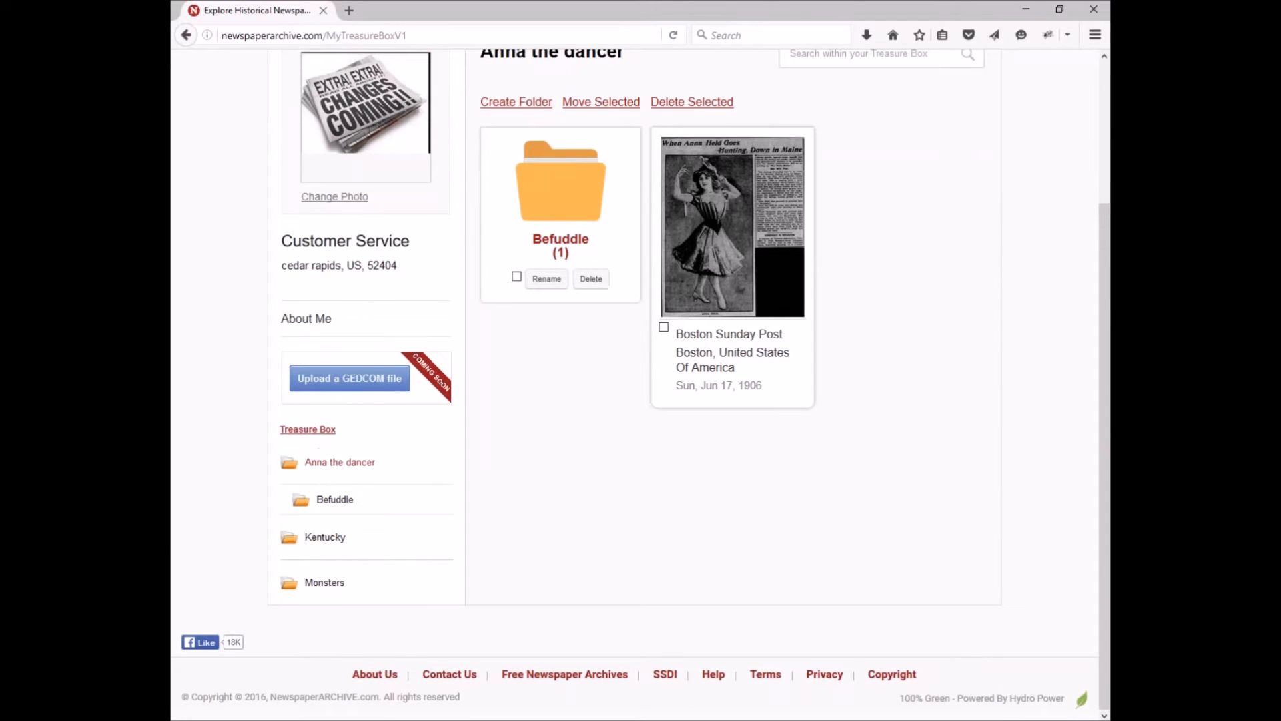
scroll(up, 3)
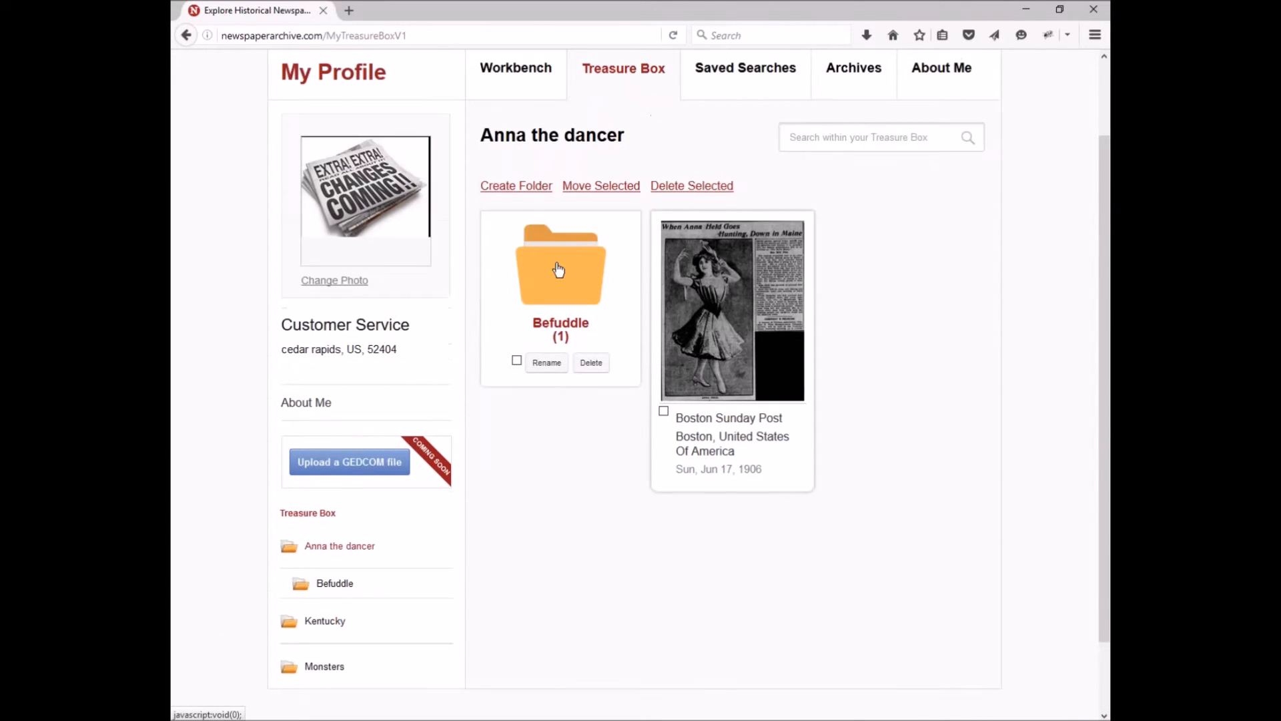
mouse_move(541, 298)
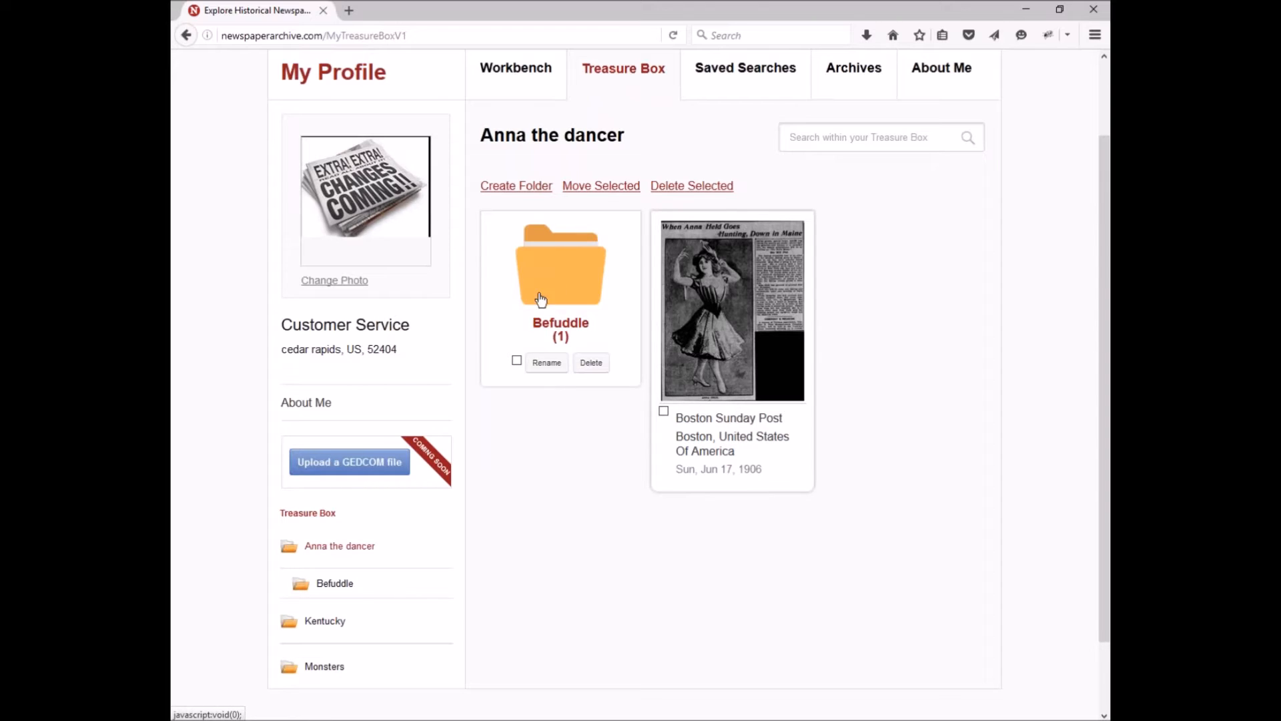
scroll(down, 3)
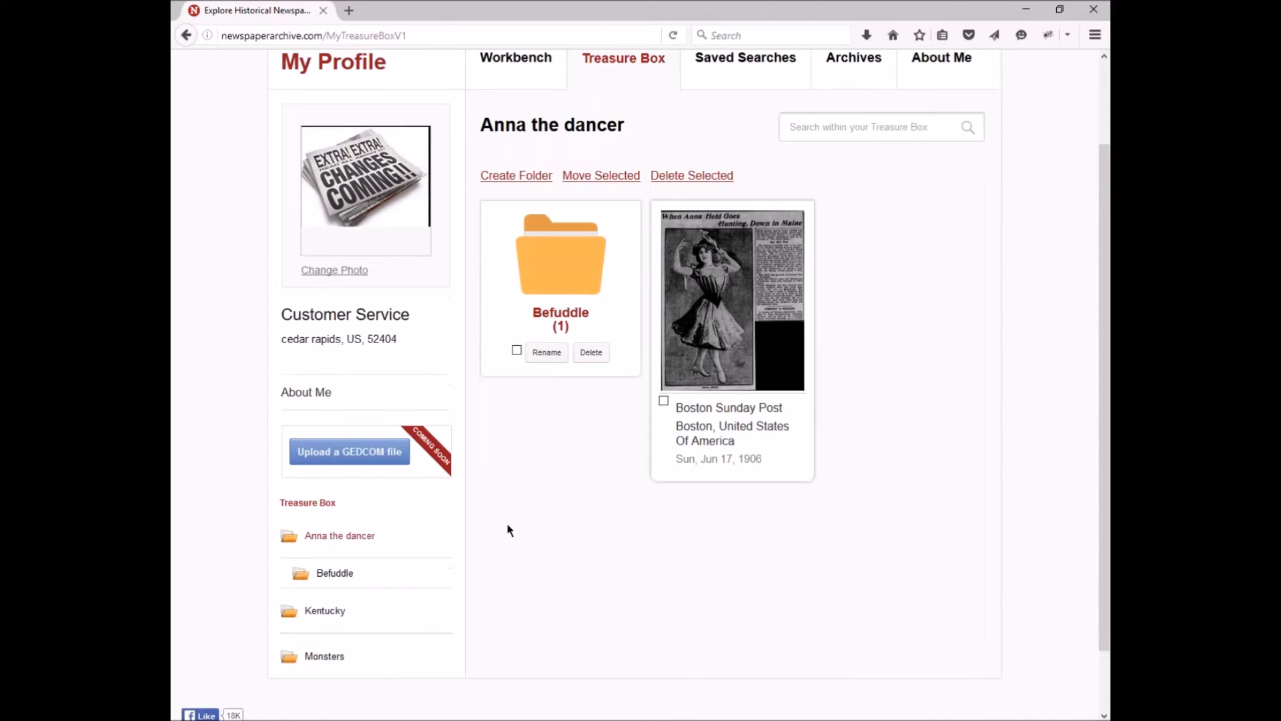
scroll(down, 3)
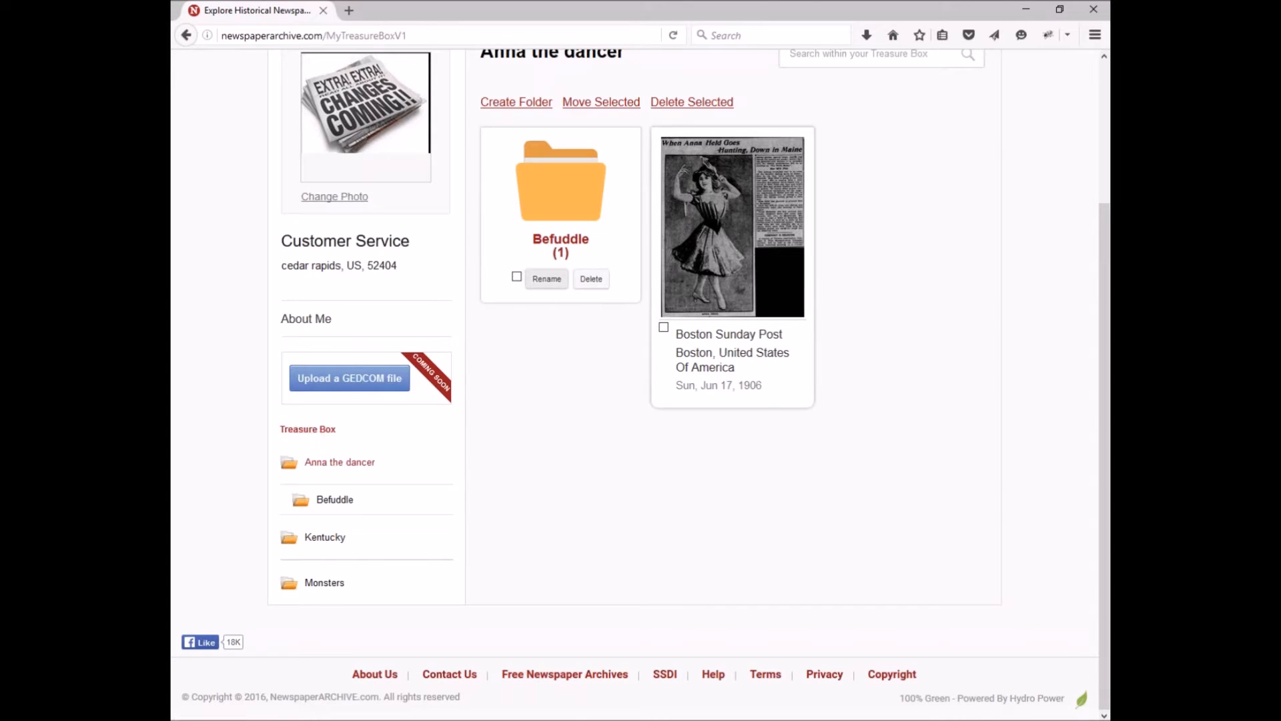
mouse_move(308, 429)
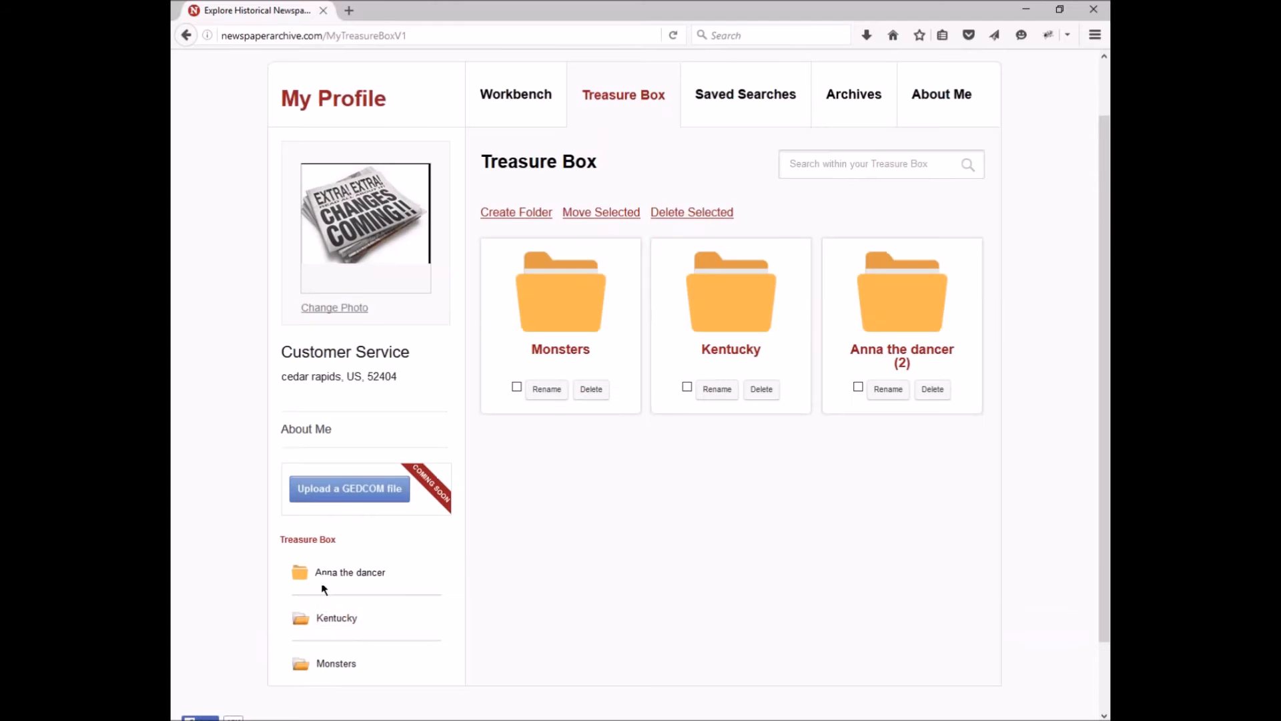
scroll(up, 3)
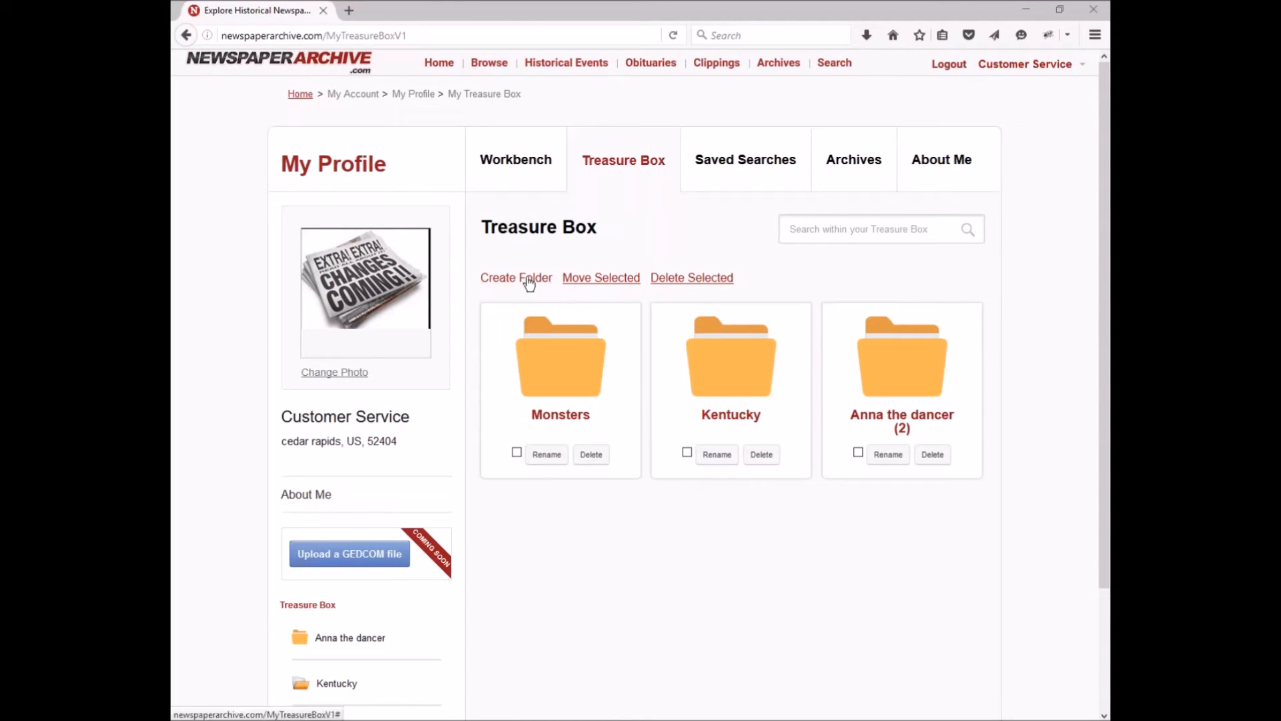
click(516, 277)
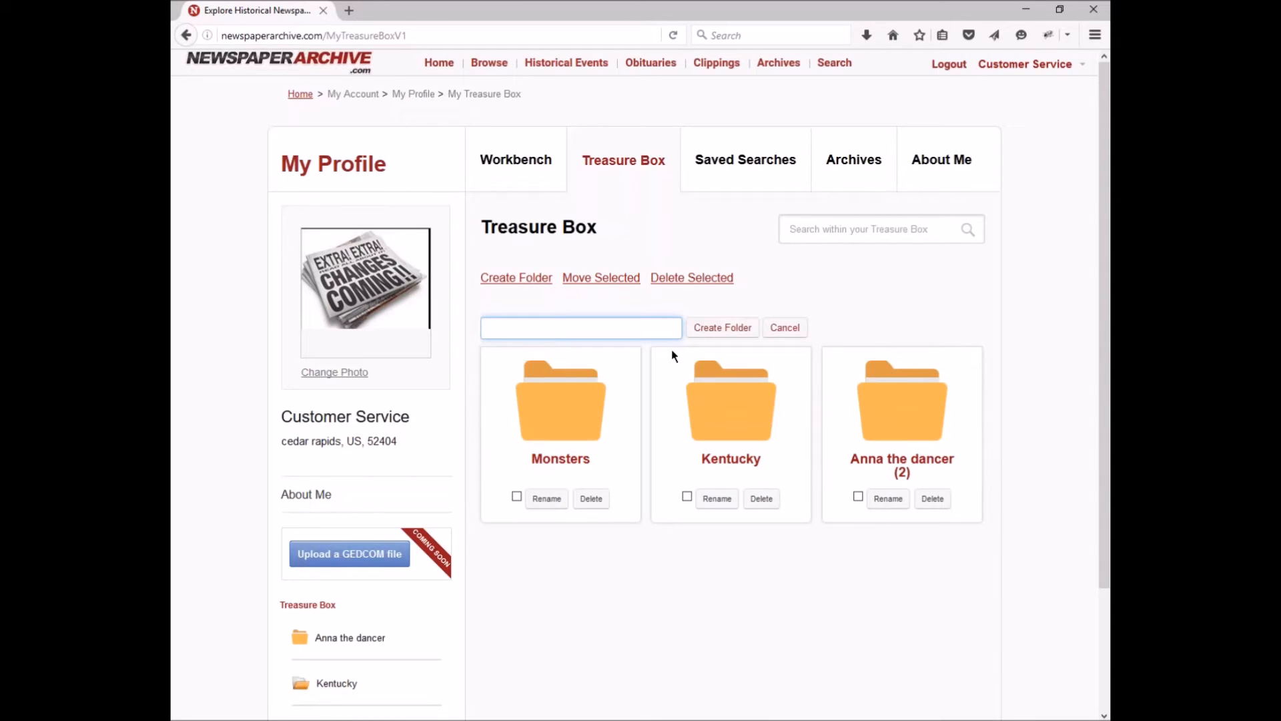
click(580, 327)
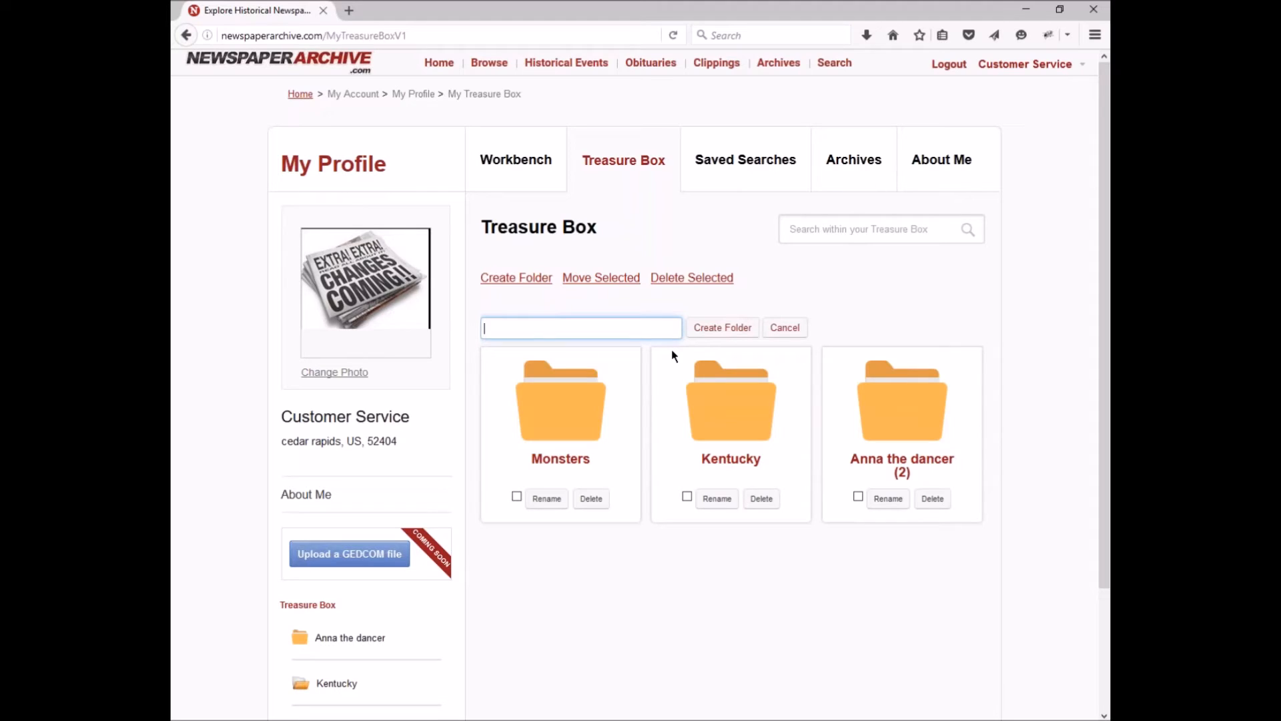
text(Elephant)
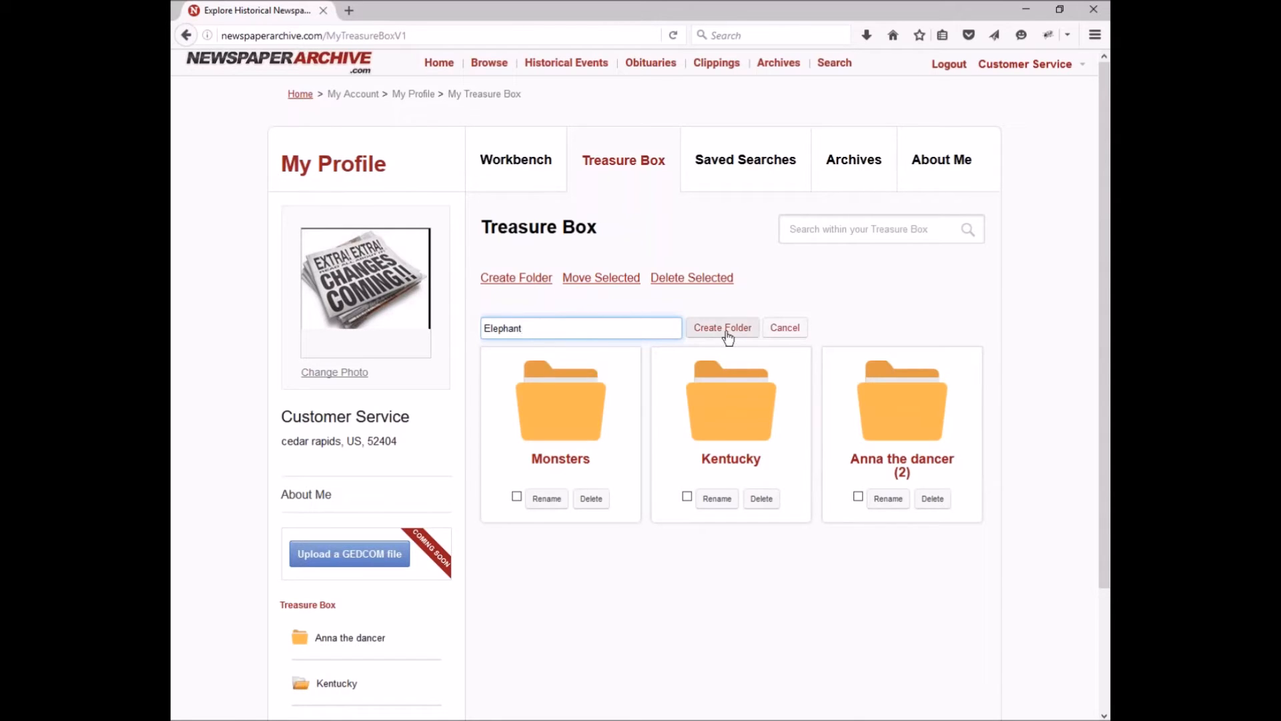
click(722, 328)
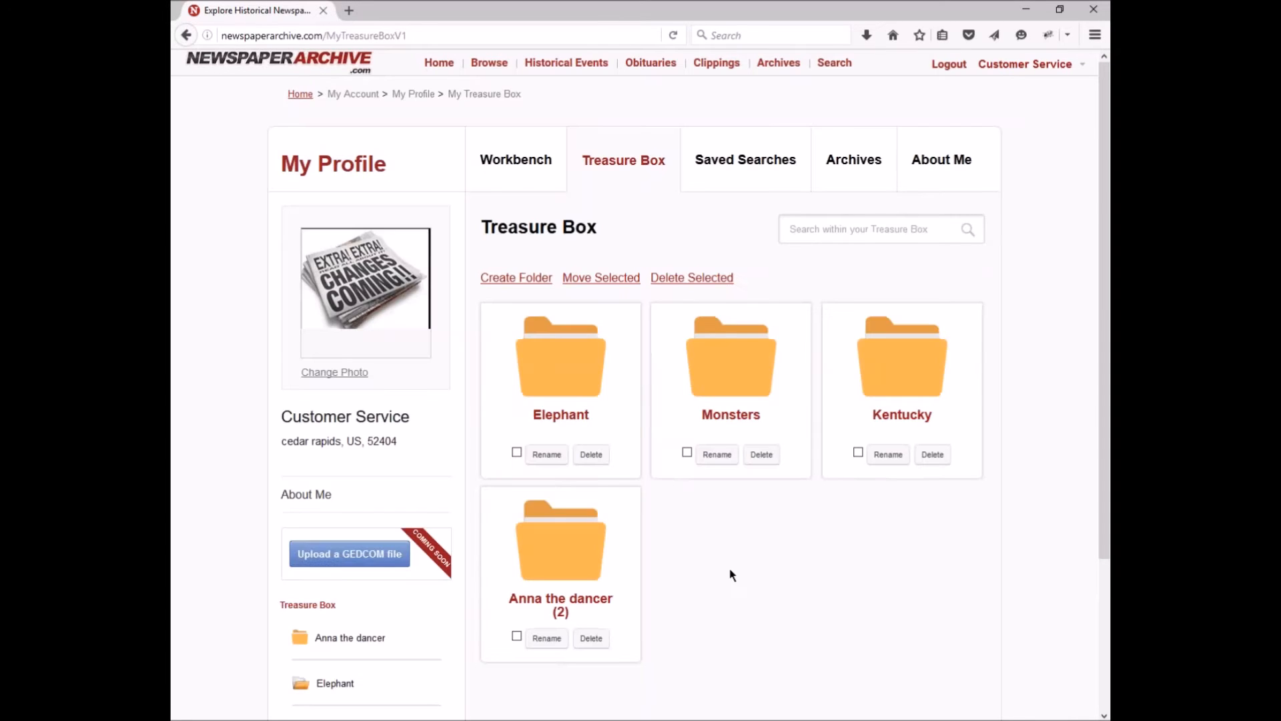
mouse_move(611, 369)
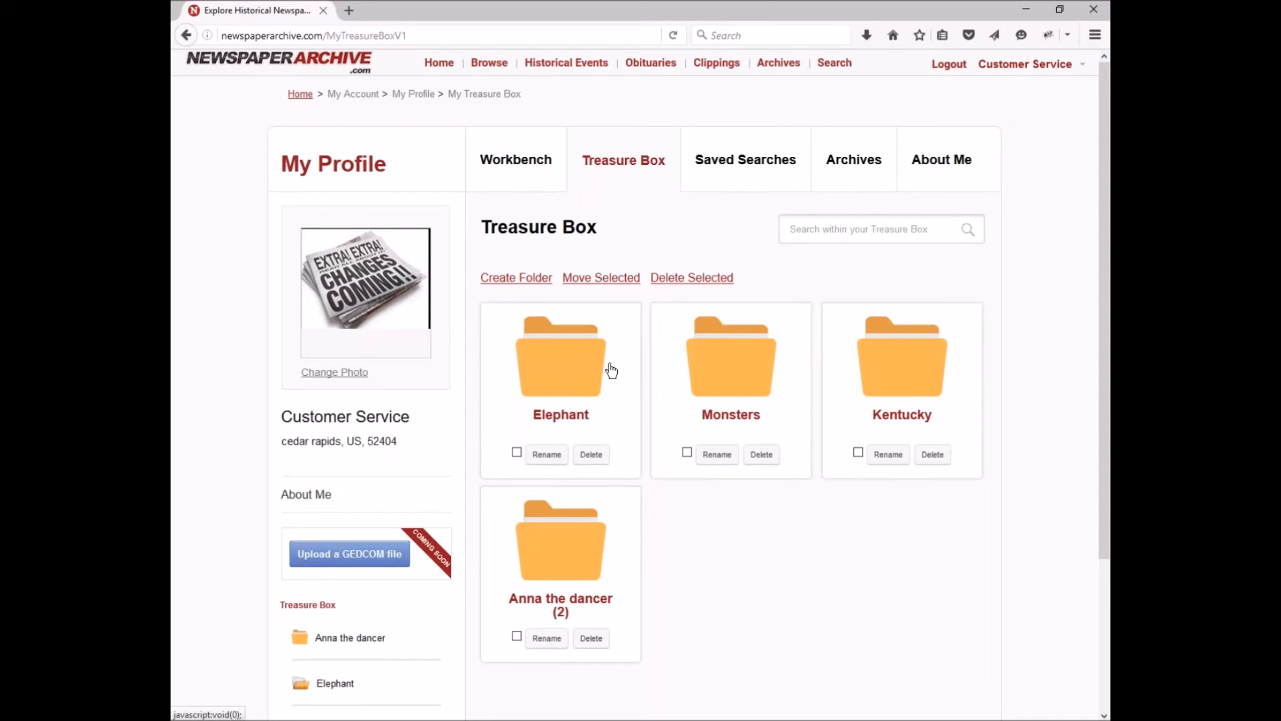
mouse_move(612, 385)
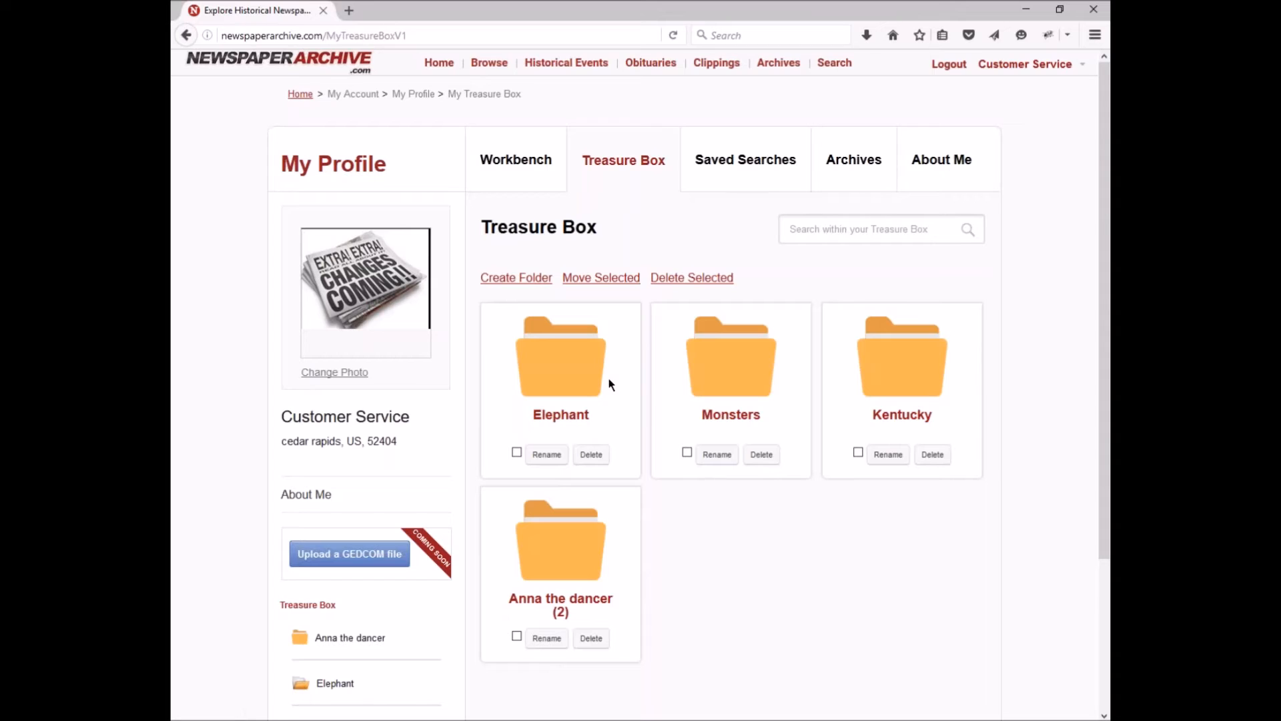
mouse_move(654, 296)
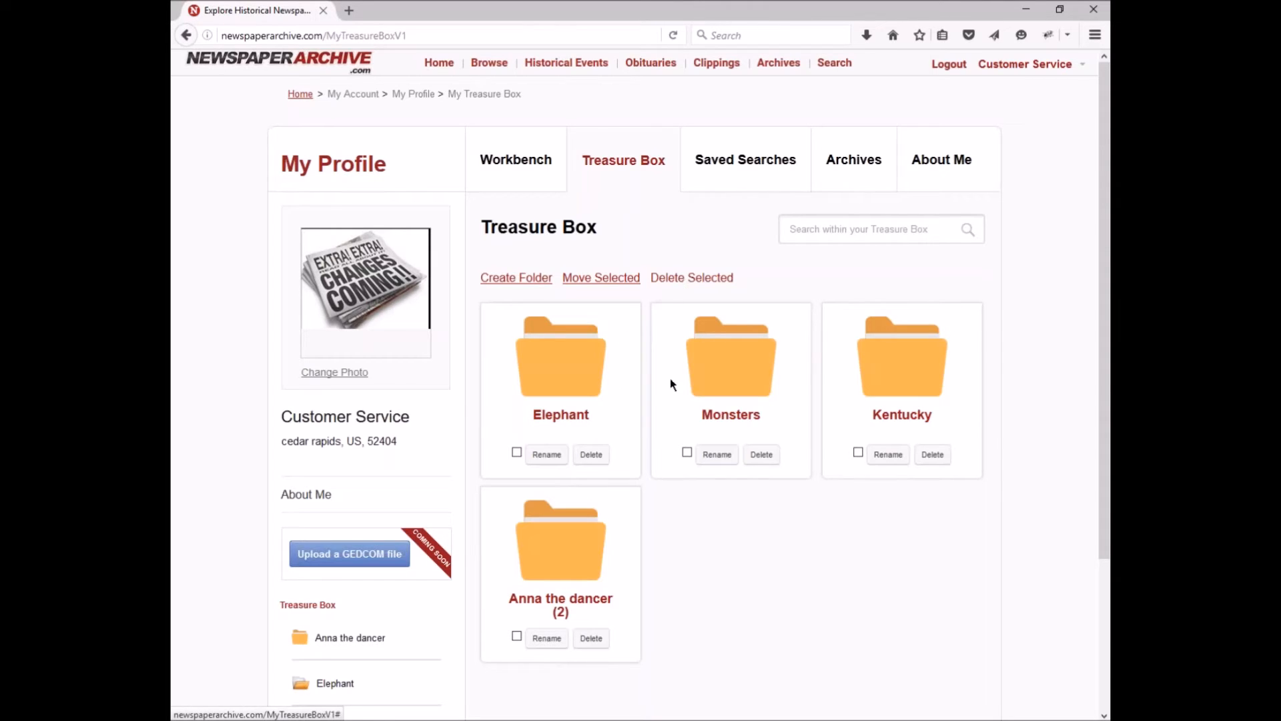
mouse_move(545, 454)
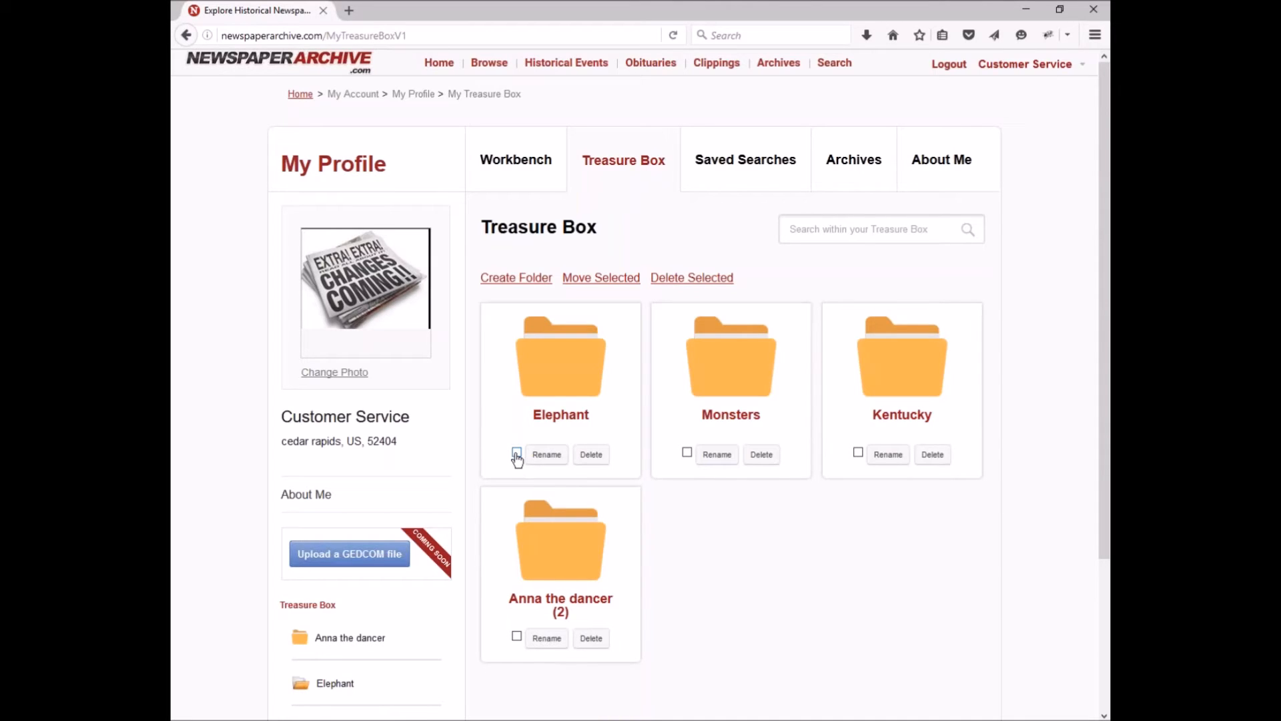
Delete the Elephant and Monsters folders and confirm with OK
click(516, 452)
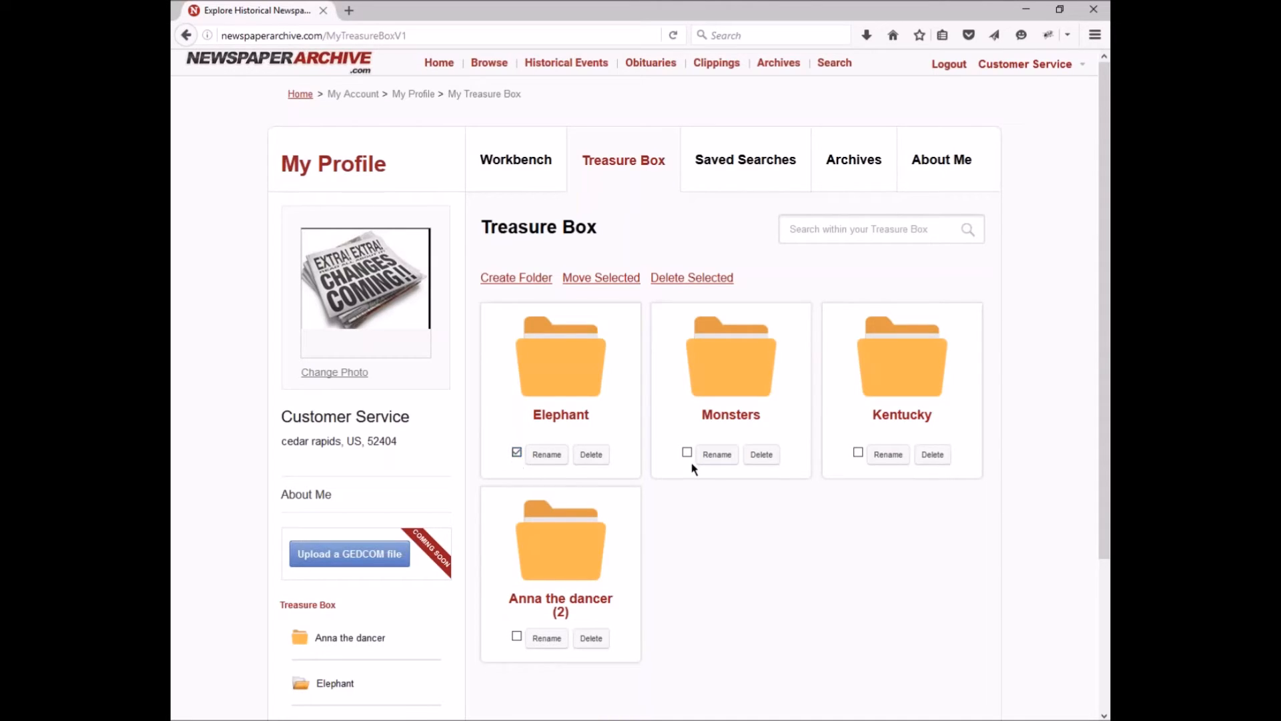
click(687, 452)
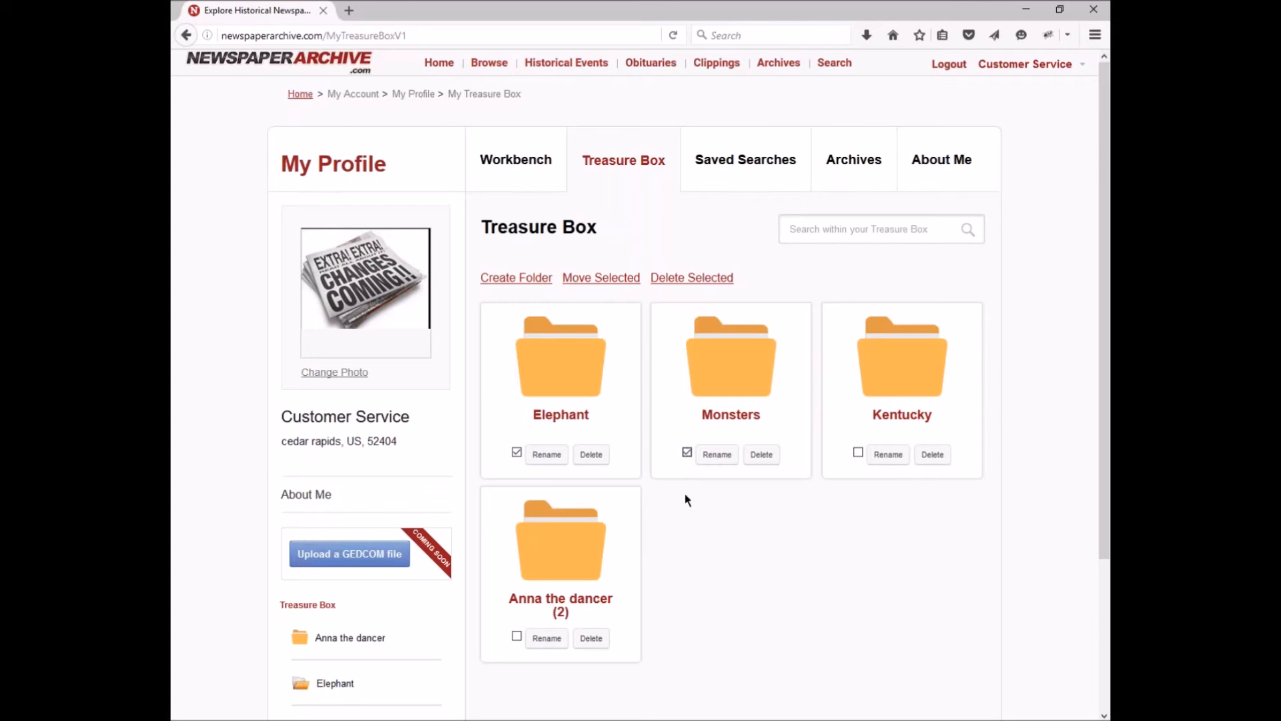
click(691, 277)
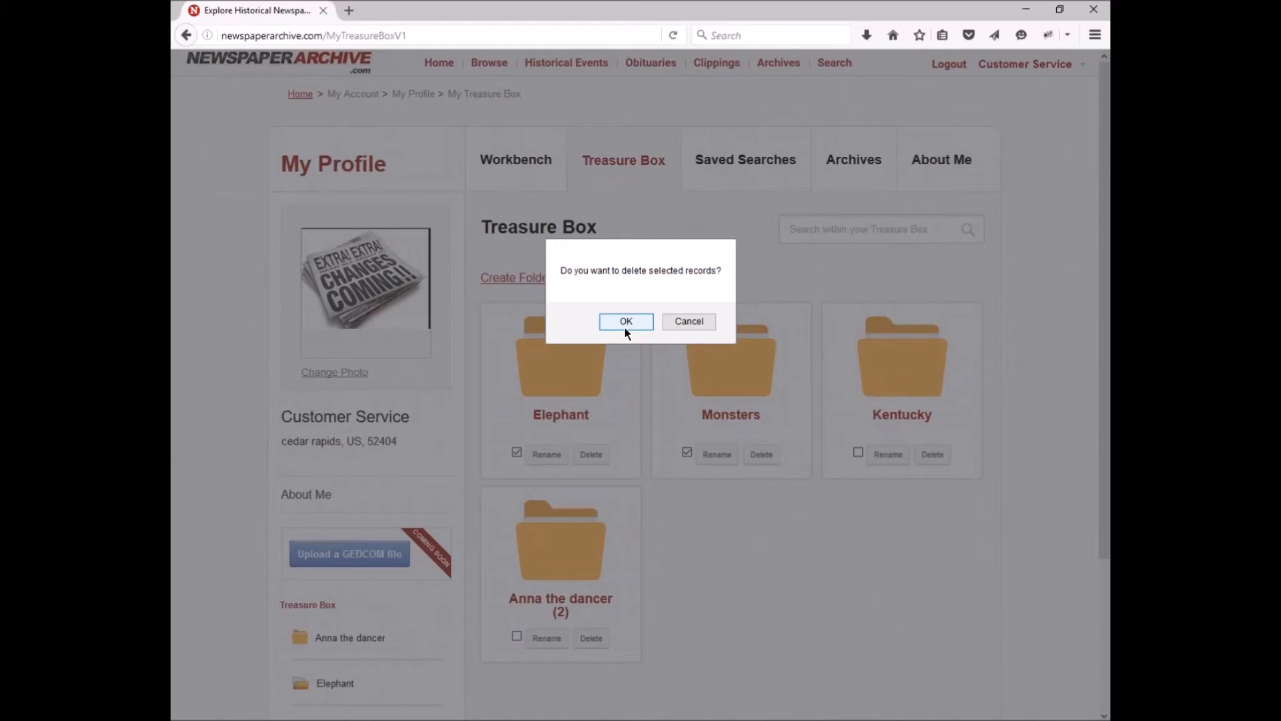
mouse_move(626, 321)
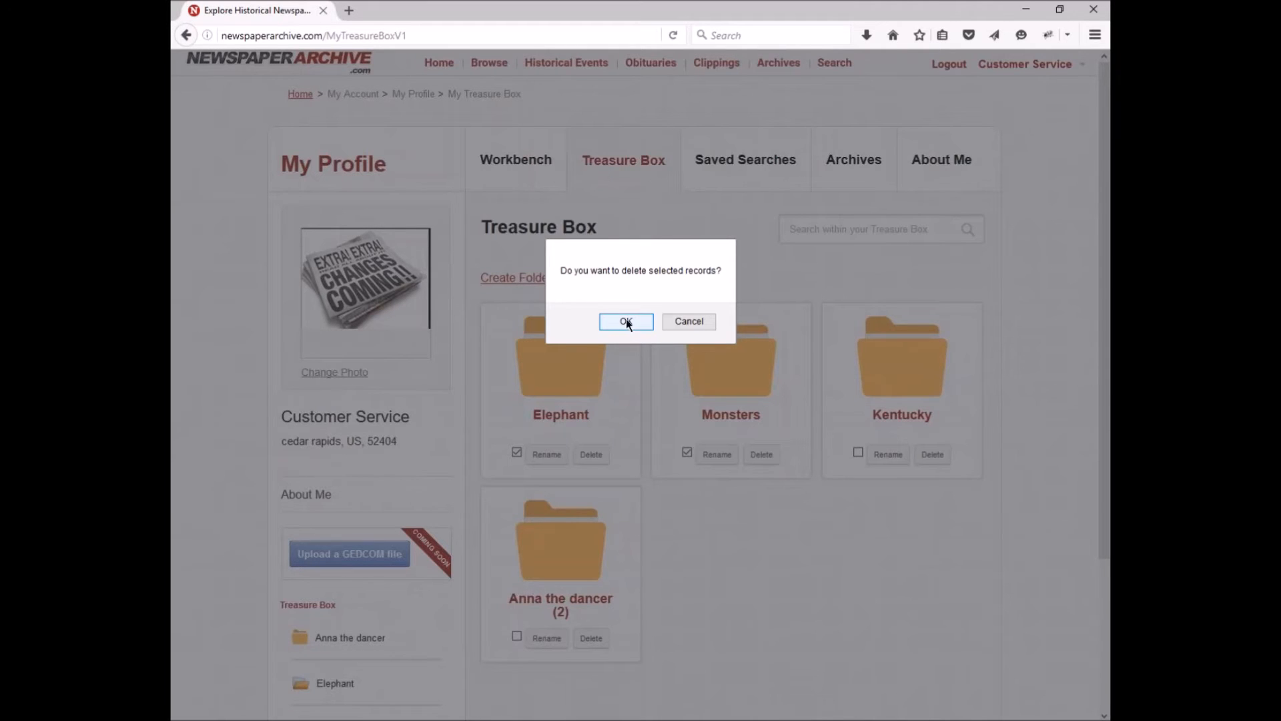
click(625, 321)
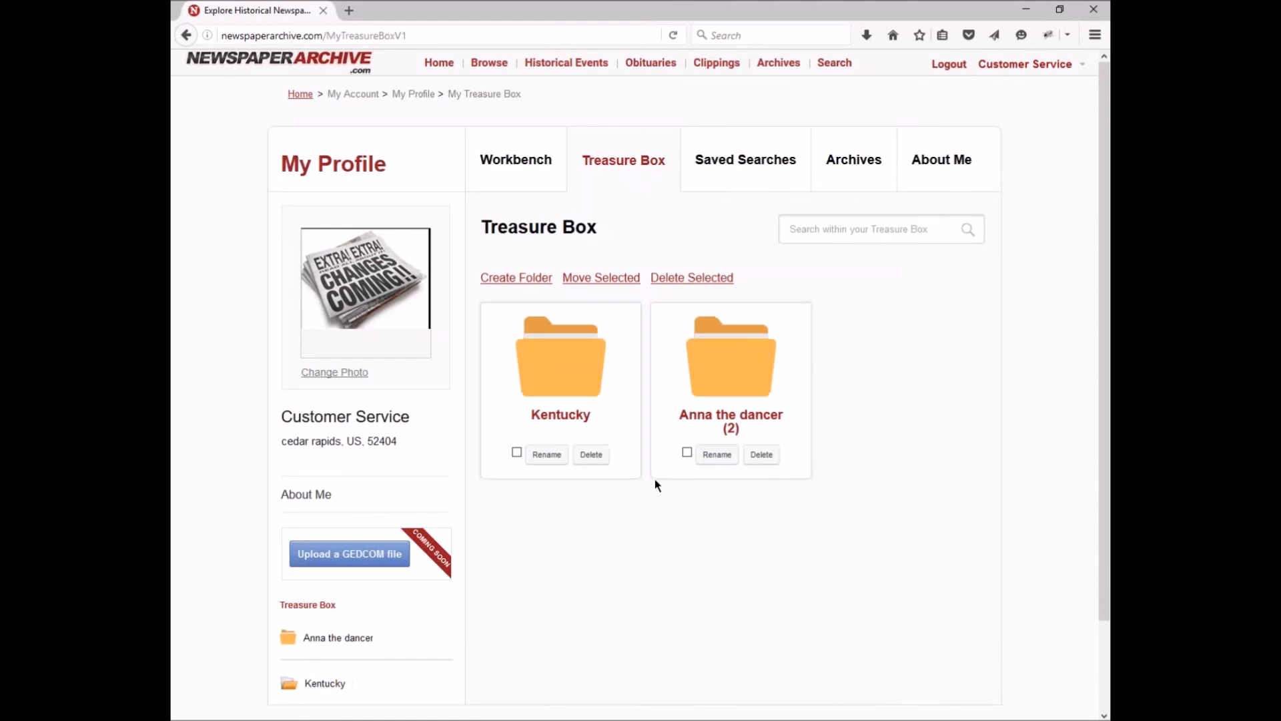
mouse_move(553, 544)
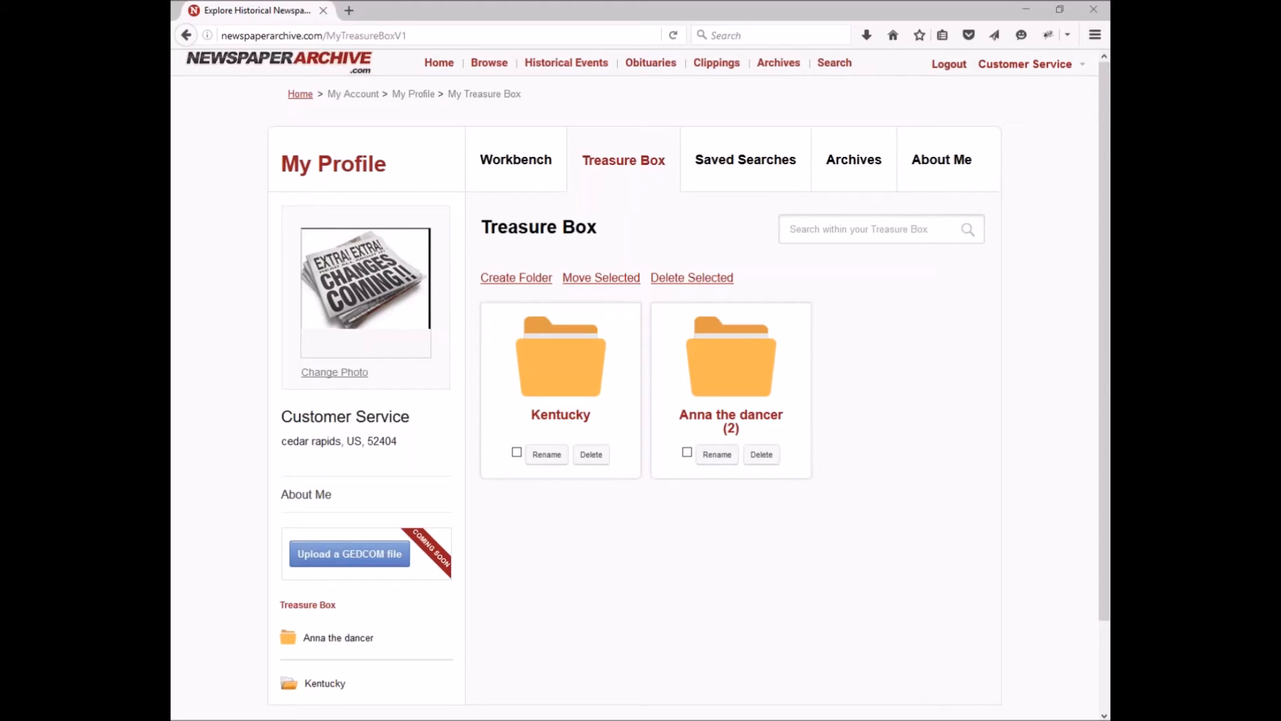
mouse_move(365, 278)
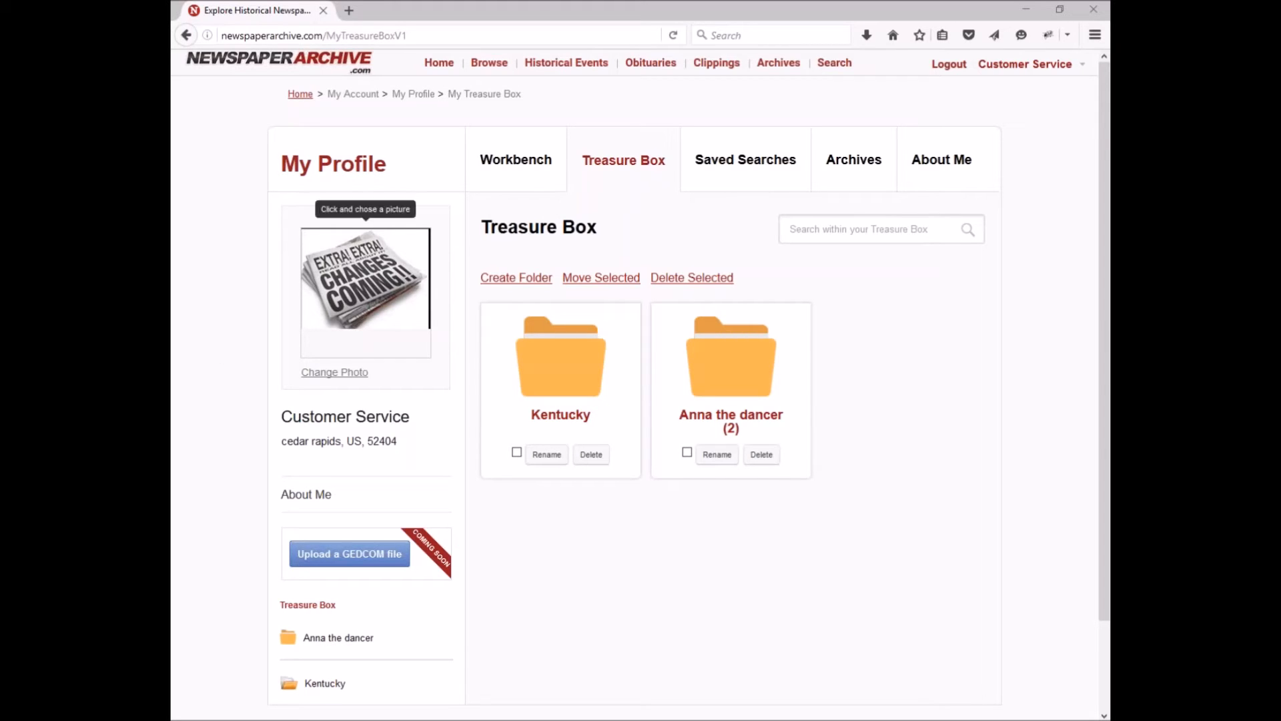
Move the Boston Sunday Post clipping from Anna the dancer into Befuddle
click(729, 353)
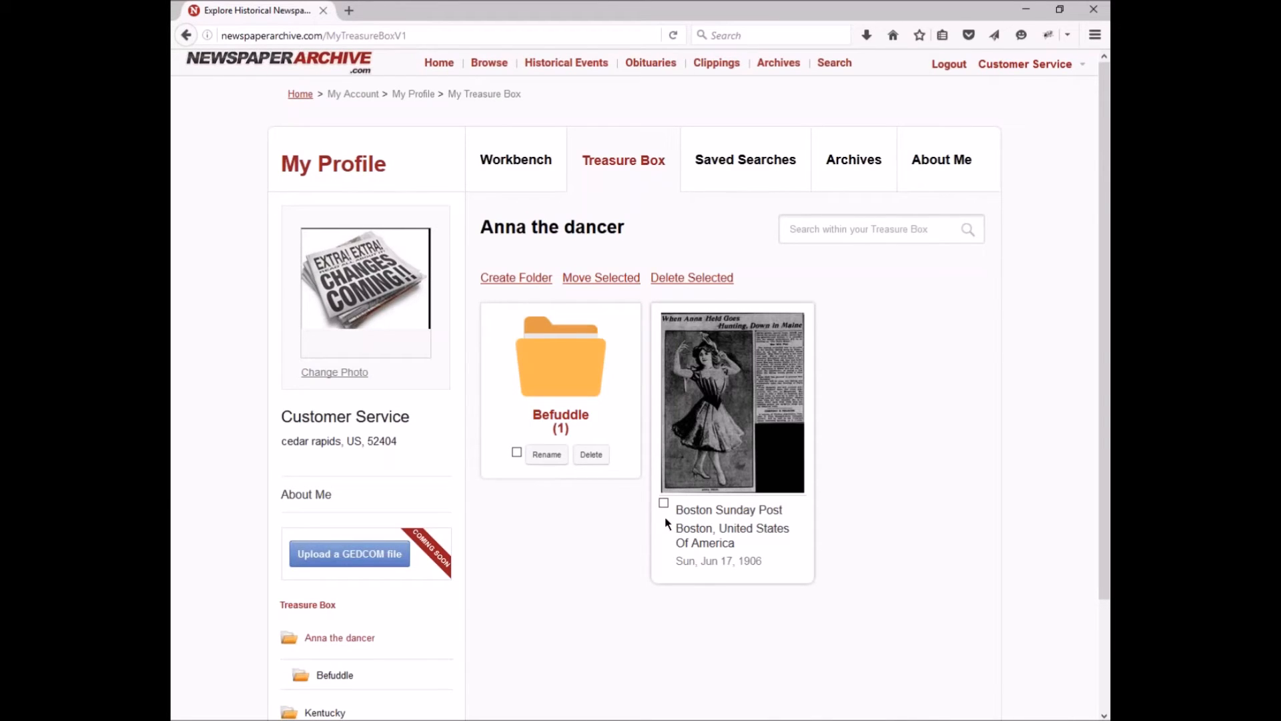
click(663, 502)
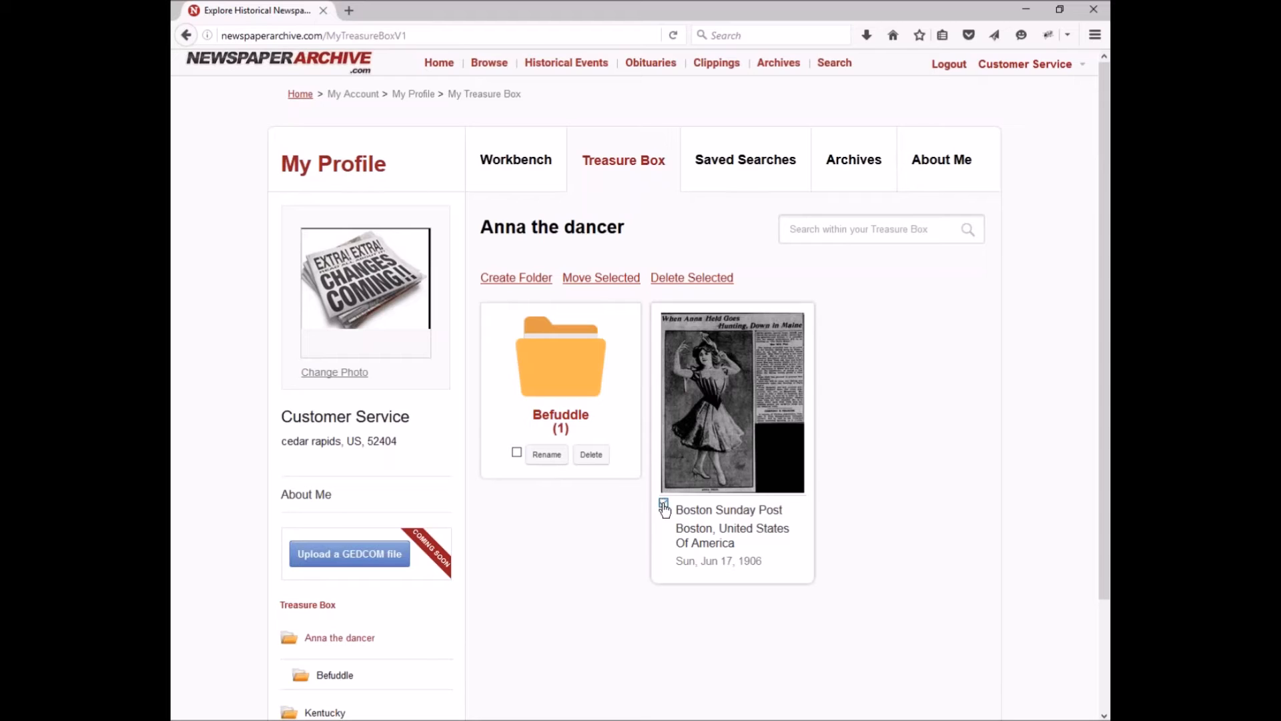
click(663, 503)
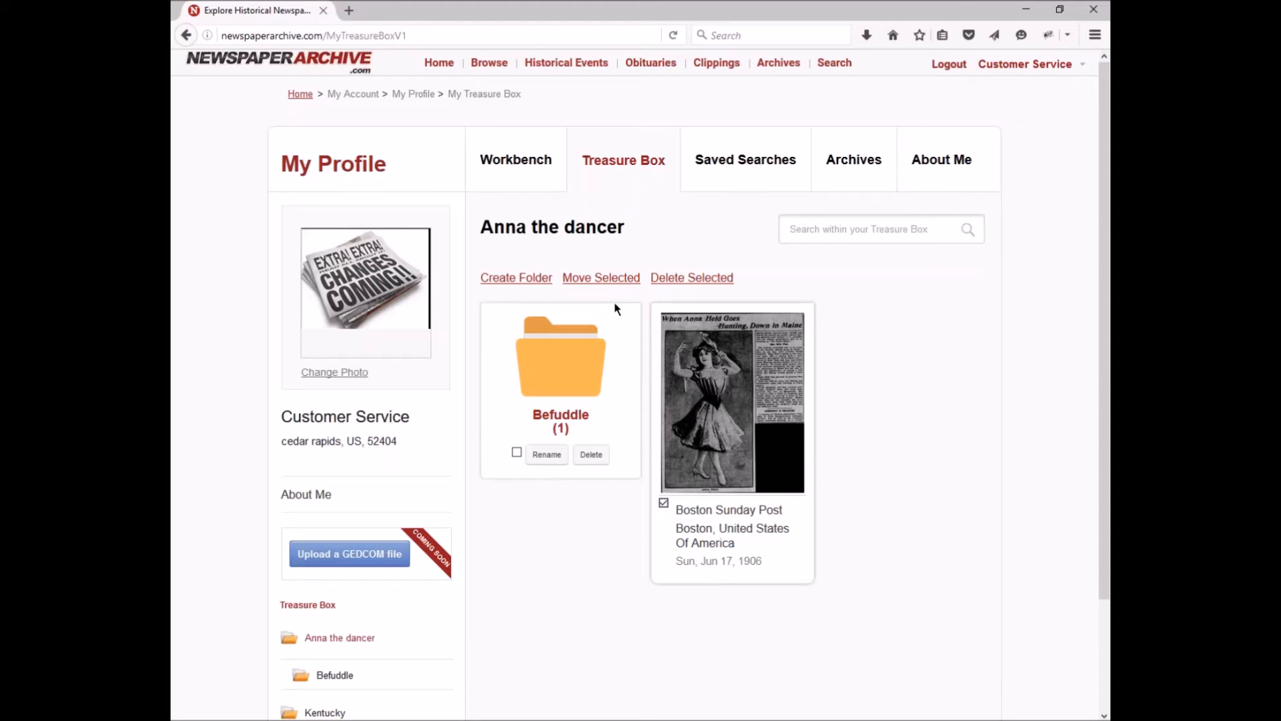
click(600, 277)
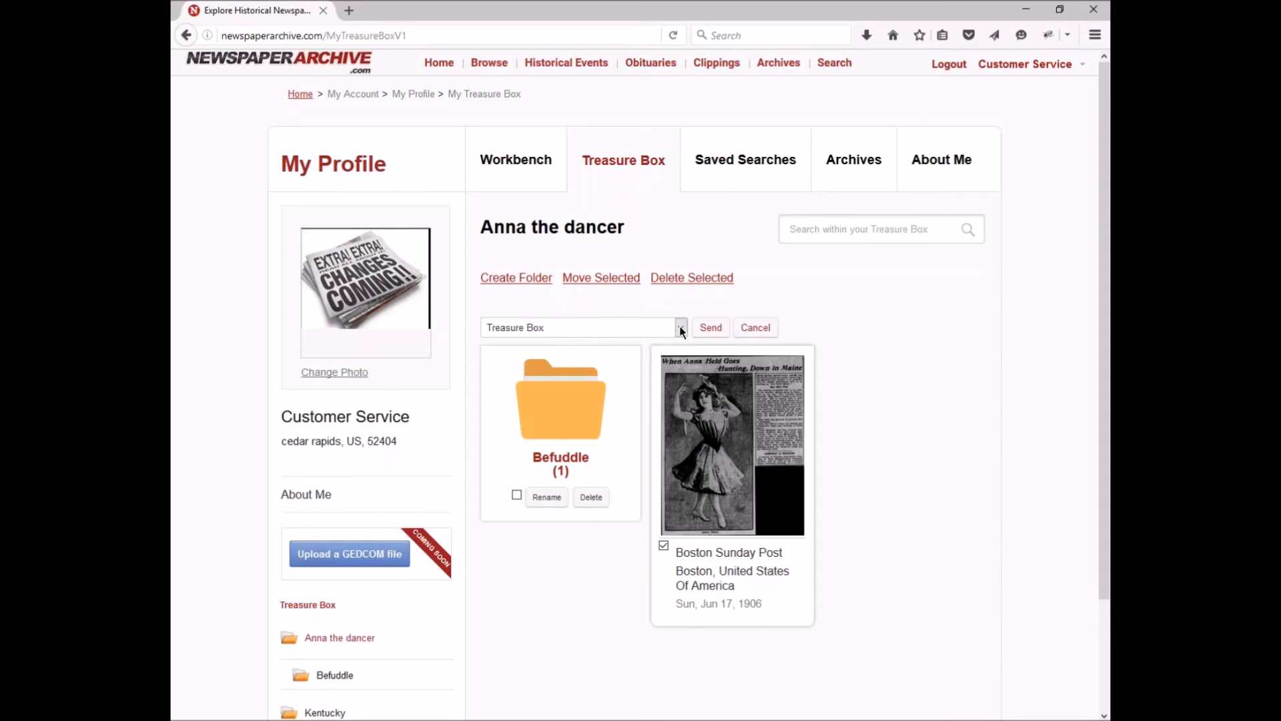
click(679, 327)
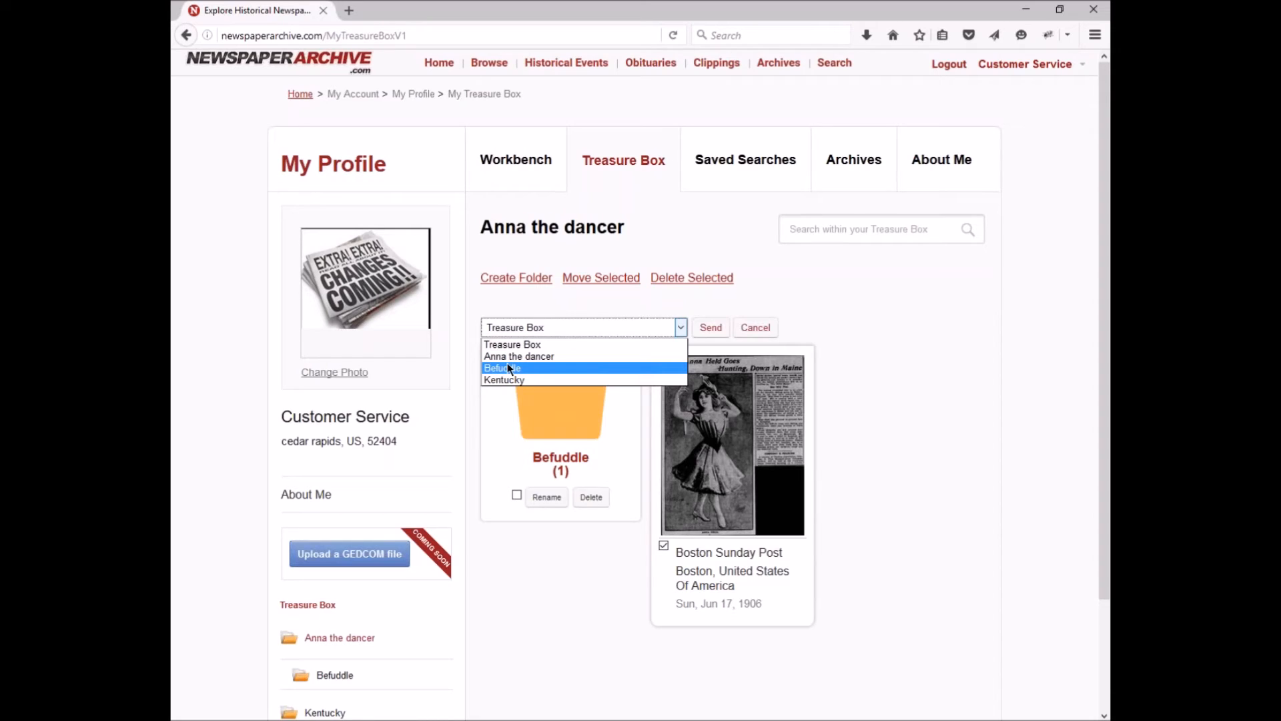
click(501, 367)
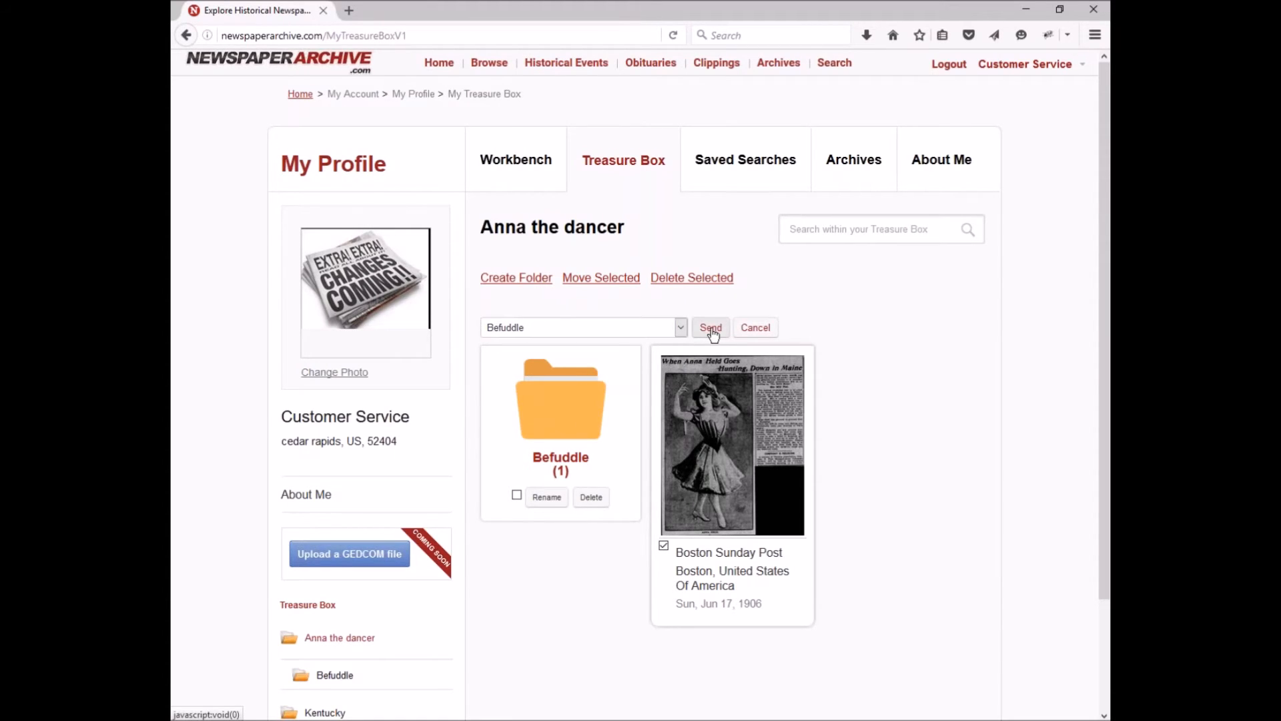
click(709, 327)
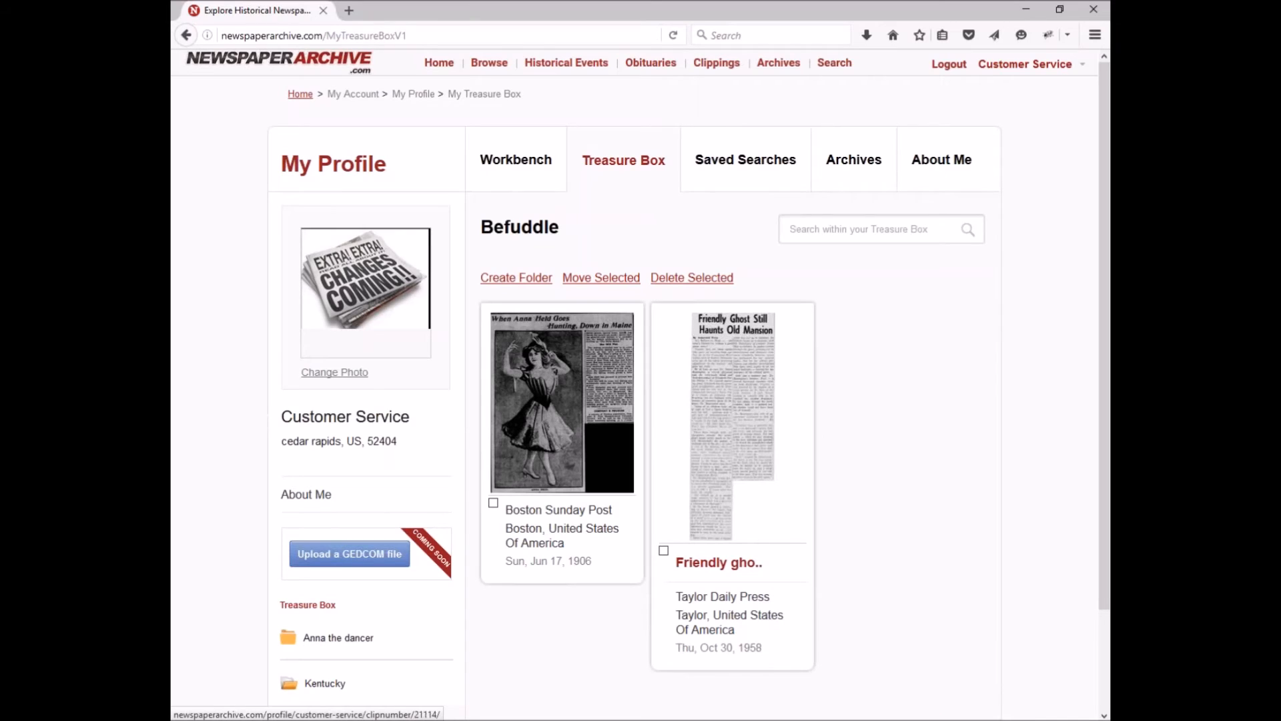
mouse_move(725, 518)
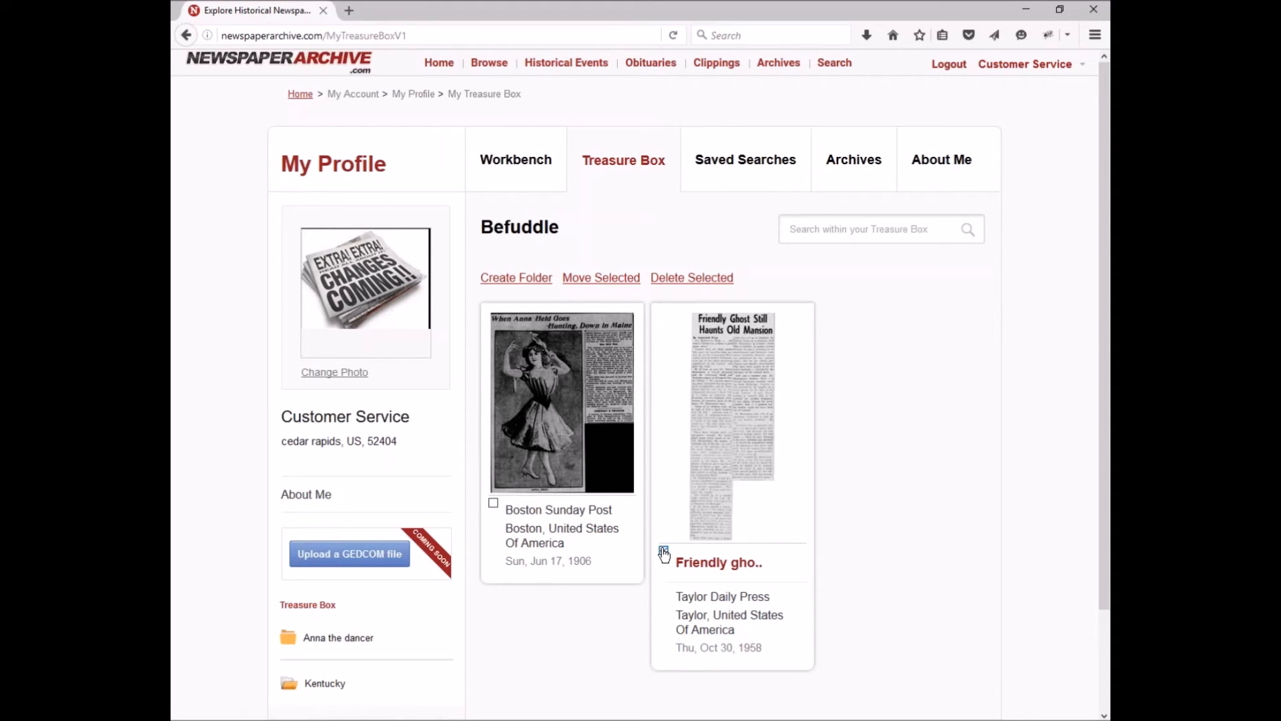
Move the Friendly ghost clipping from Befuddle to the top-level Treasure Box
click(664, 549)
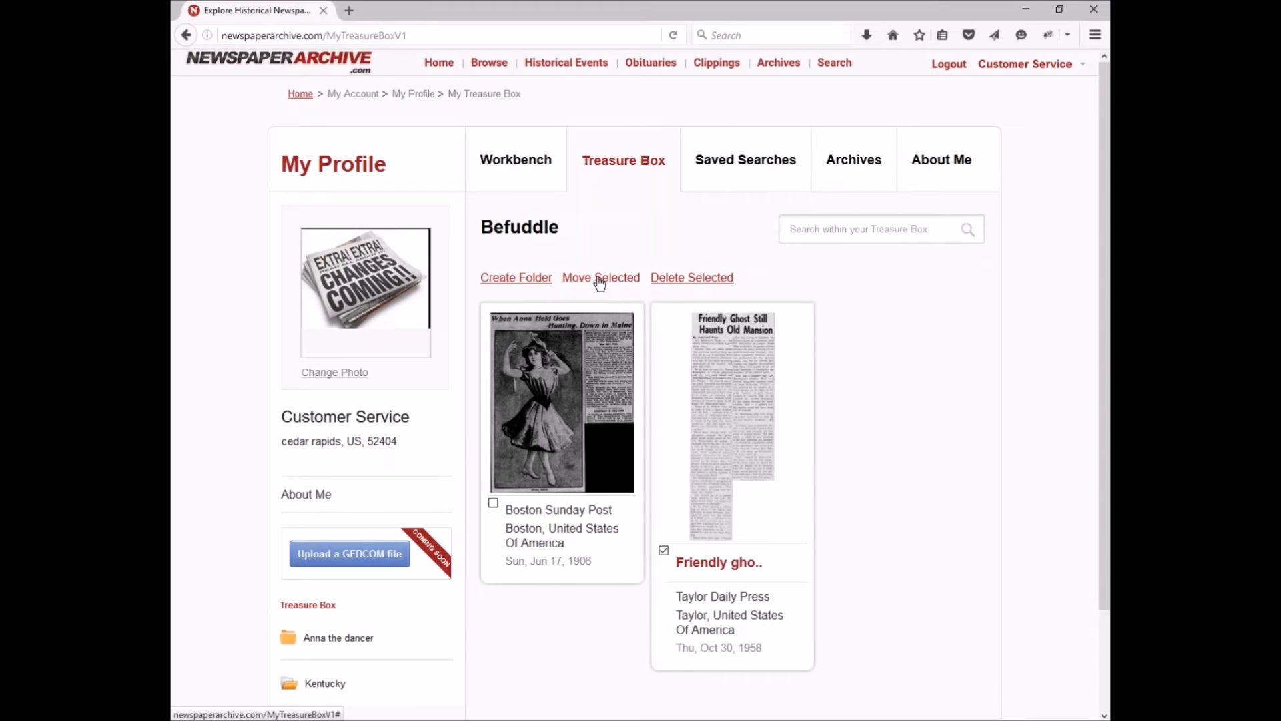
click(600, 277)
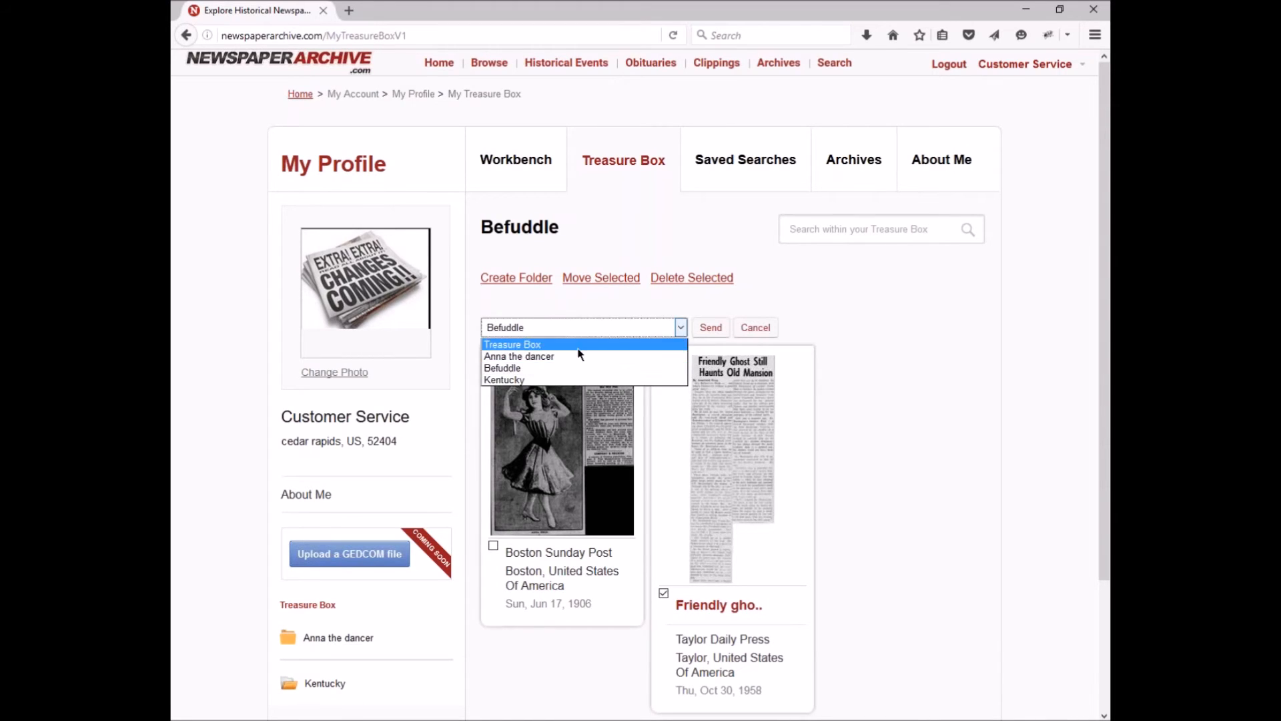
click(512, 344)
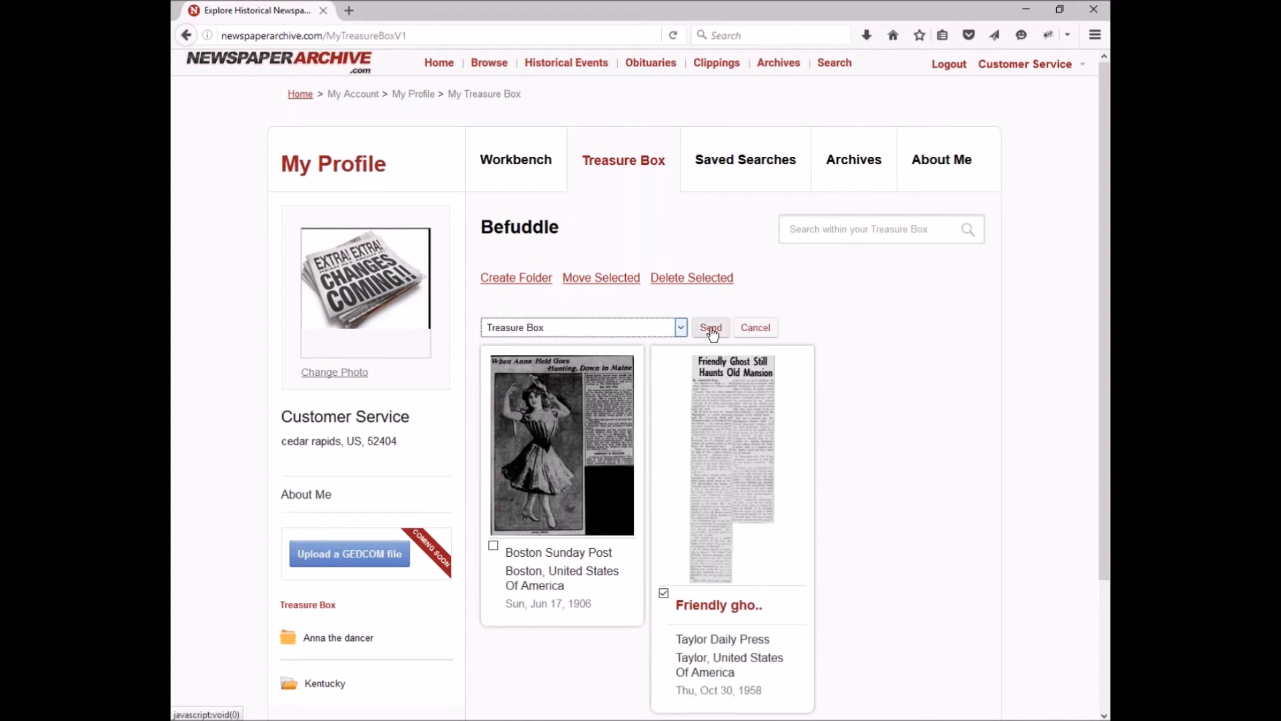
click(710, 327)
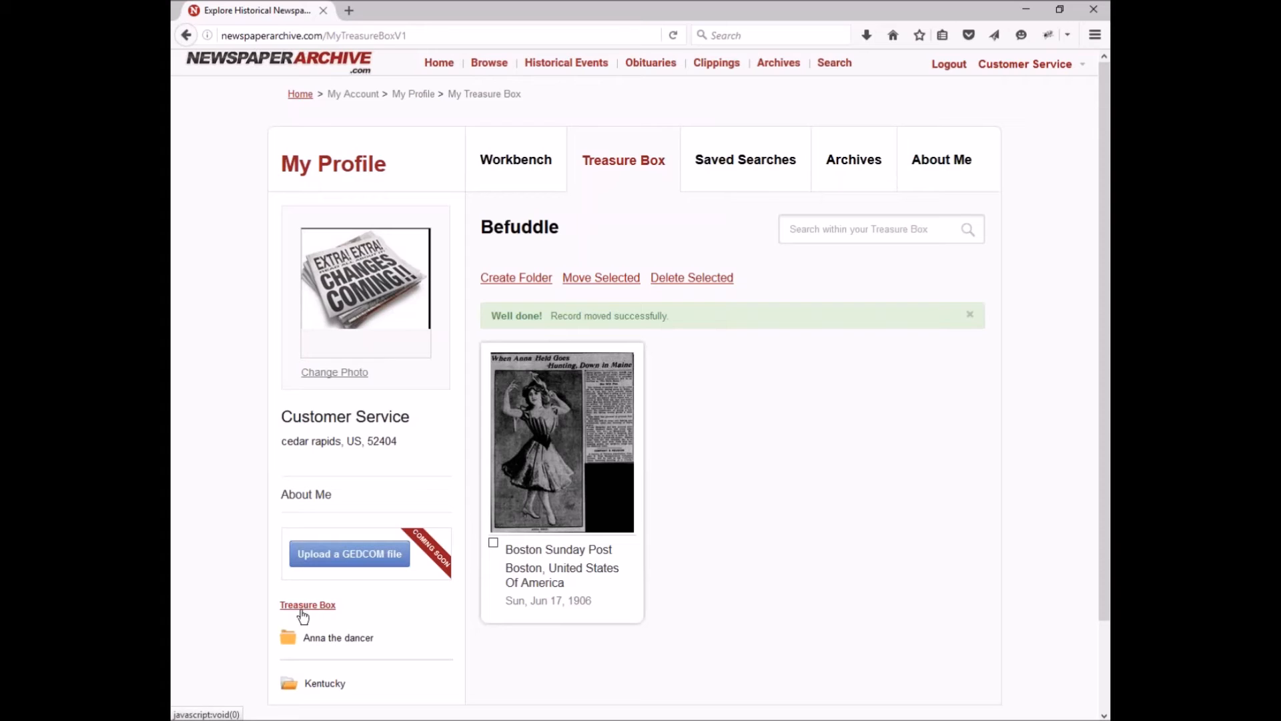
mouse_move(624, 160)
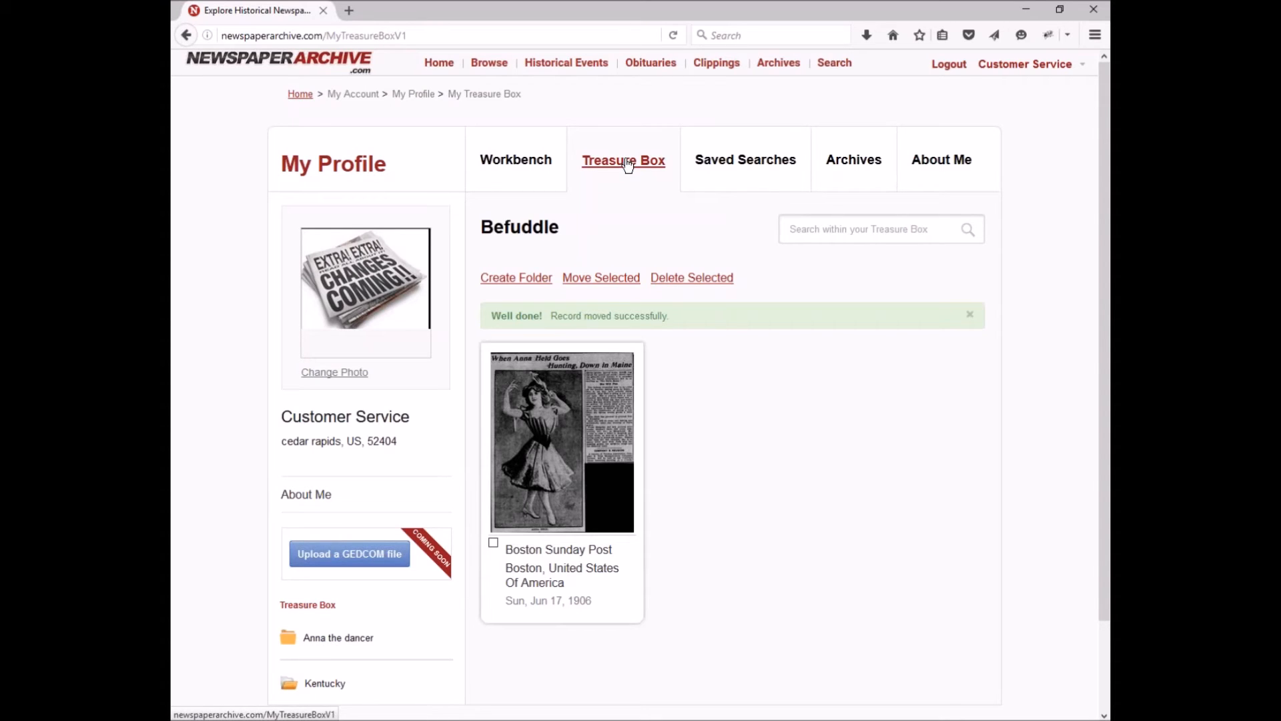
click(622, 160)
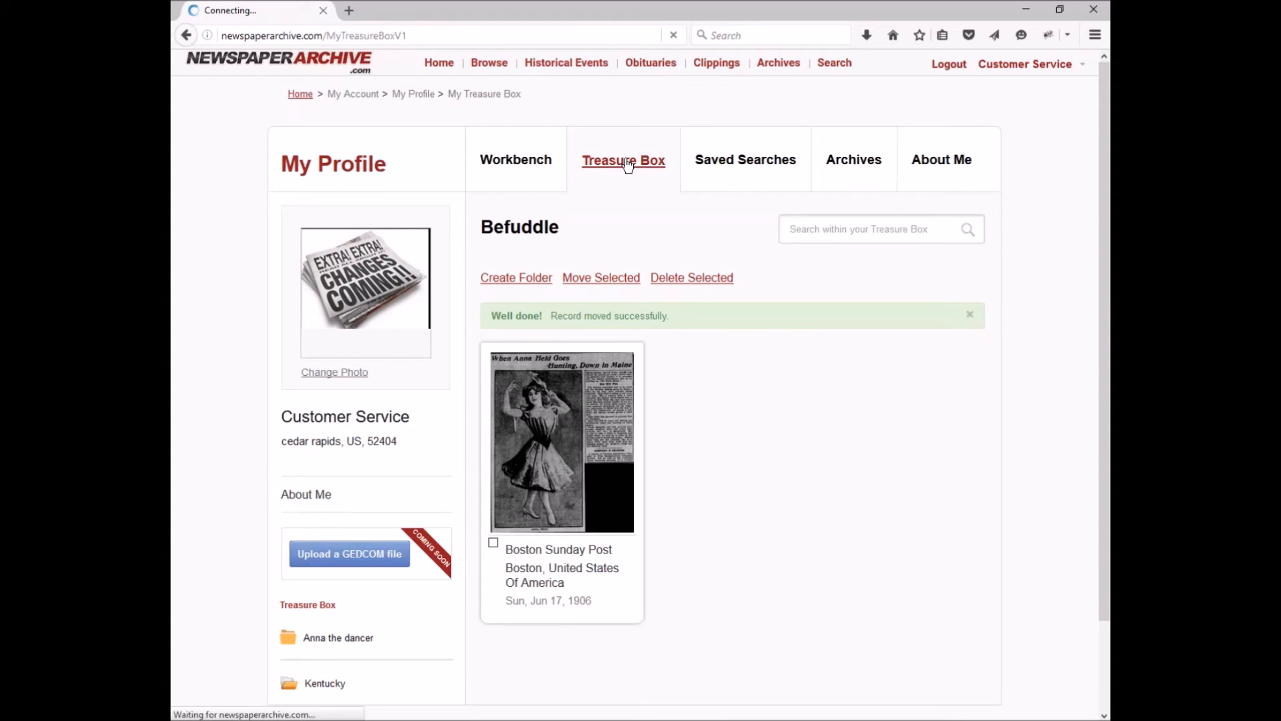
click(623, 159)
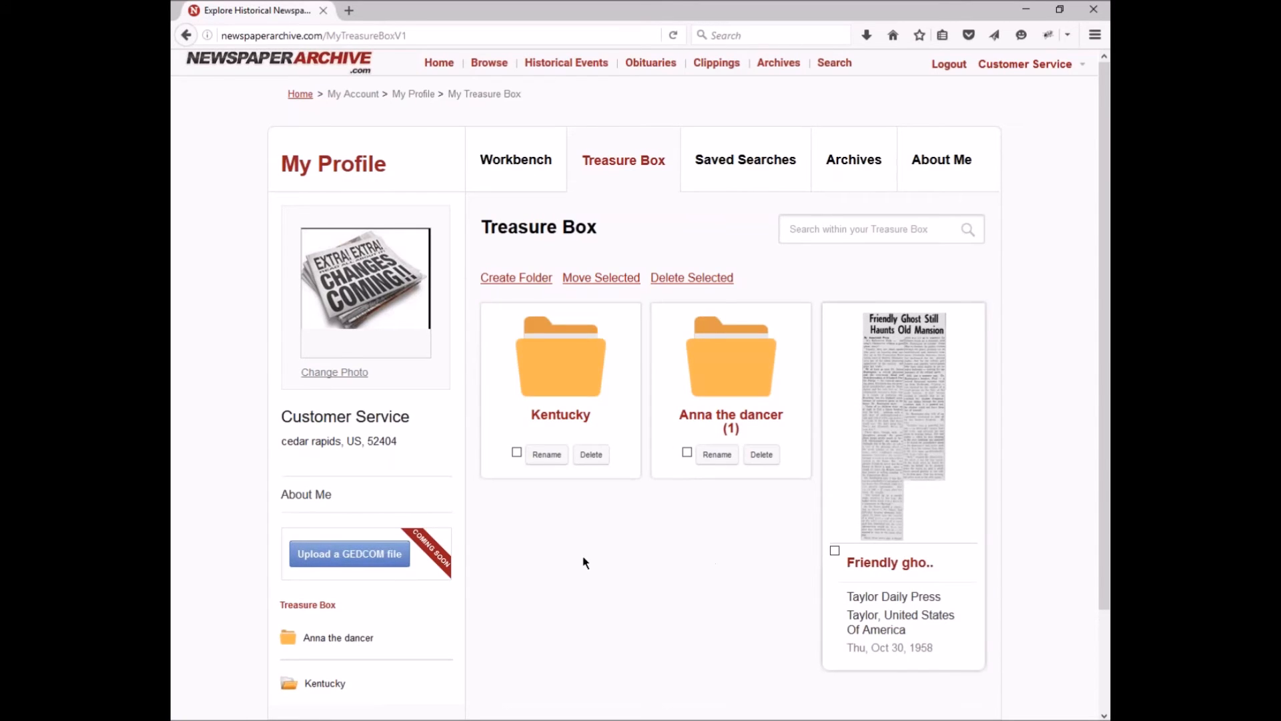
mouse_move(599, 539)
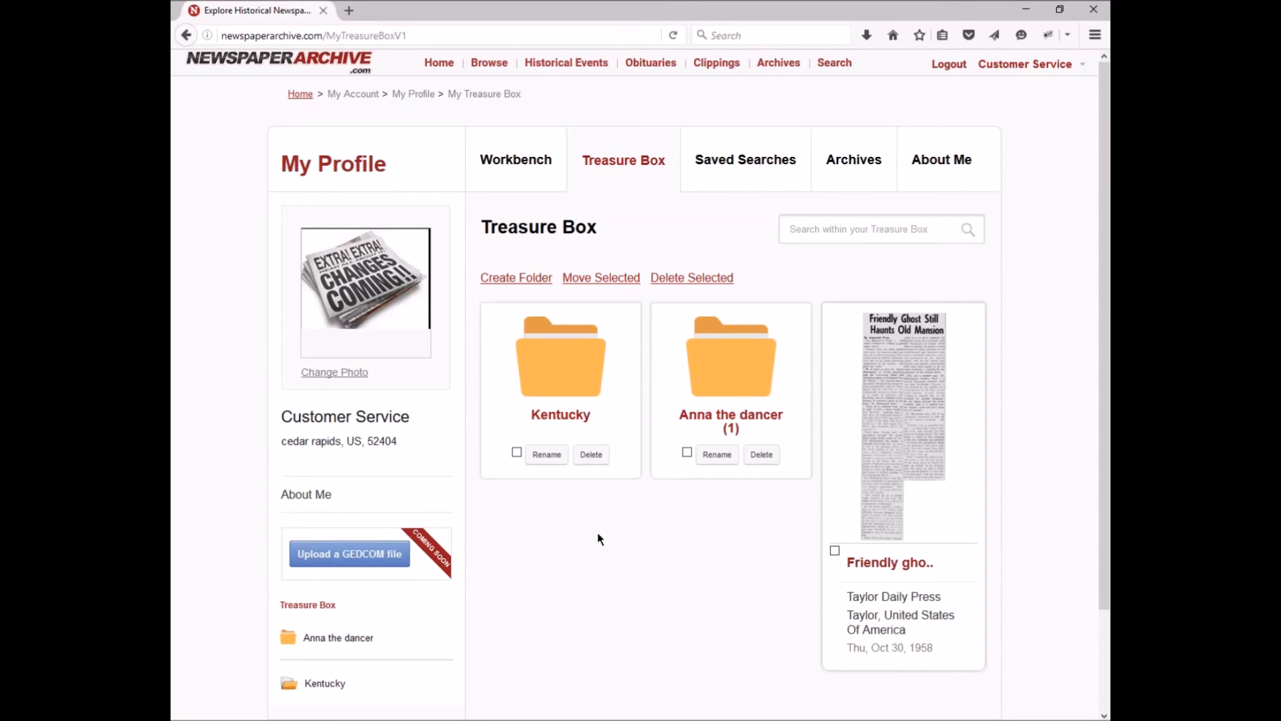
mouse_move(856, 522)
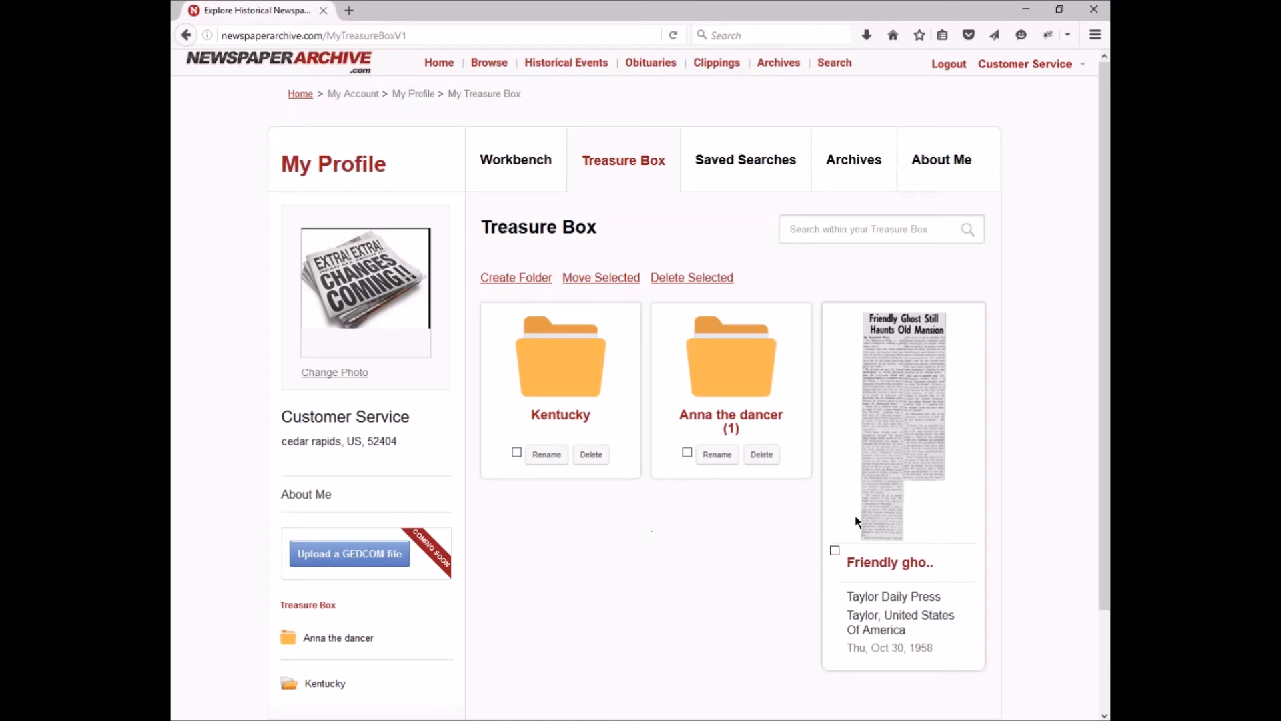
mouse_move(832, 481)
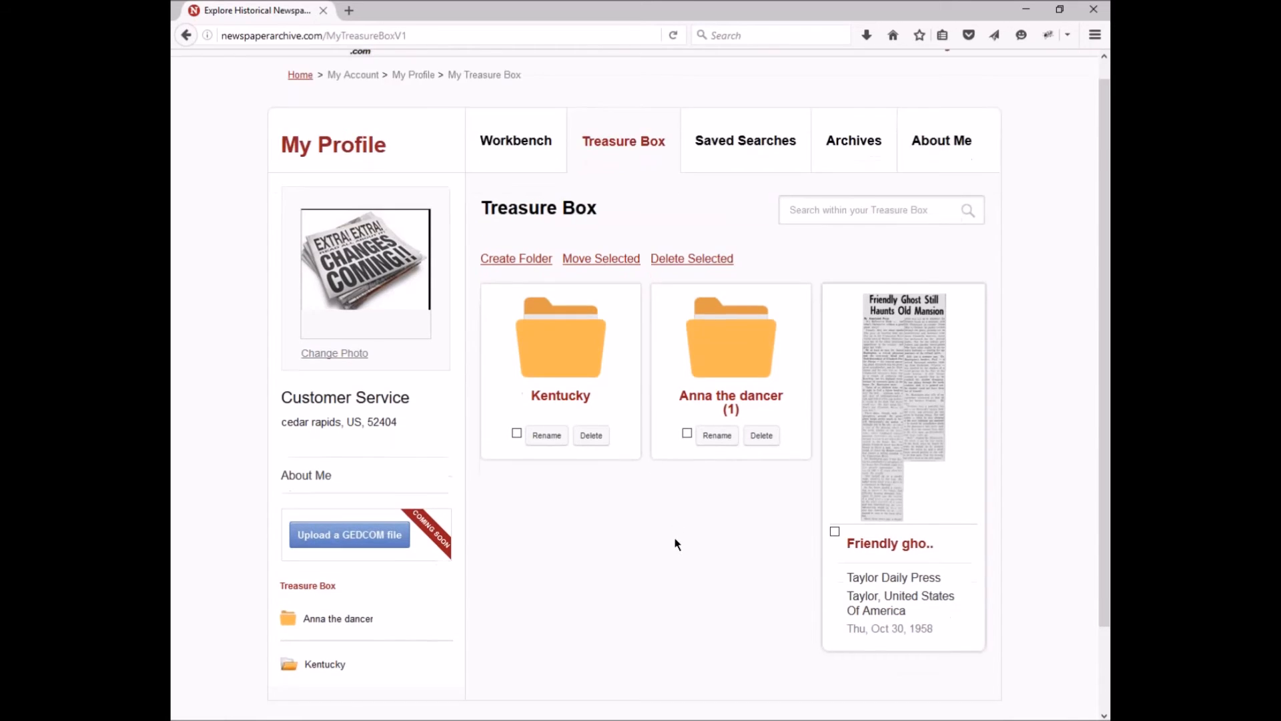
scroll(down, 3)
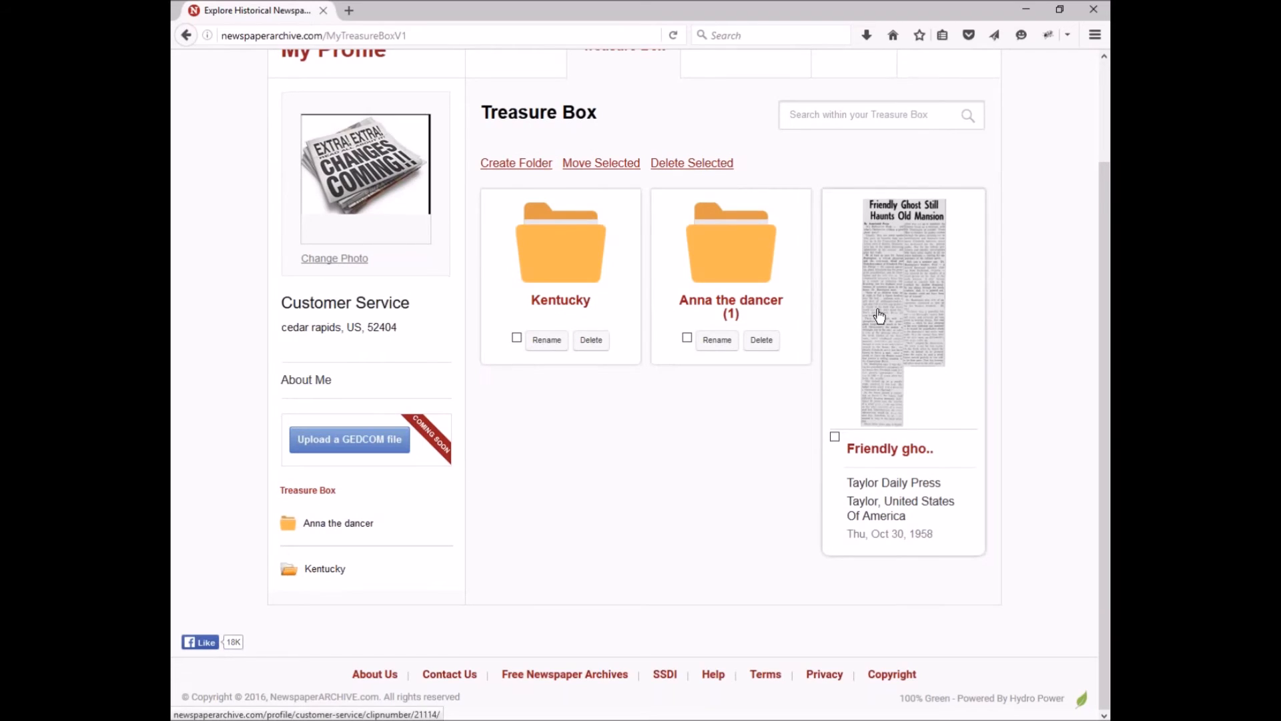
mouse_move(847, 156)
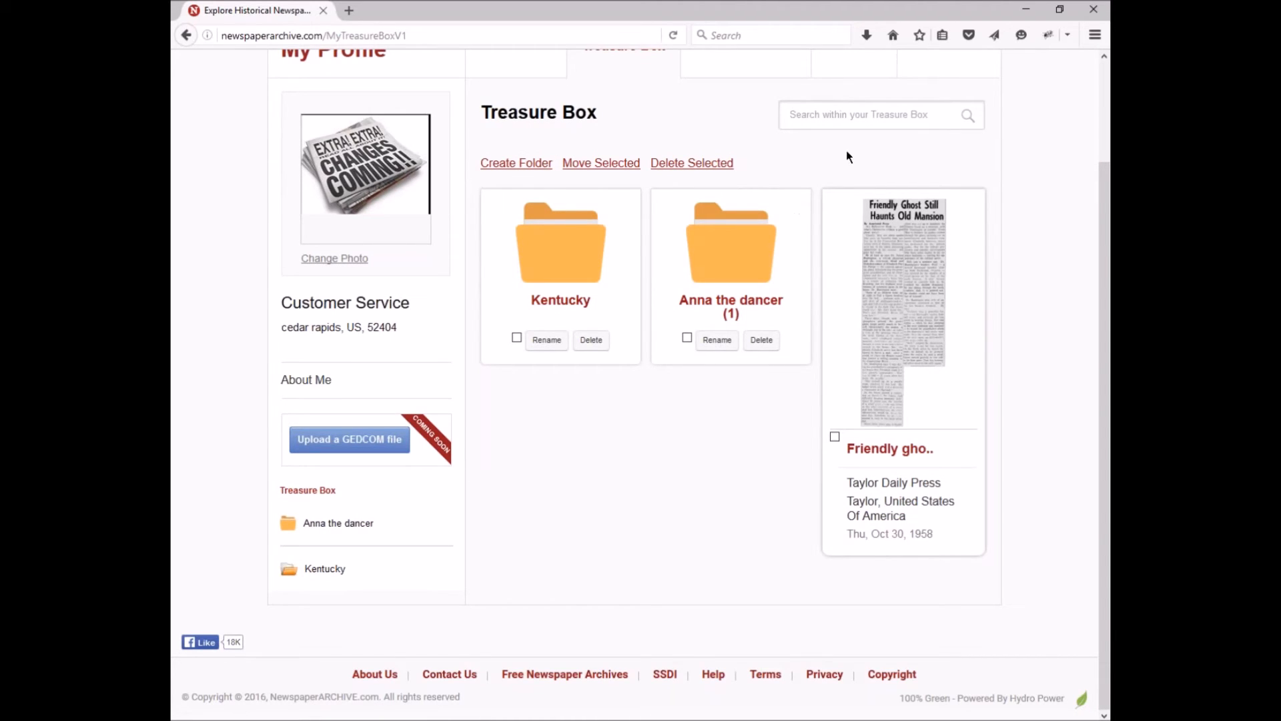
click(881, 114)
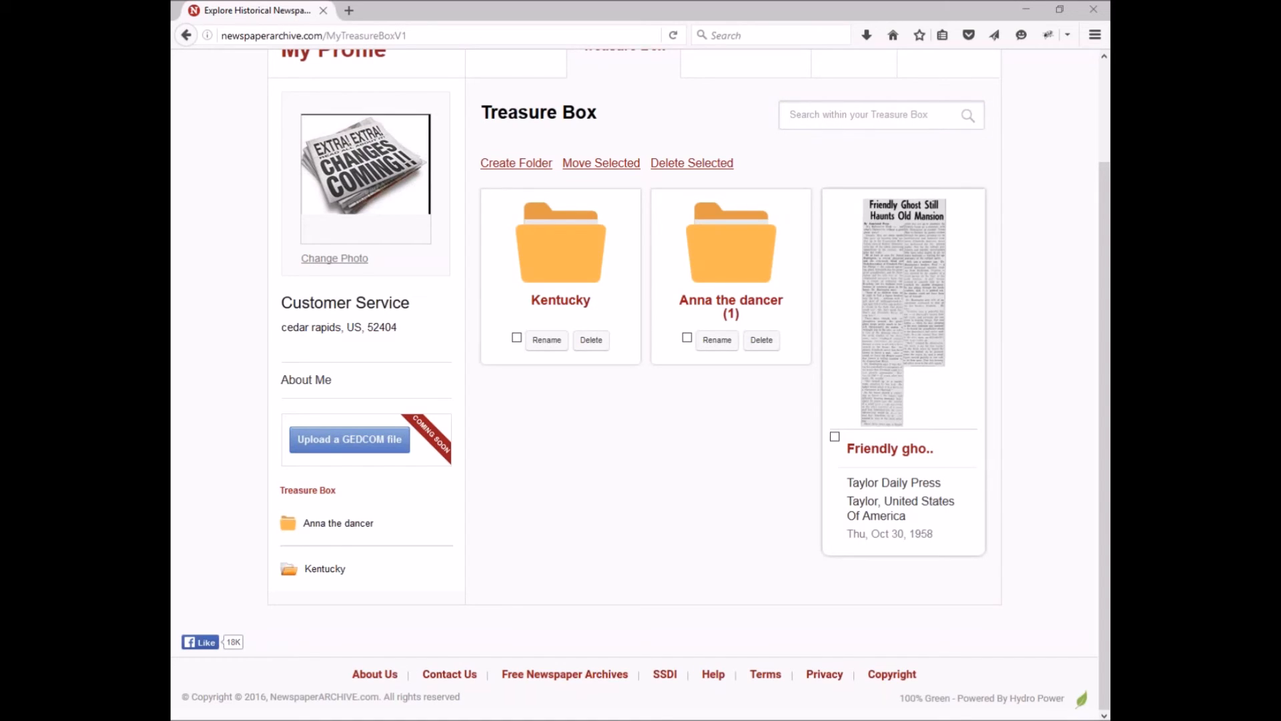
mouse_move(248, 306)
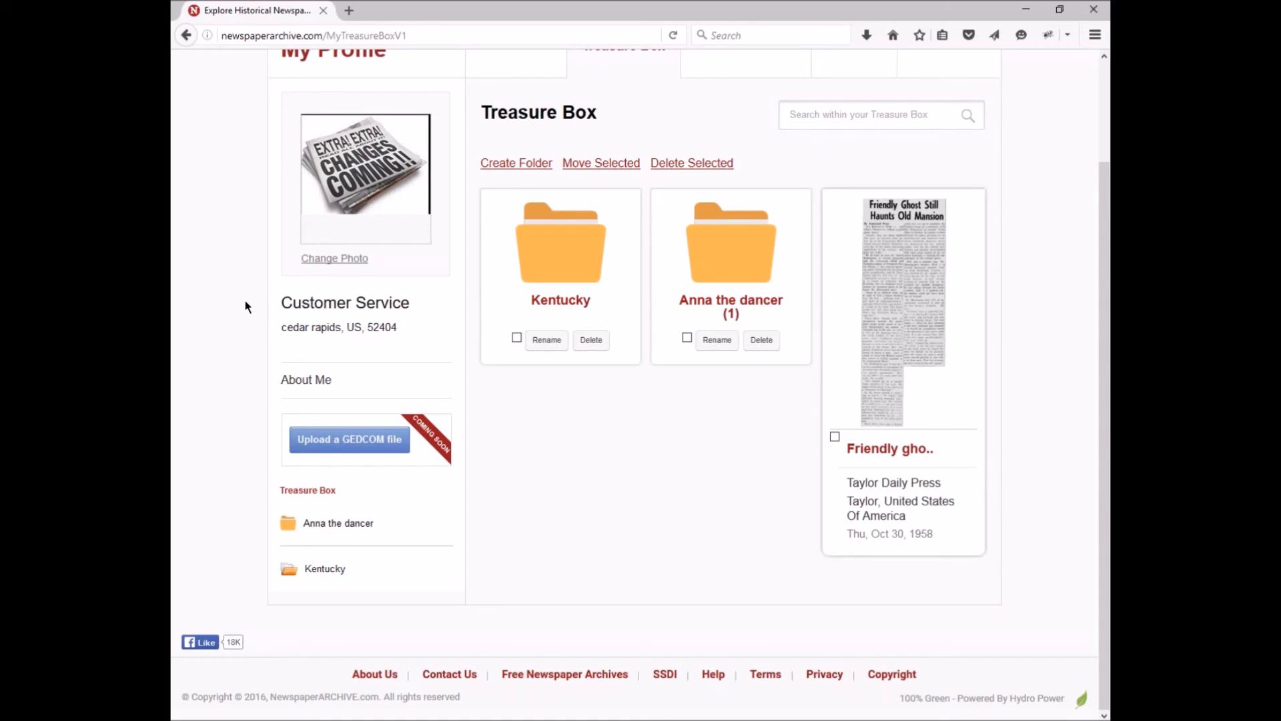
scroll(up, 3)
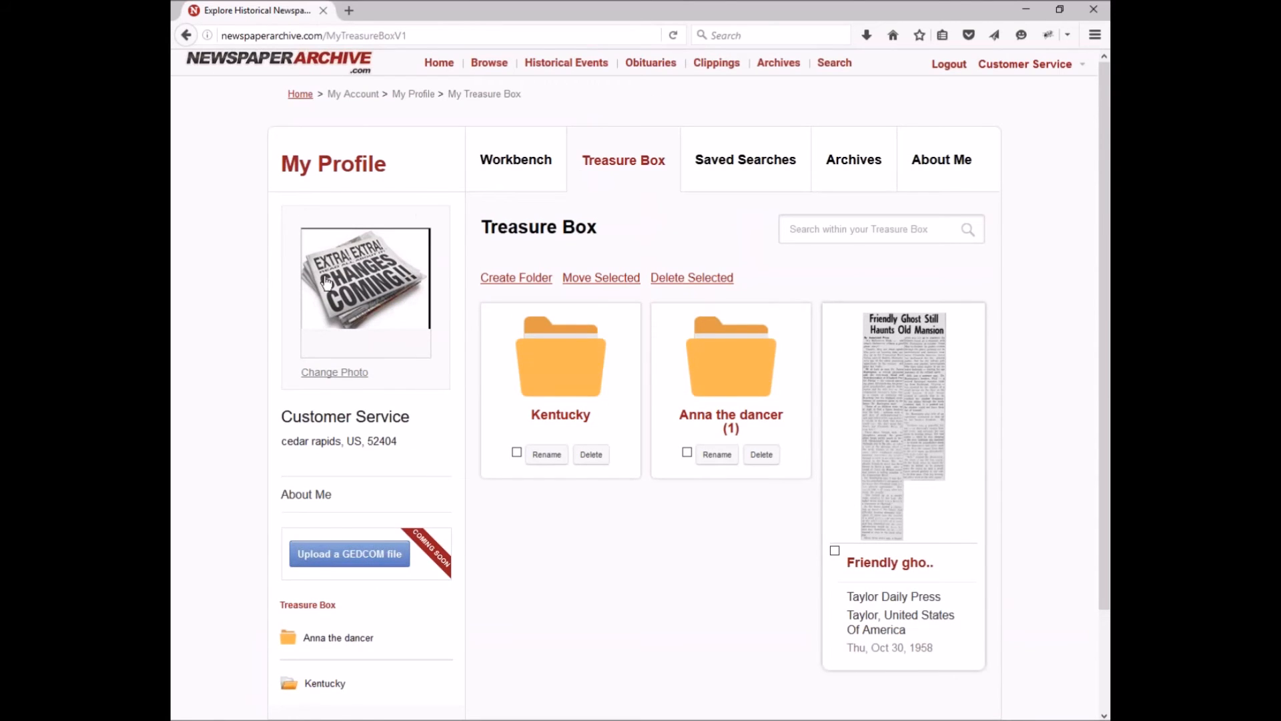
mouse_move(219, 258)
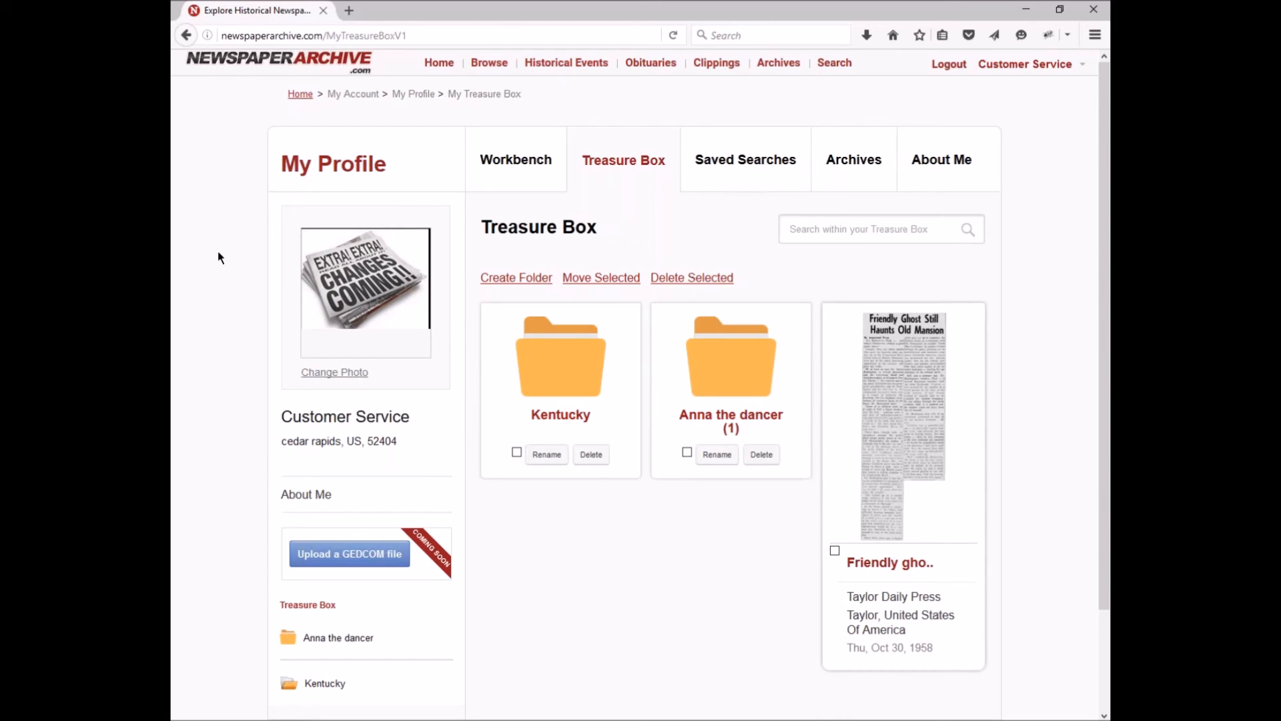
Open All Clippings in a new tab and scroll through recent member clippings
click(349, 10)
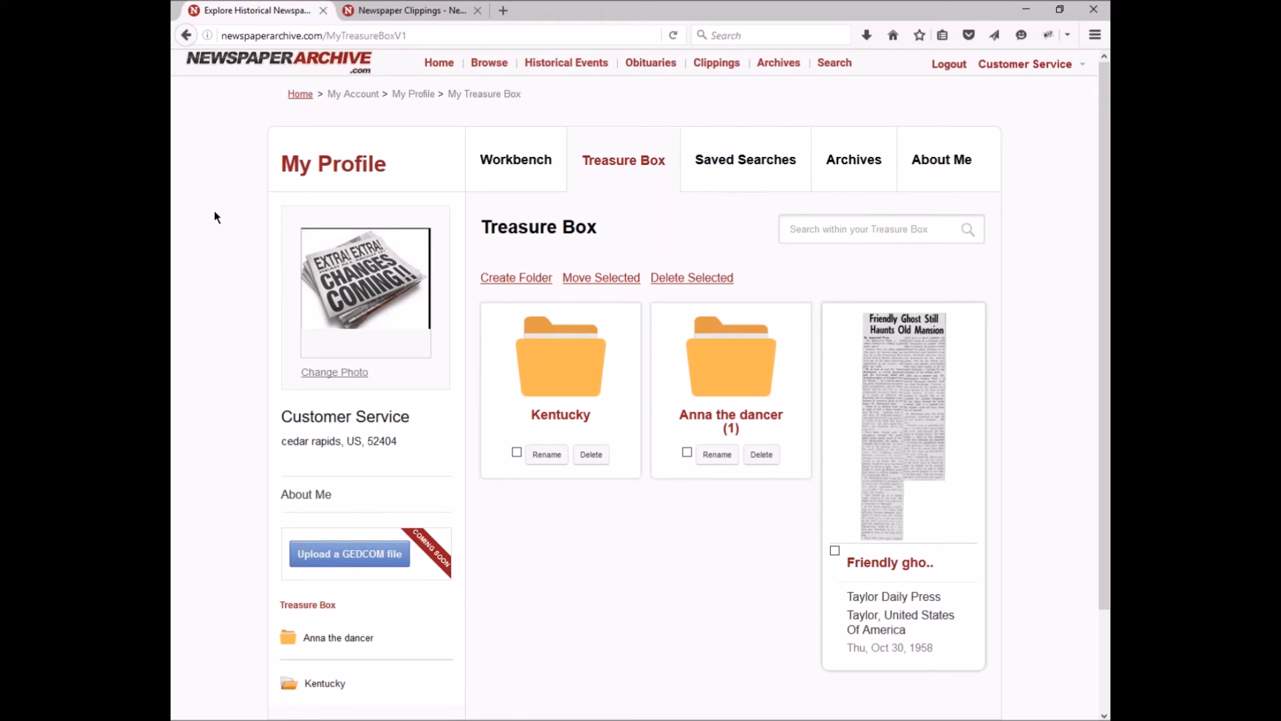
mouse_move(412, 10)
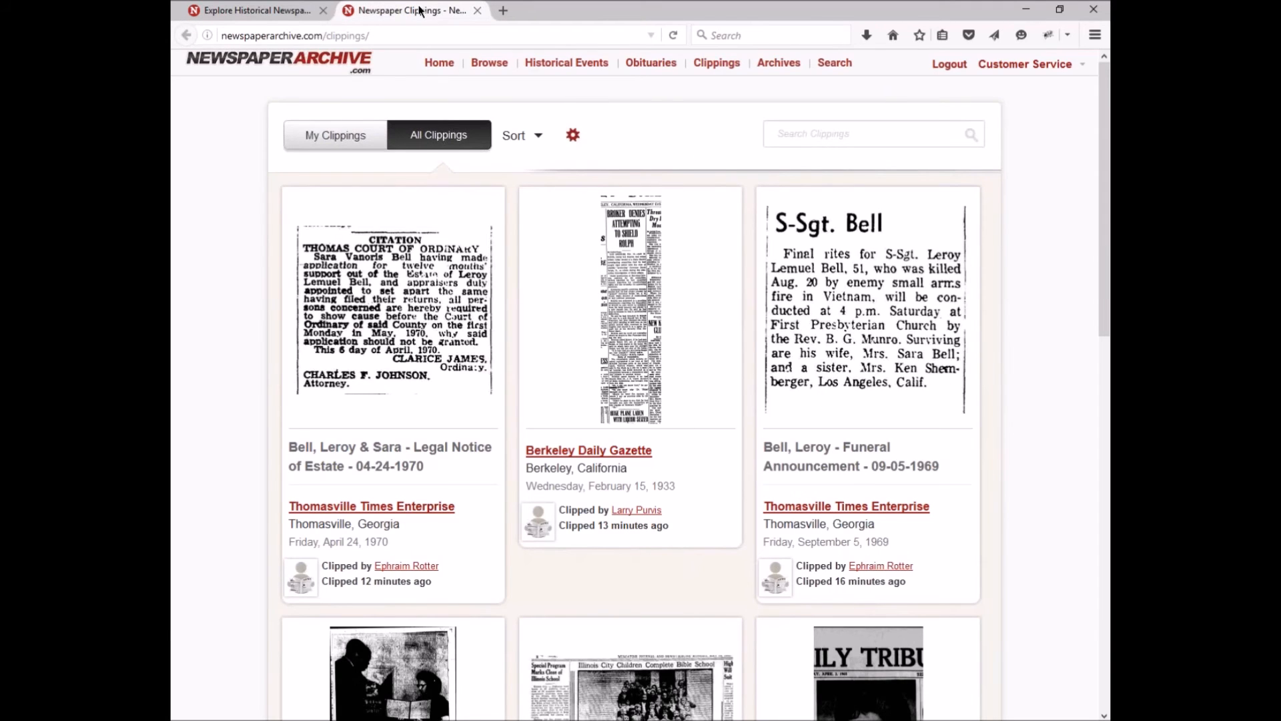
mouse_move(210, 343)
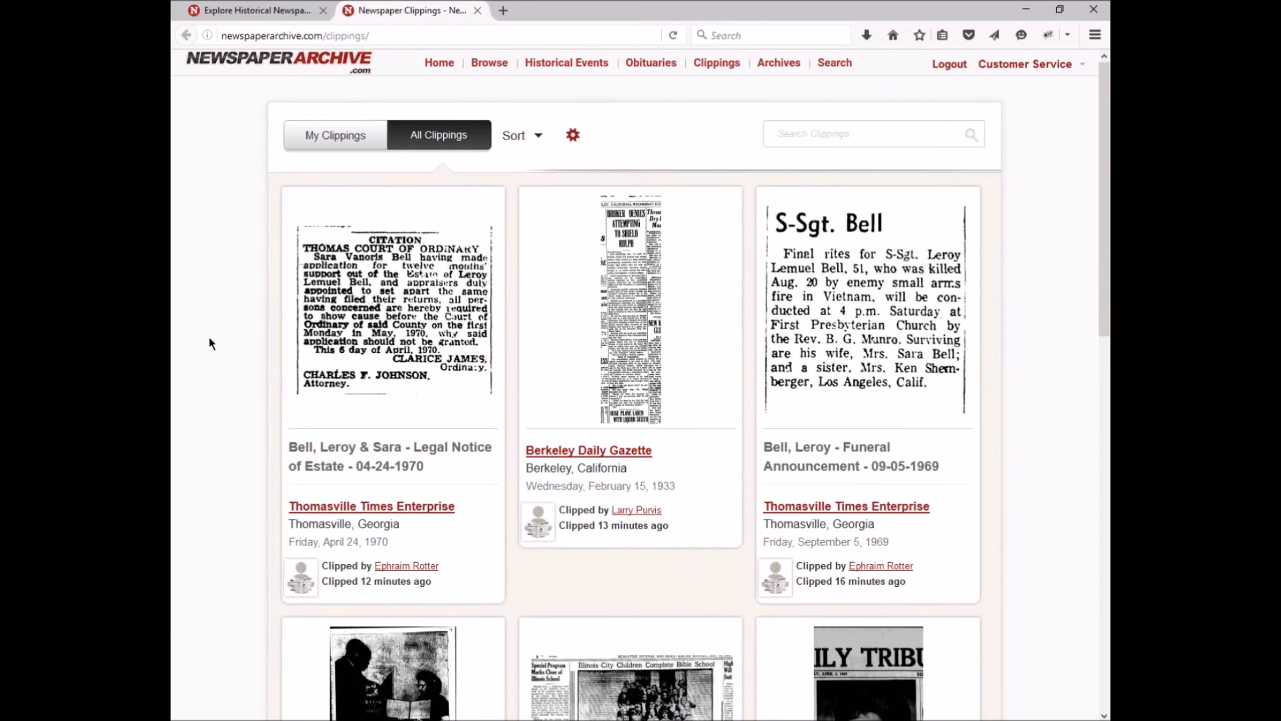
scroll(down, 3)
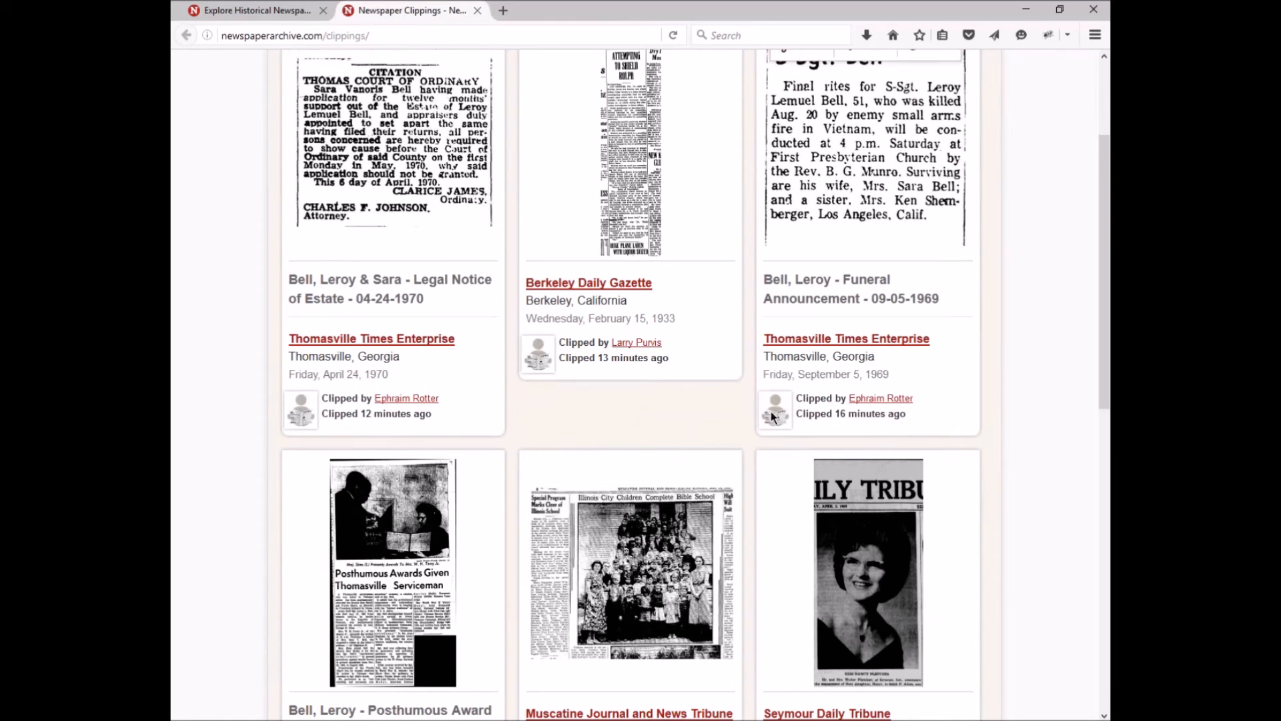
scroll(down, 3)
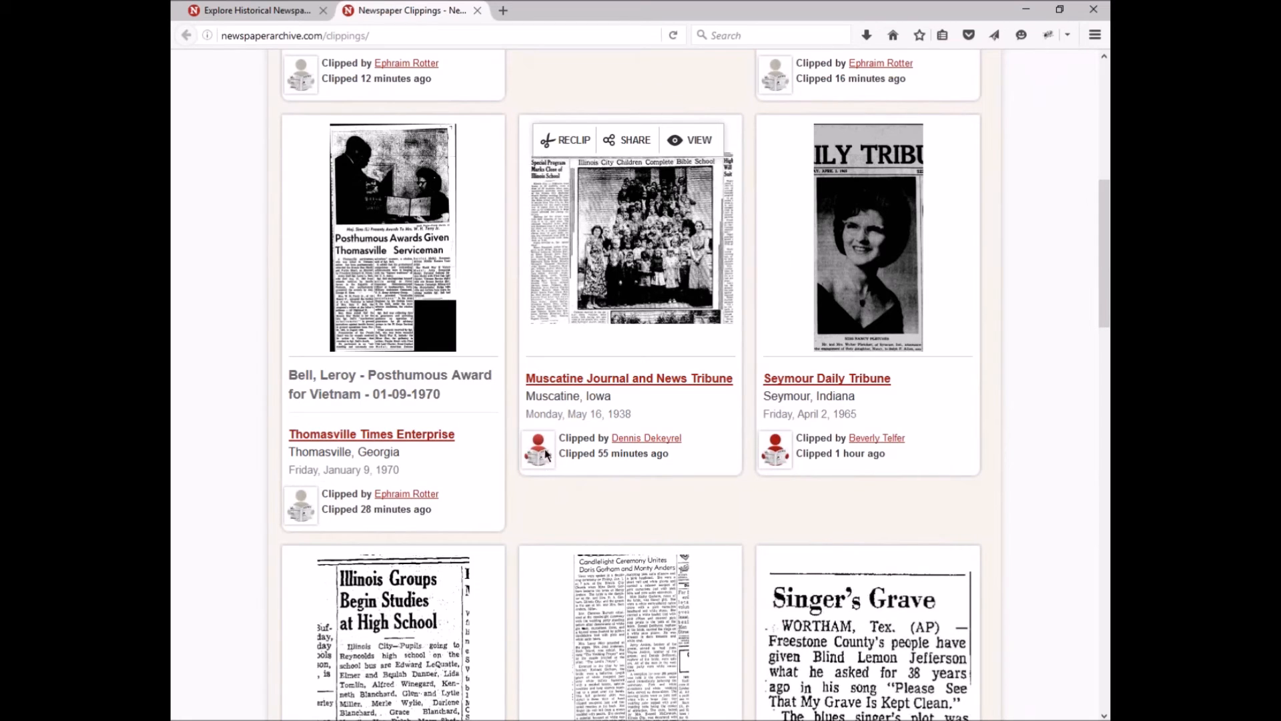
scroll(down, 3)
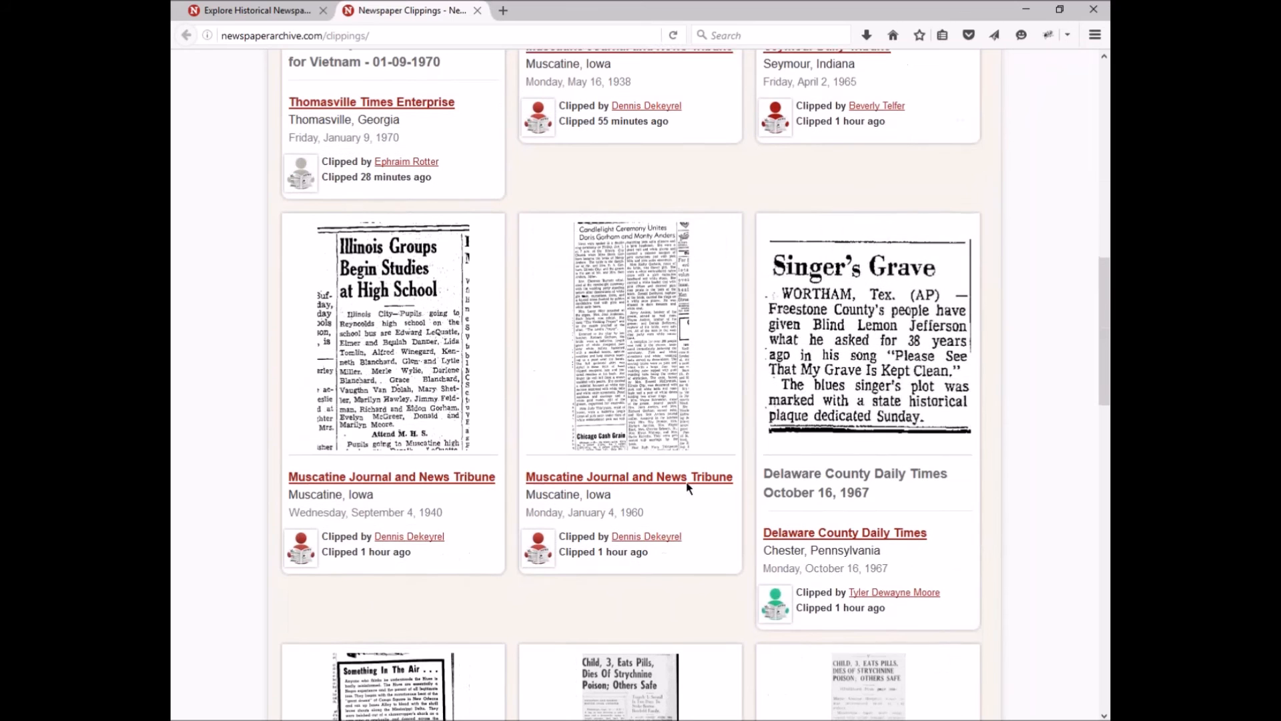
scroll(down, 3)
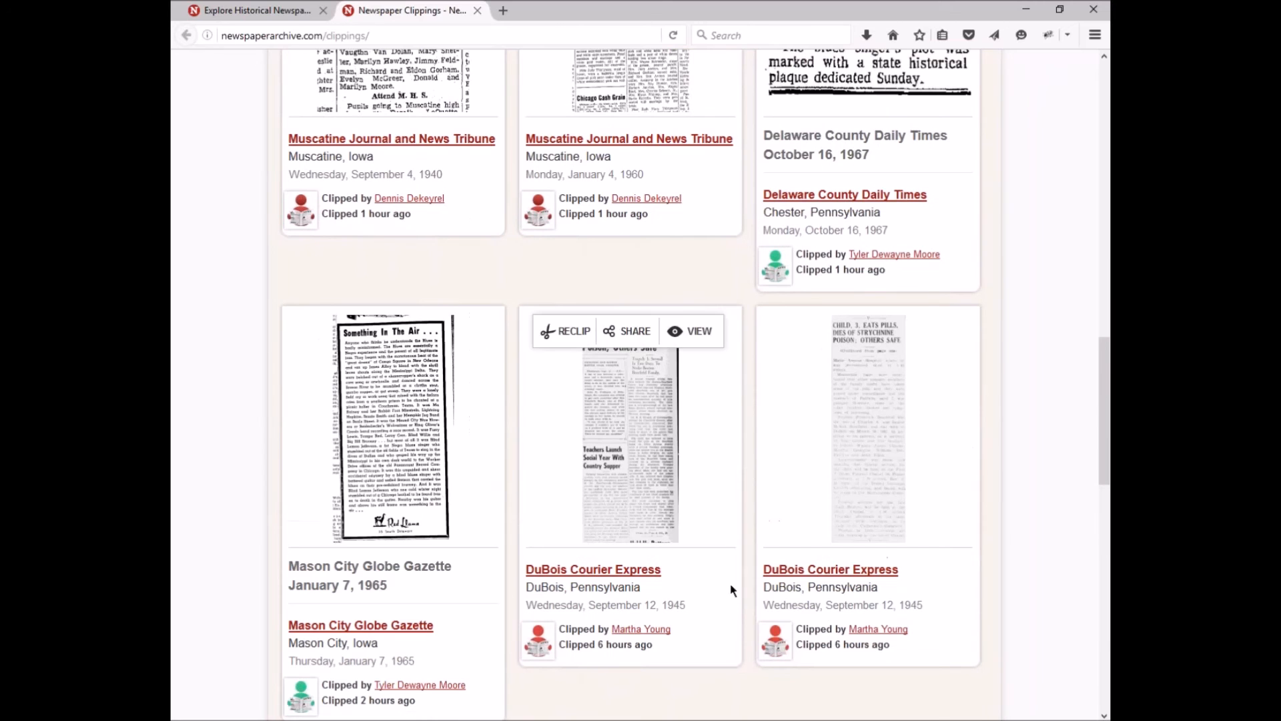
scroll(down, 3)
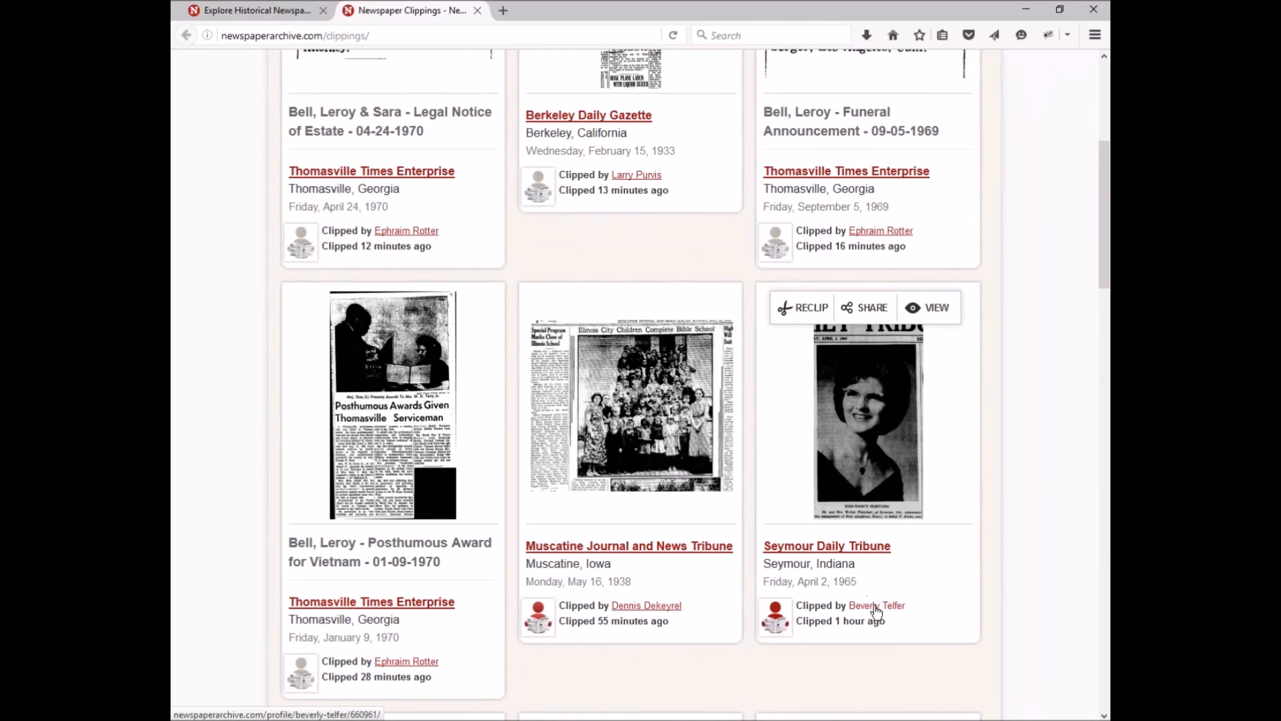
click(875, 605)
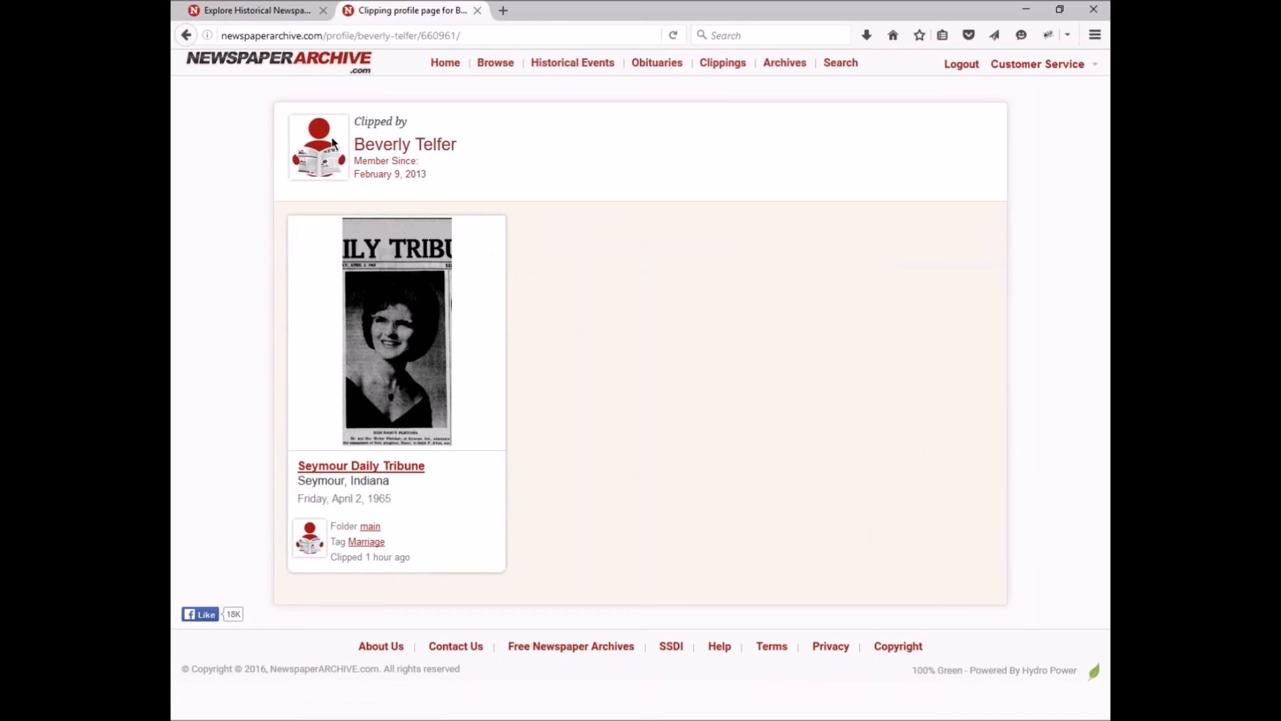
mouse_move(214, 340)
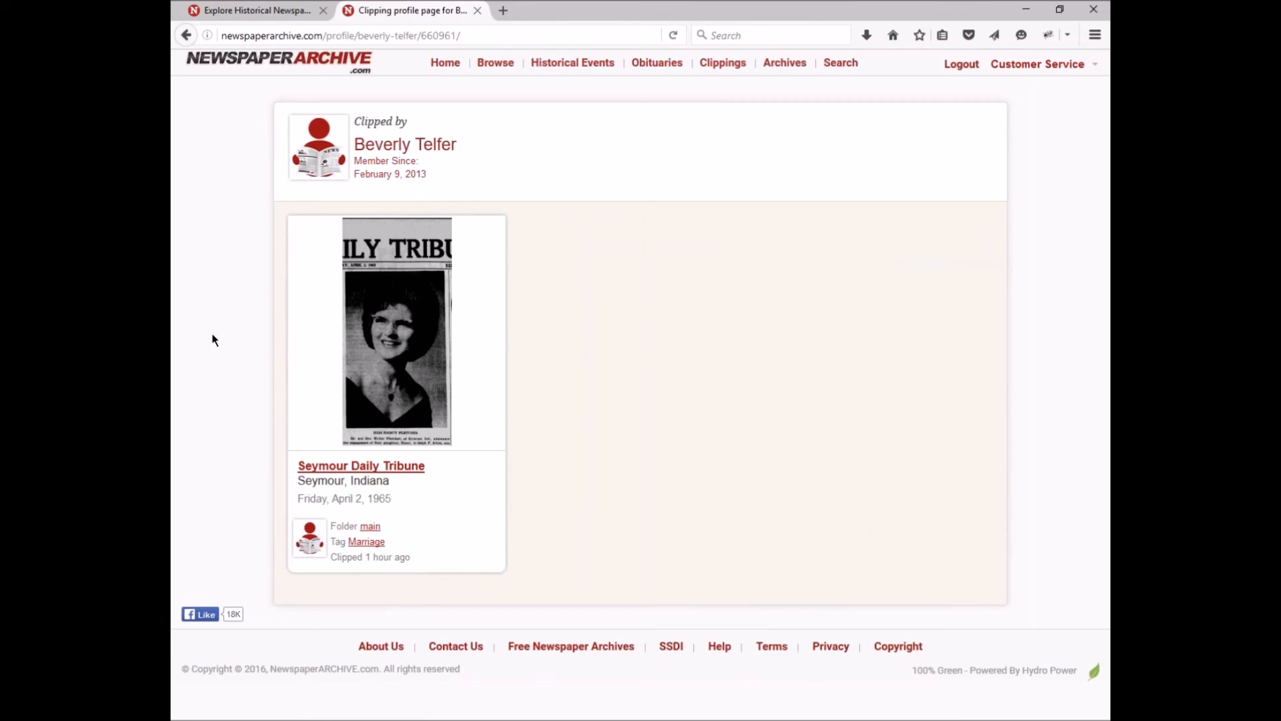
mouse_move(219, 141)
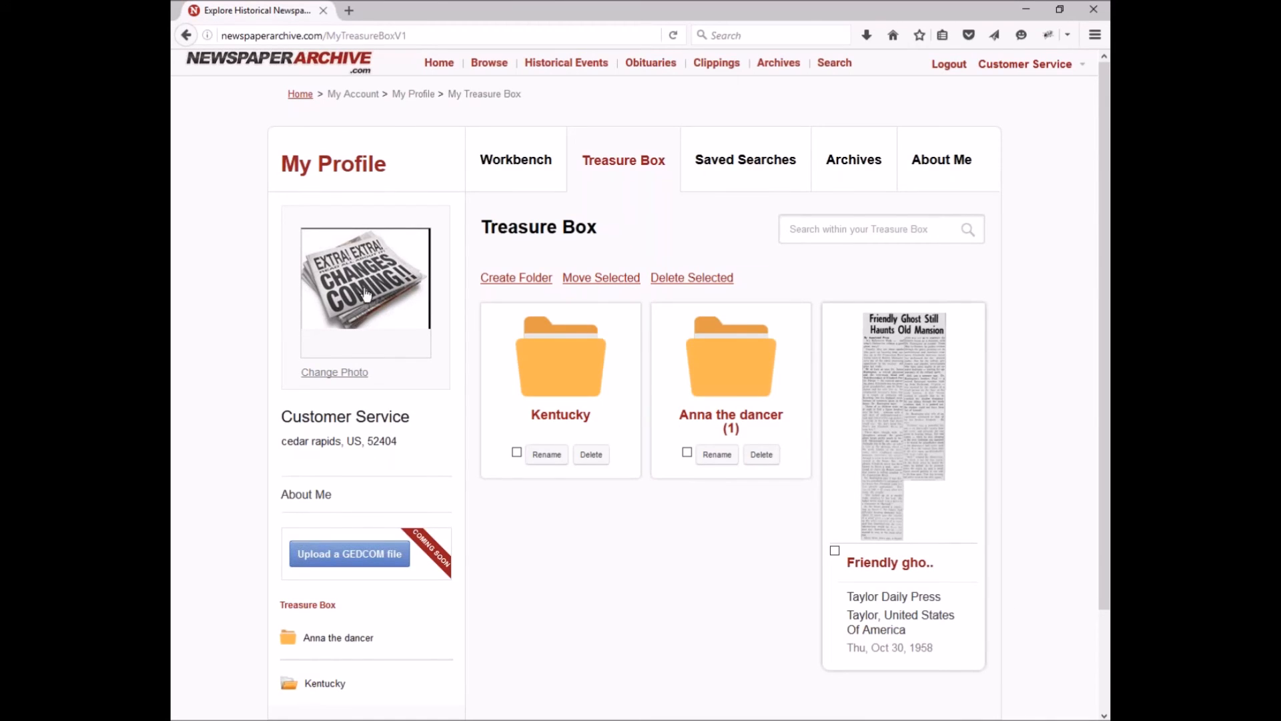
mouse_move(347, 377)
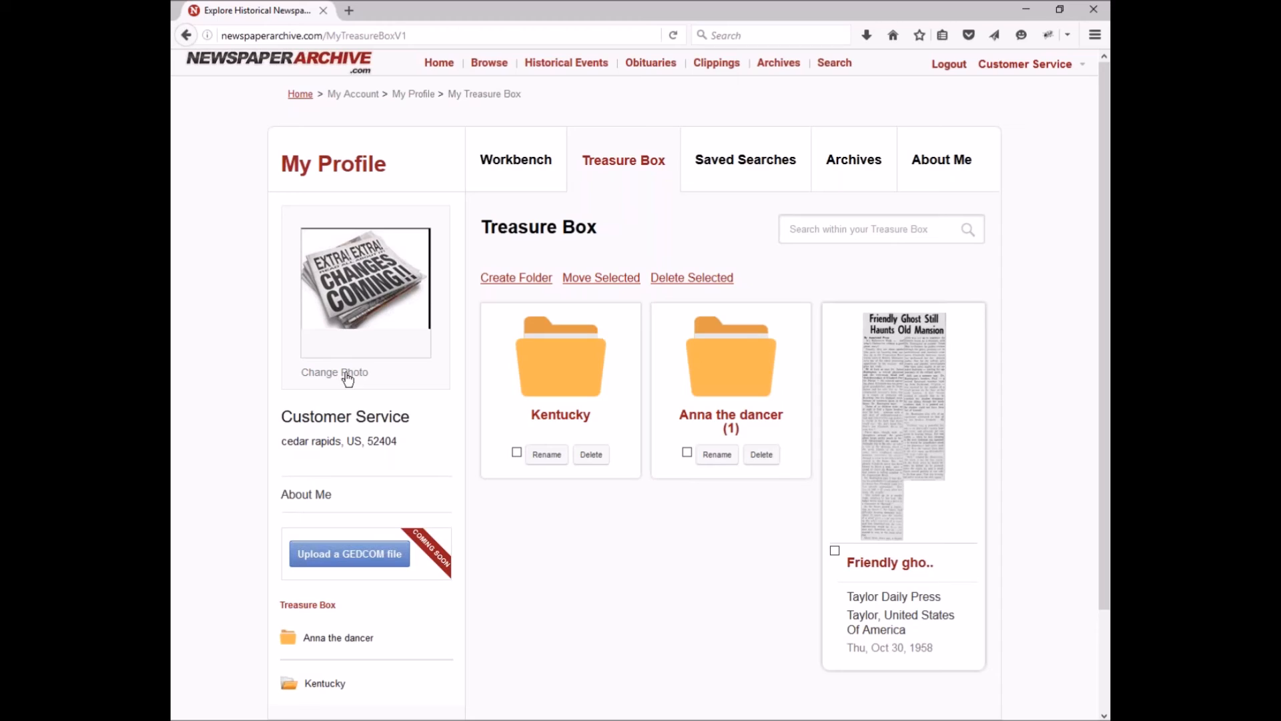
mouse_move(334, 372)
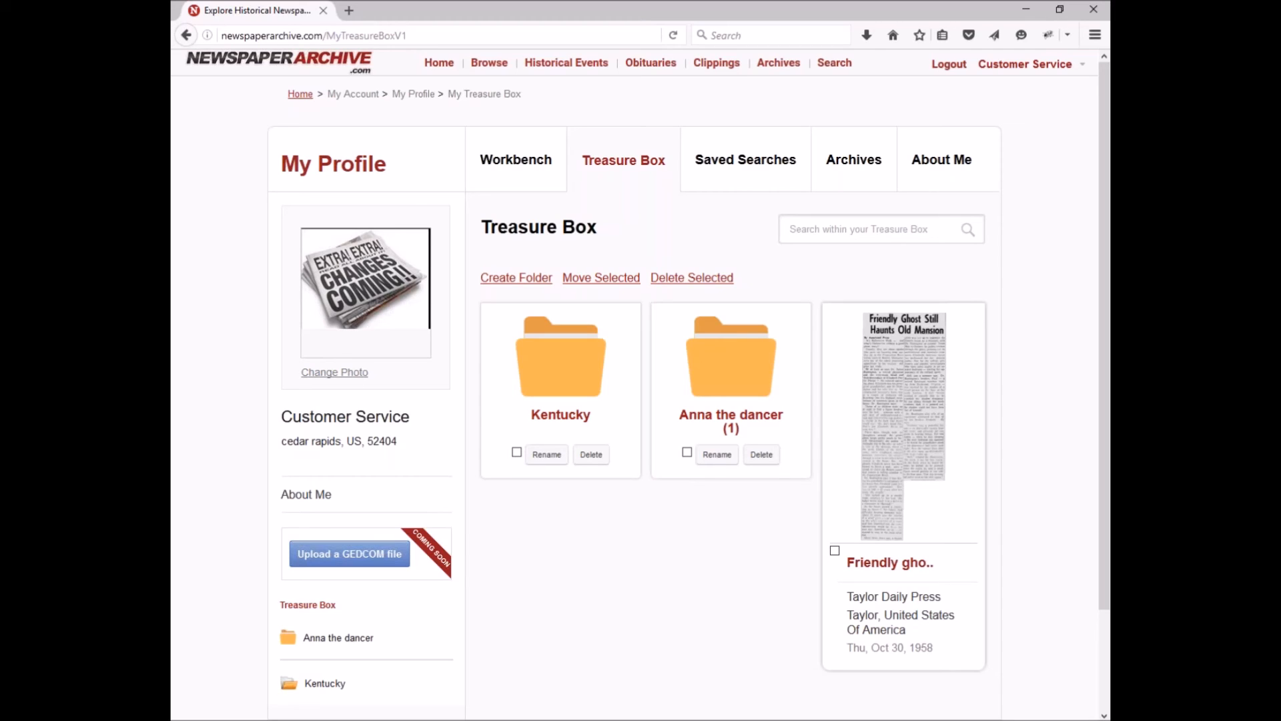
mouse_move(376, 278)
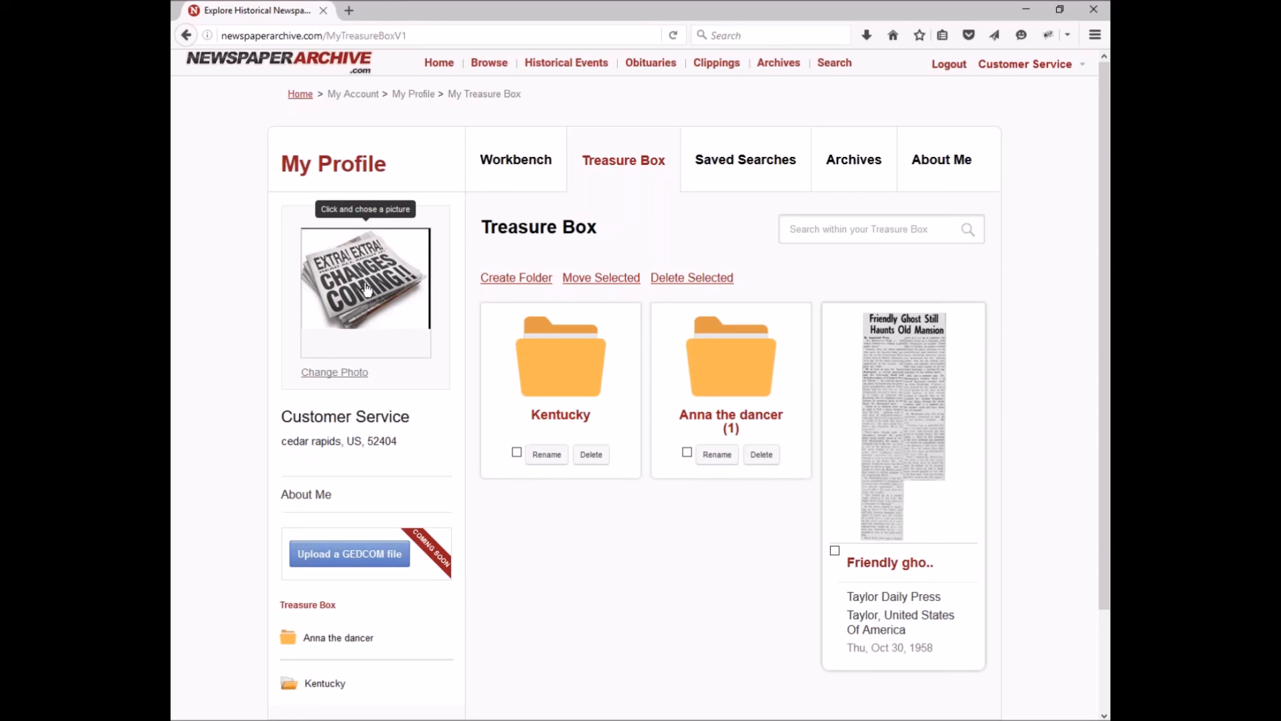
Select Paper.jpg from the YouTube folder as the replacement profile photo
click(365, 278)
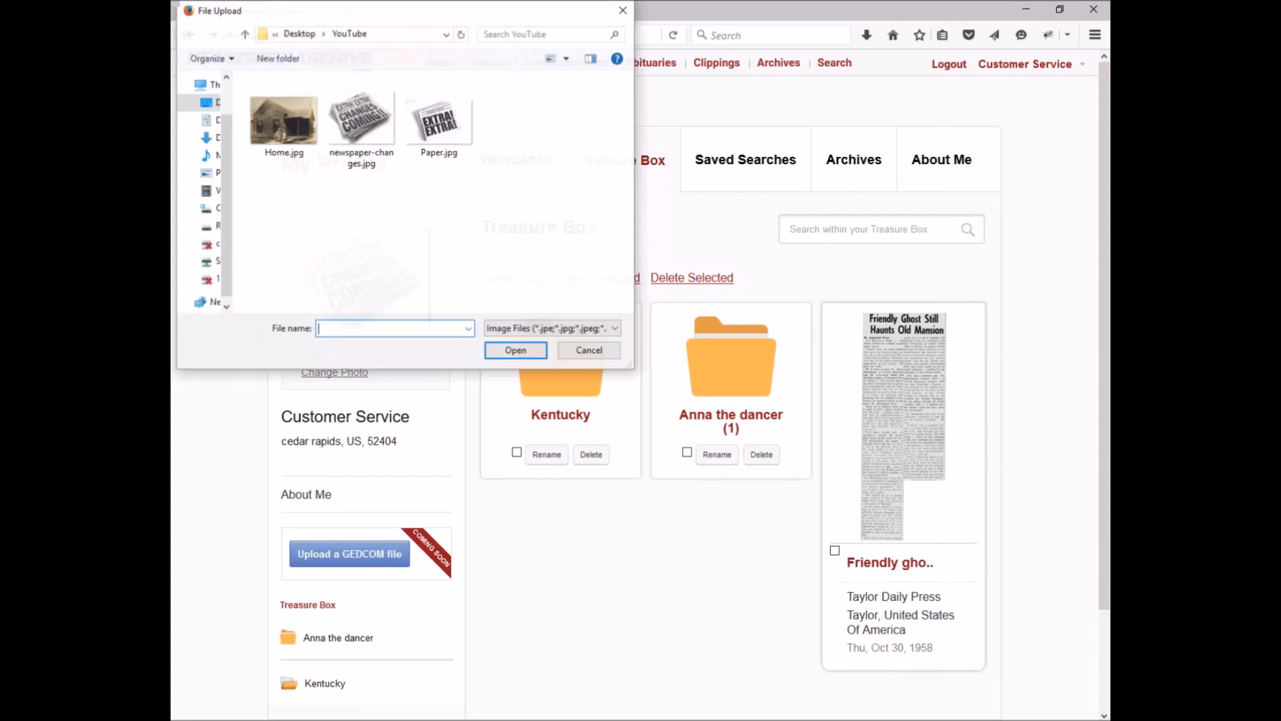
click(439, 116)
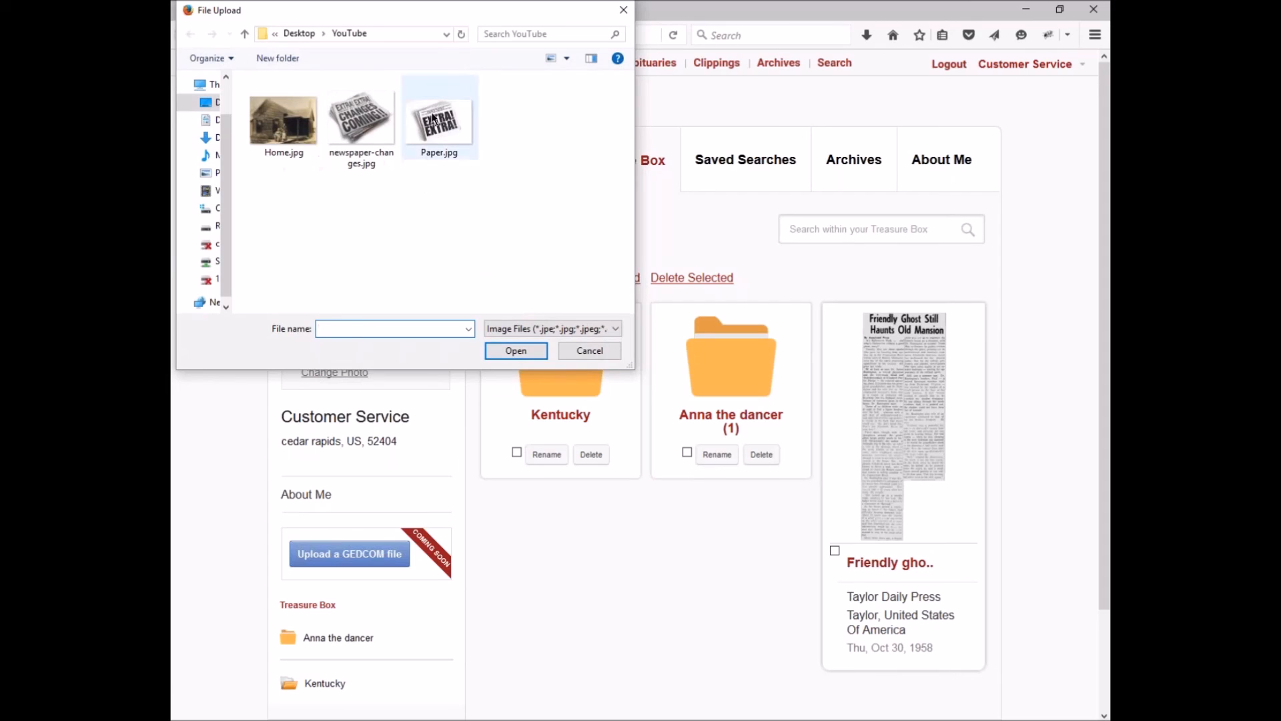
click(440, 115)
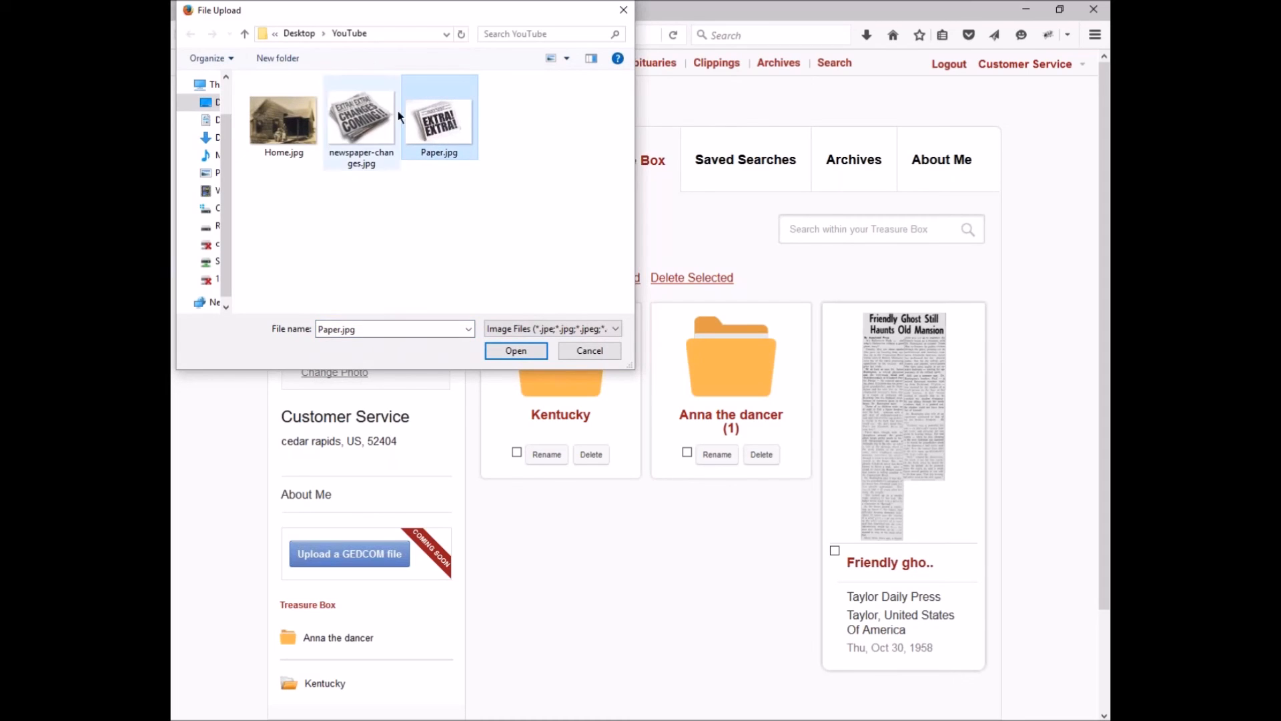
mouse_move(440, 143)
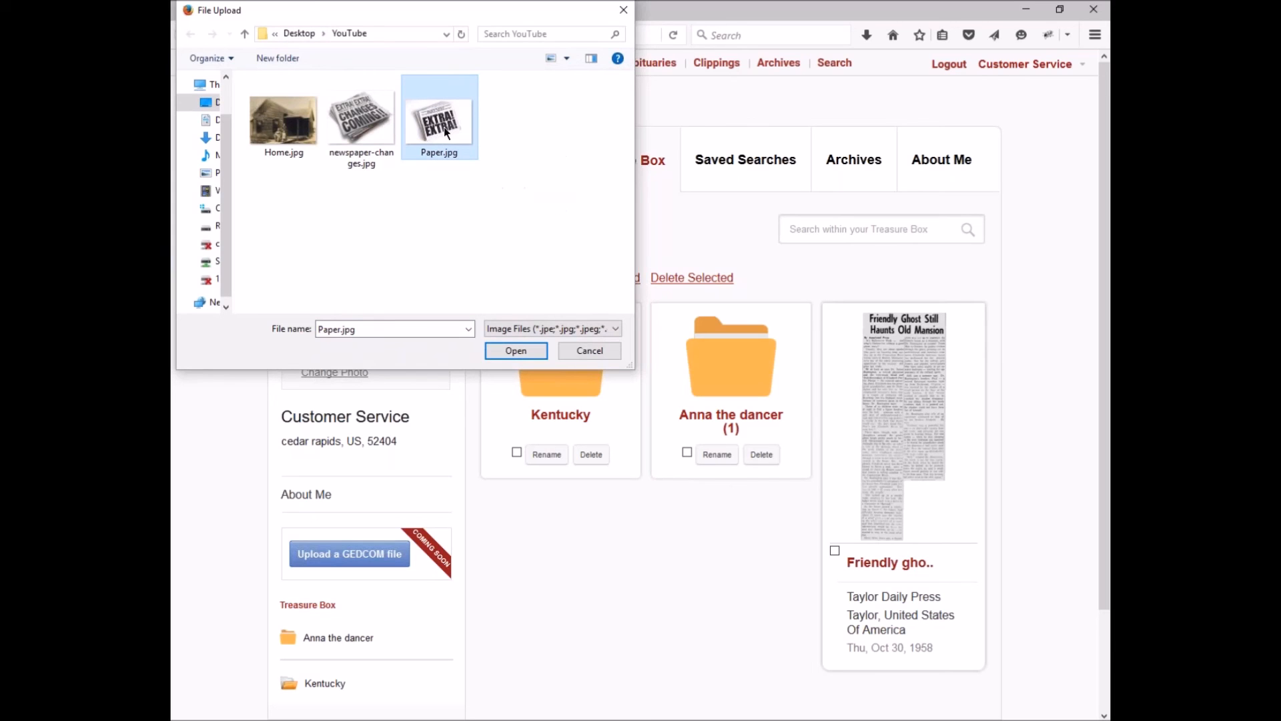
click(516, 350)
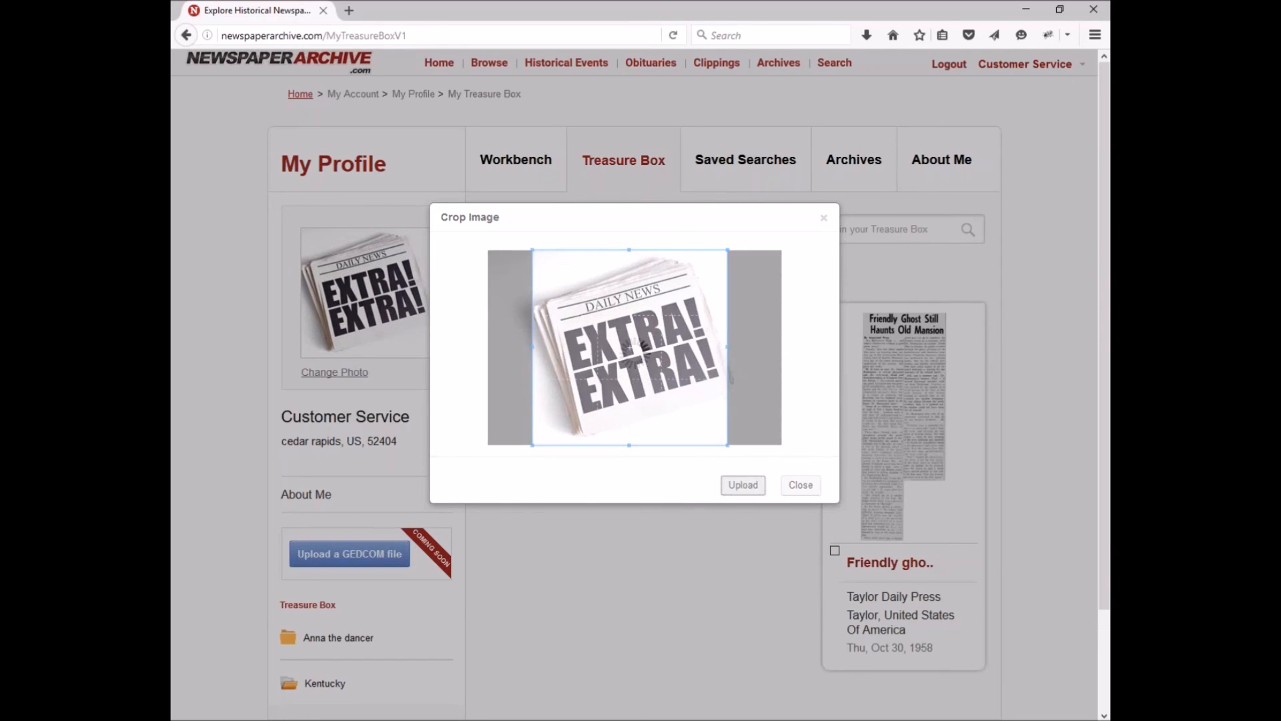
Upload the cropped Extra Extra image, leaving the photo marked Approval Pending
click(798, 485)
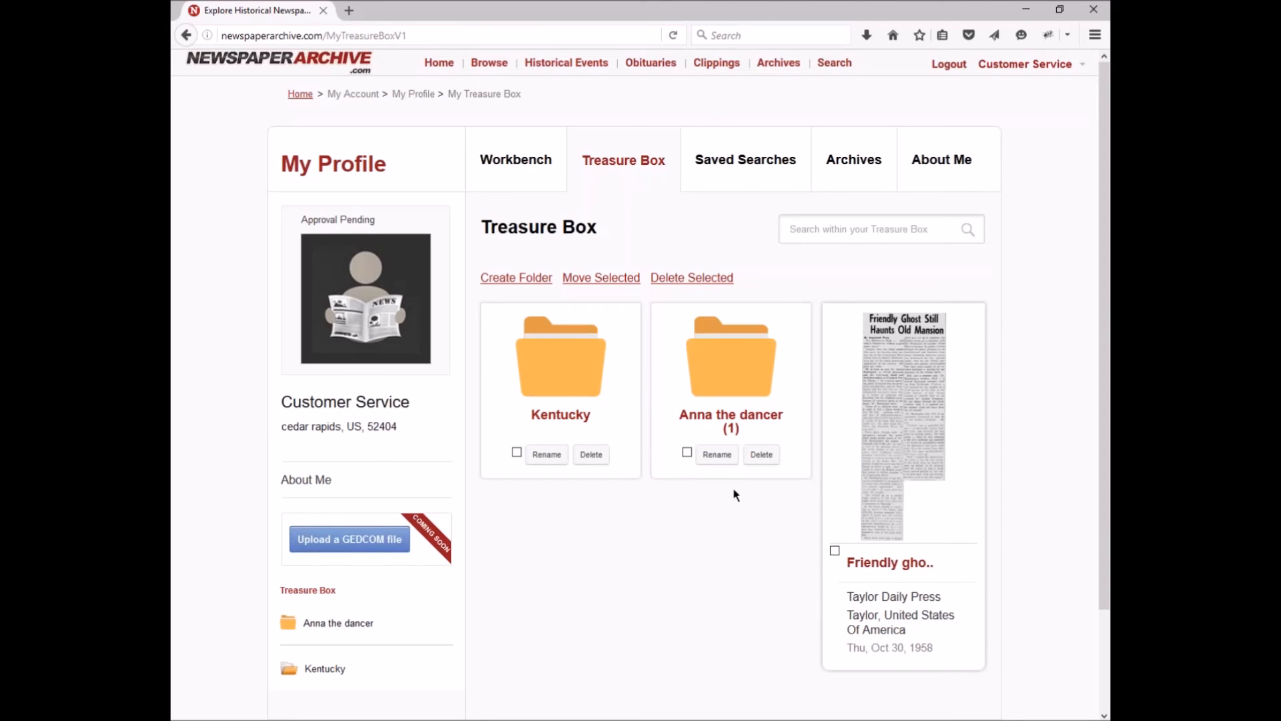
mouse_move(259, 251)
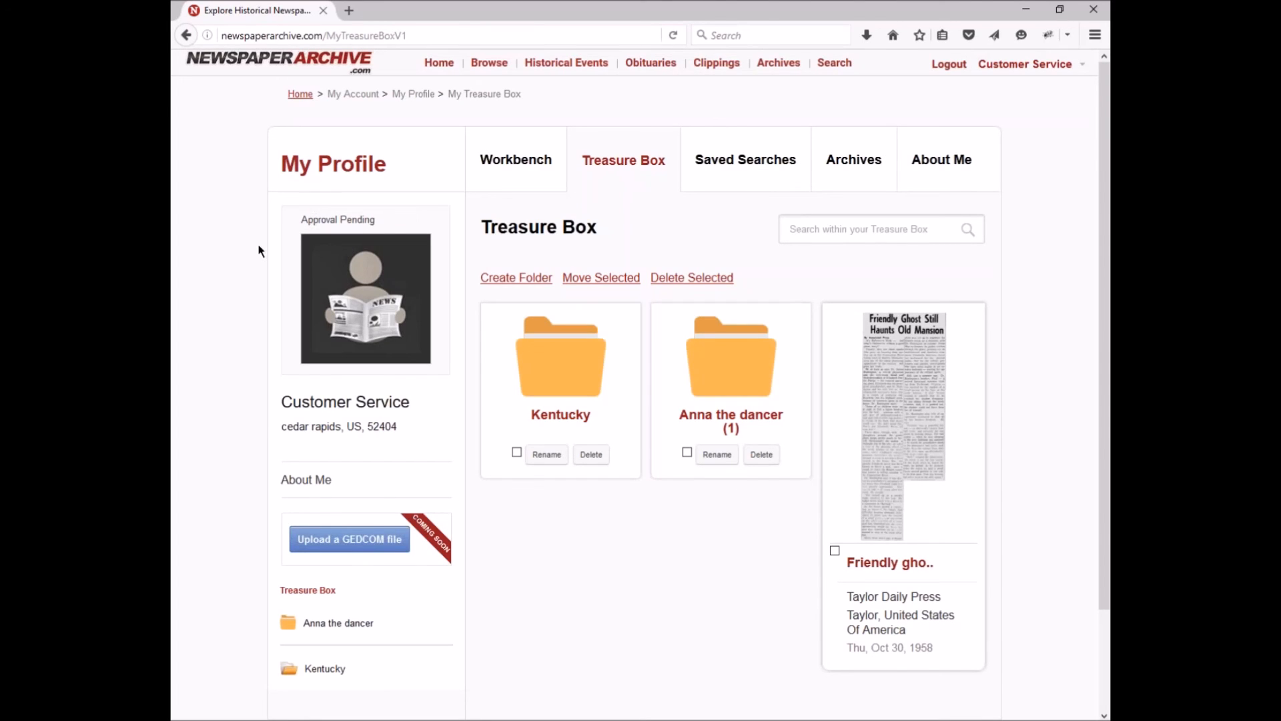